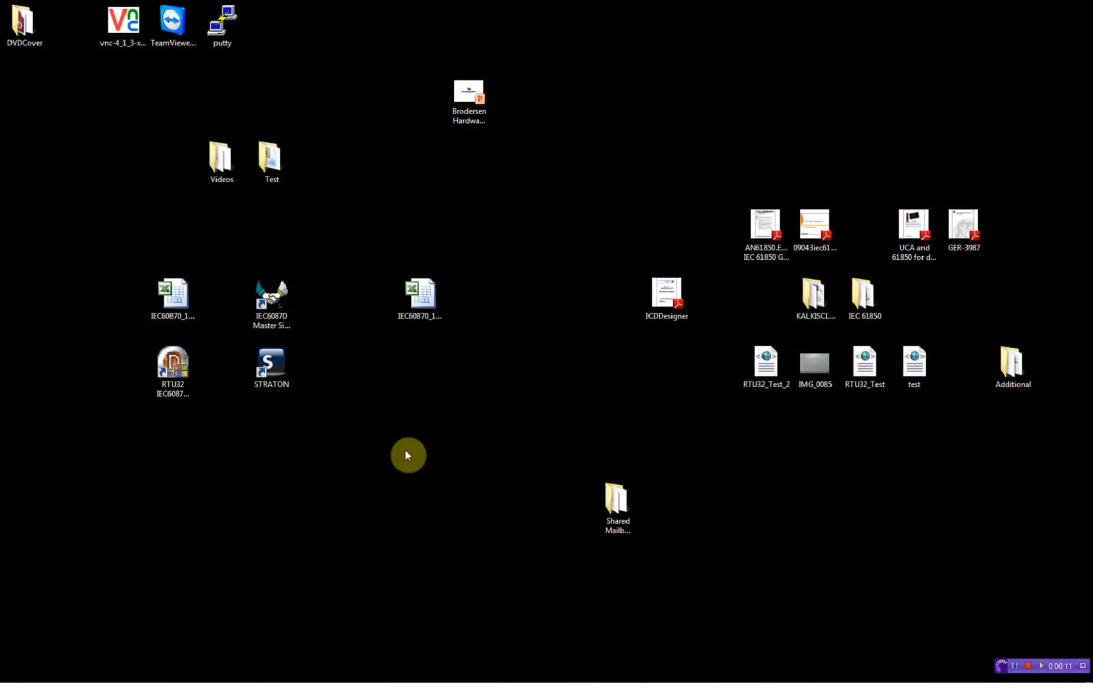
pyautogui.moveTo(305, 389)
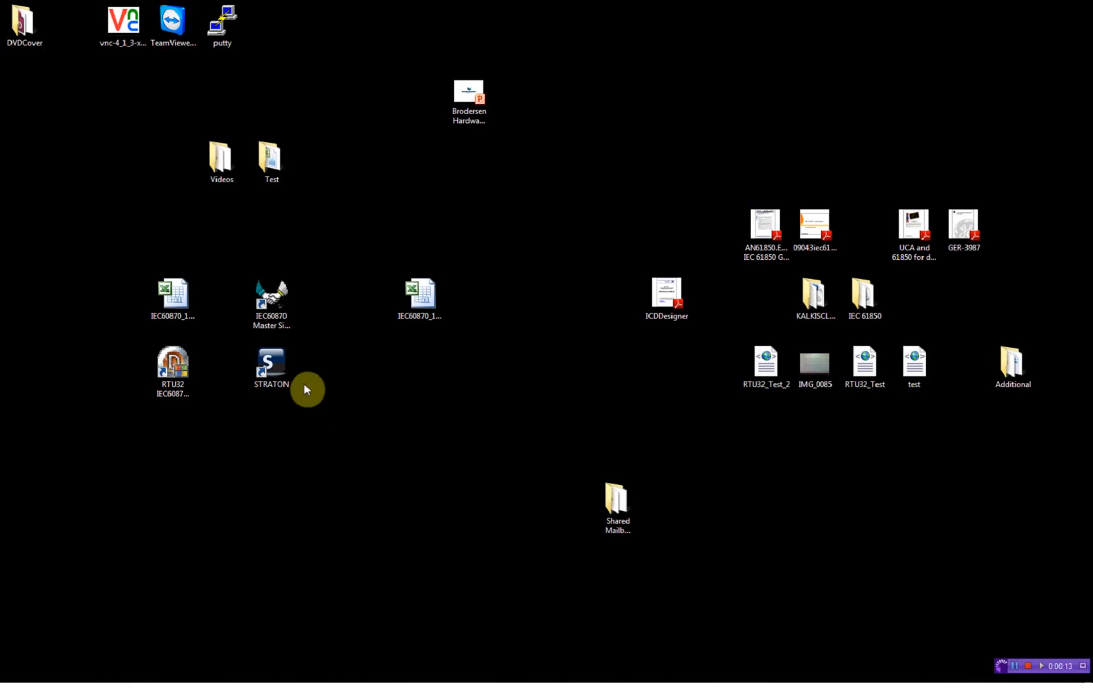
# Start STRATON Workbench from its desktop shortcut
pyautogui.doubleClick(270, 364)
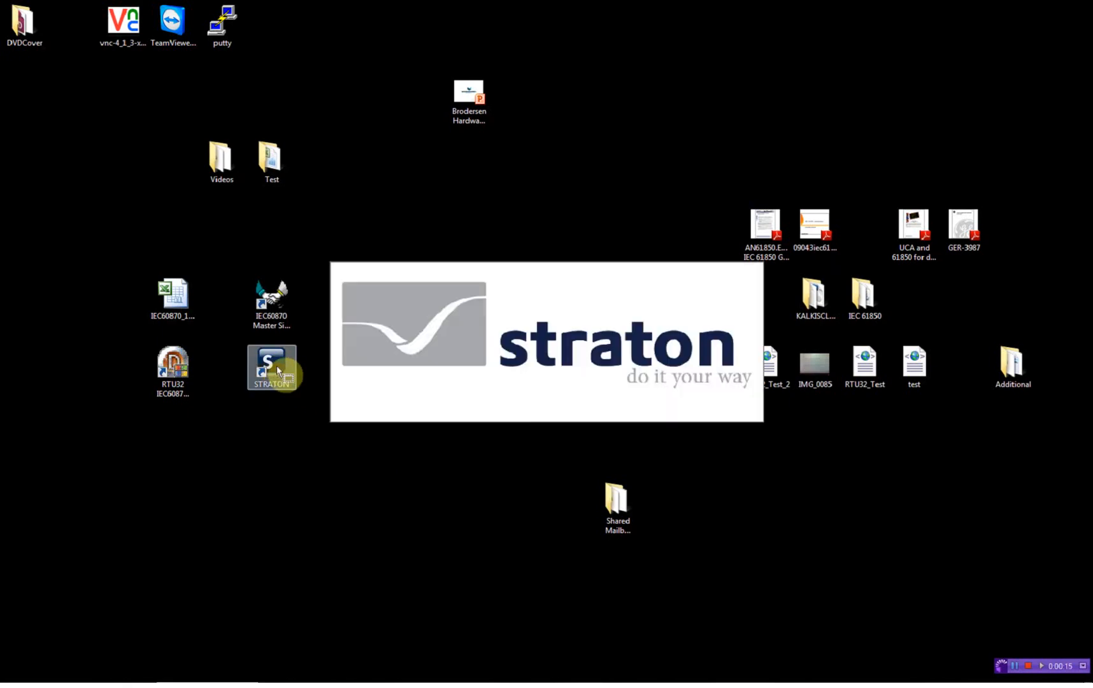
# Start a new project named DNP3Client
pyautogui.doubleClick(271, 366)
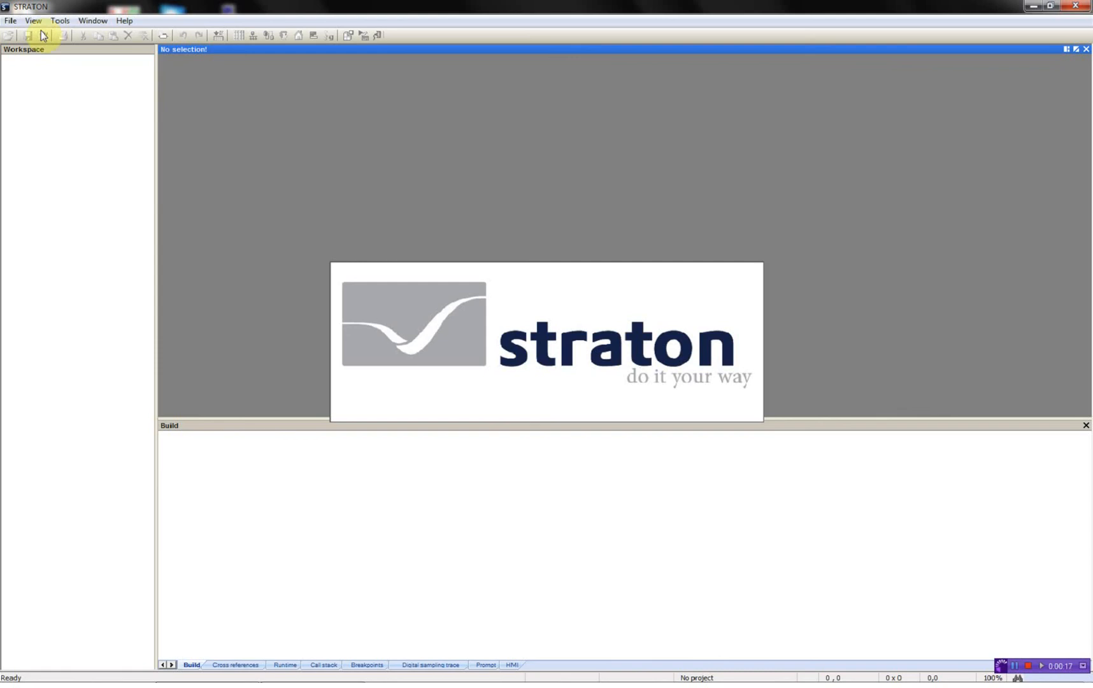
pyautogui.click(10, 21)
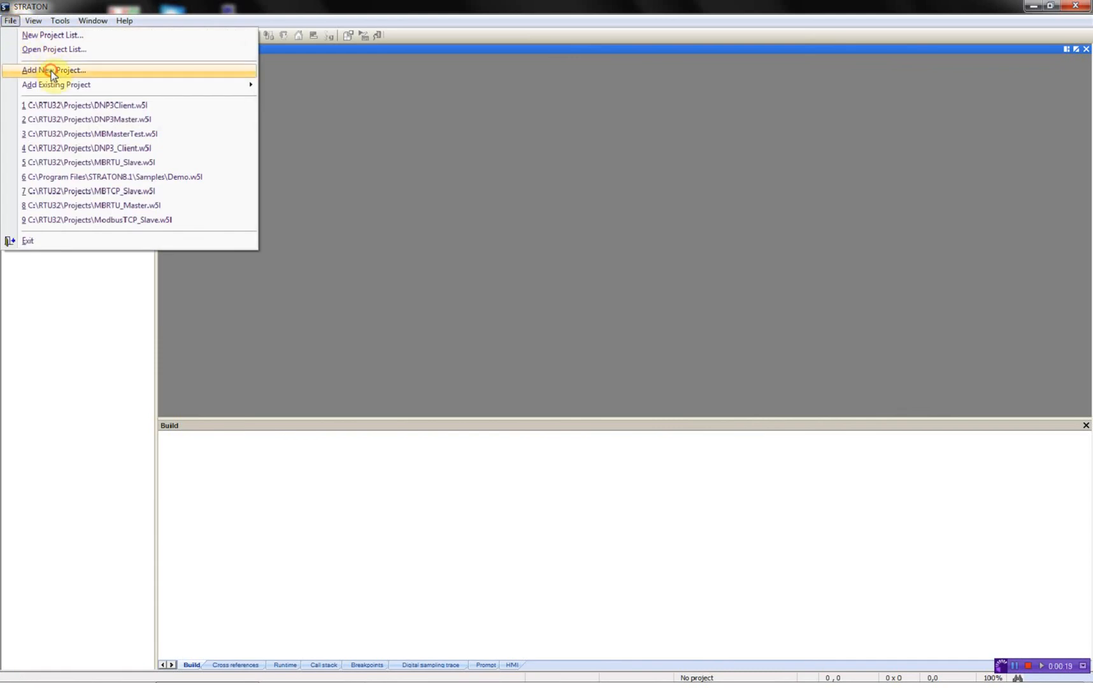
pyautogui.click(52, 69)
pyautogui.write('D')
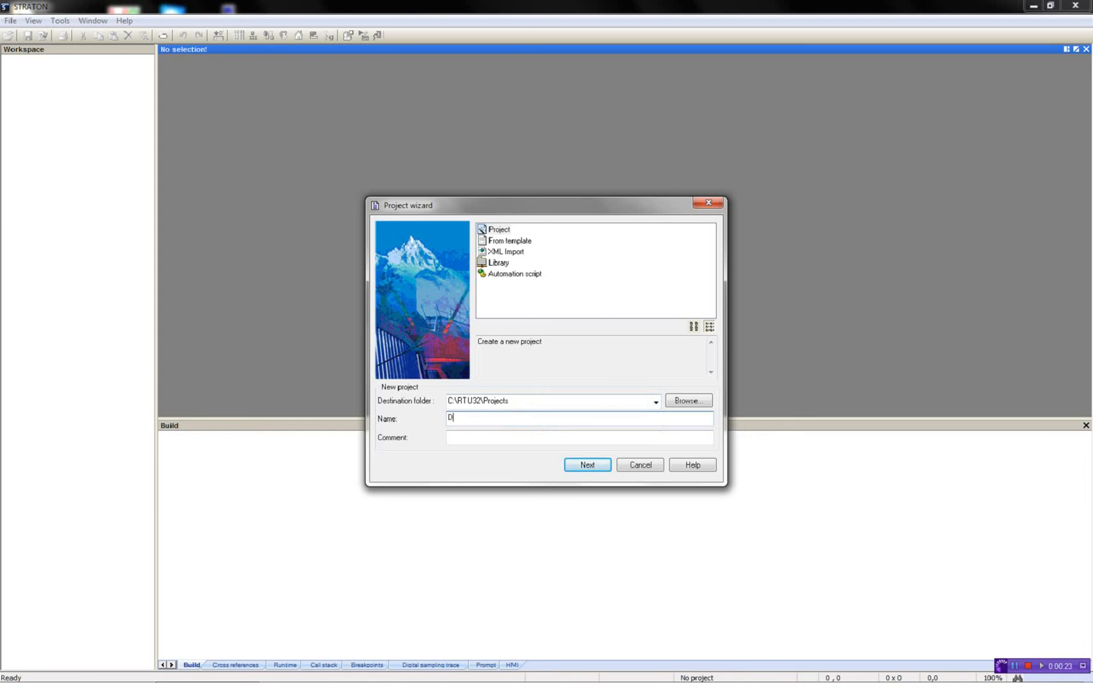
pyautogui.write('NP3Client')
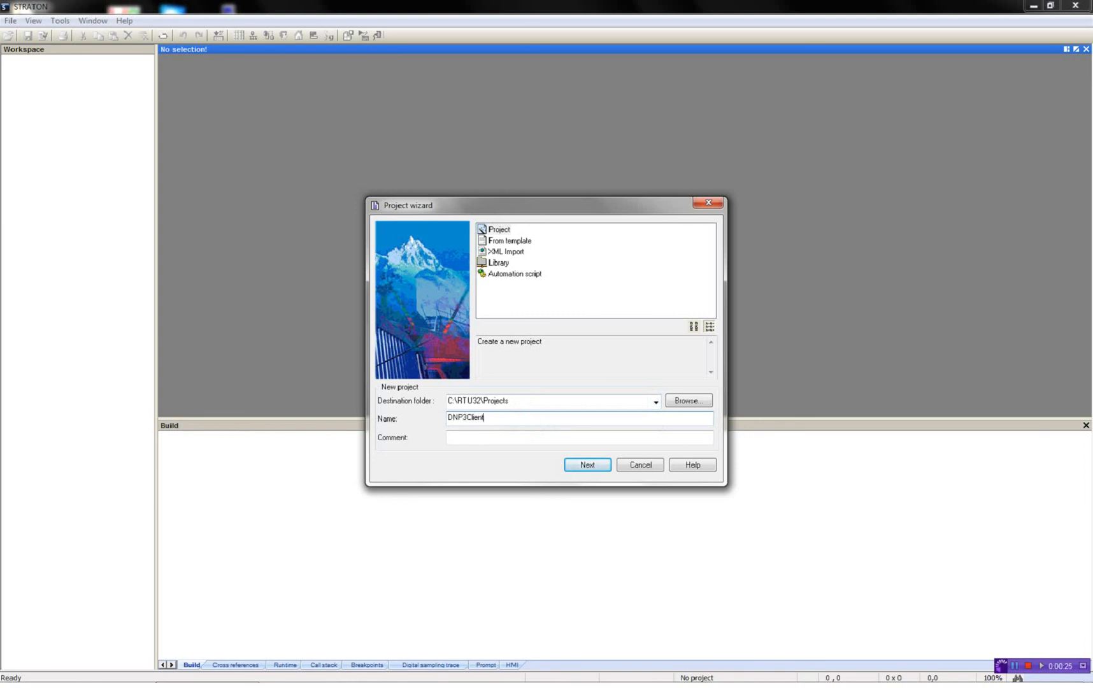
pyautogui.click(586, 465)
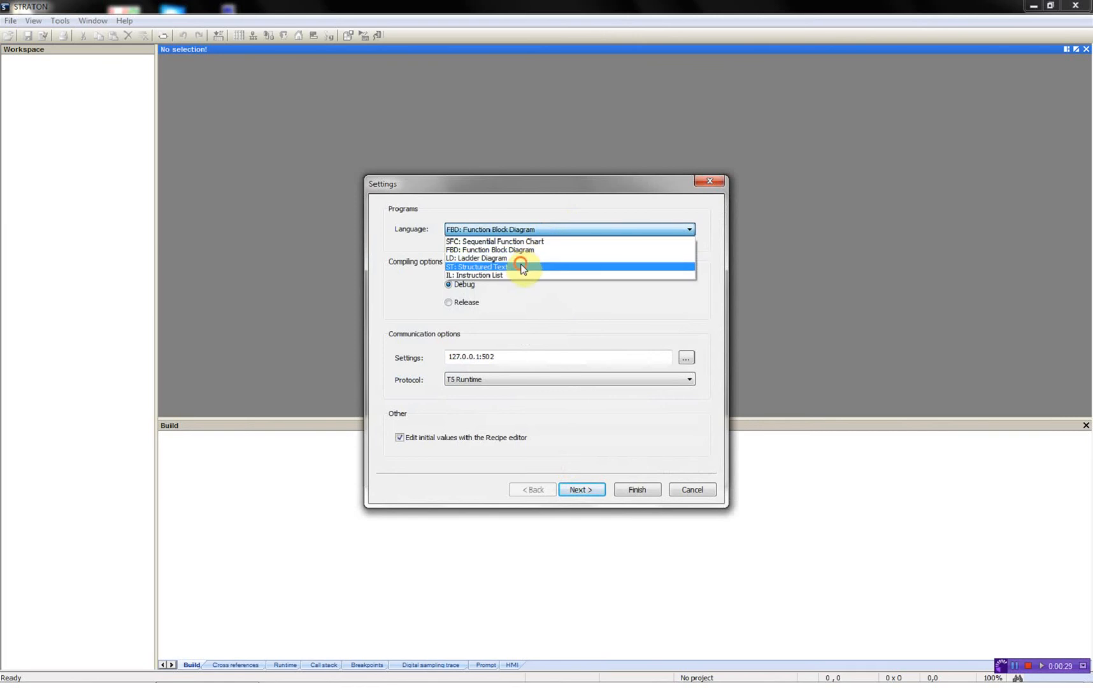
# Choose Structured Text and address 192.168.1.145:502, then finish the project wizard
pyautogui.click(478, 267)
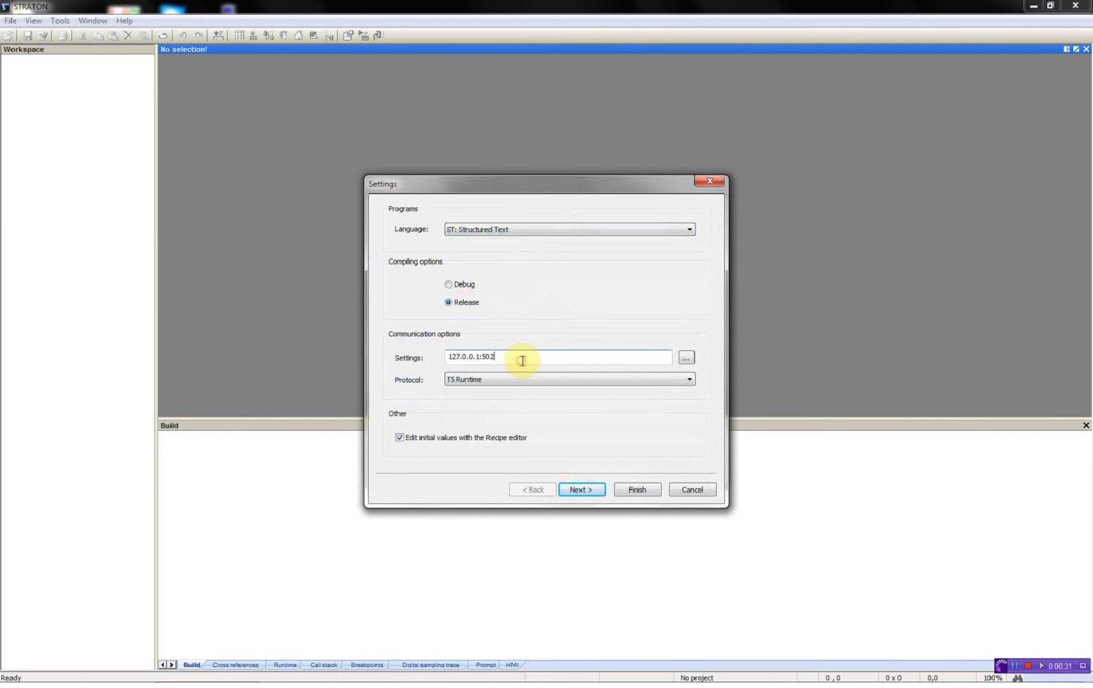
pyautogui.doubleClick(464, 356)
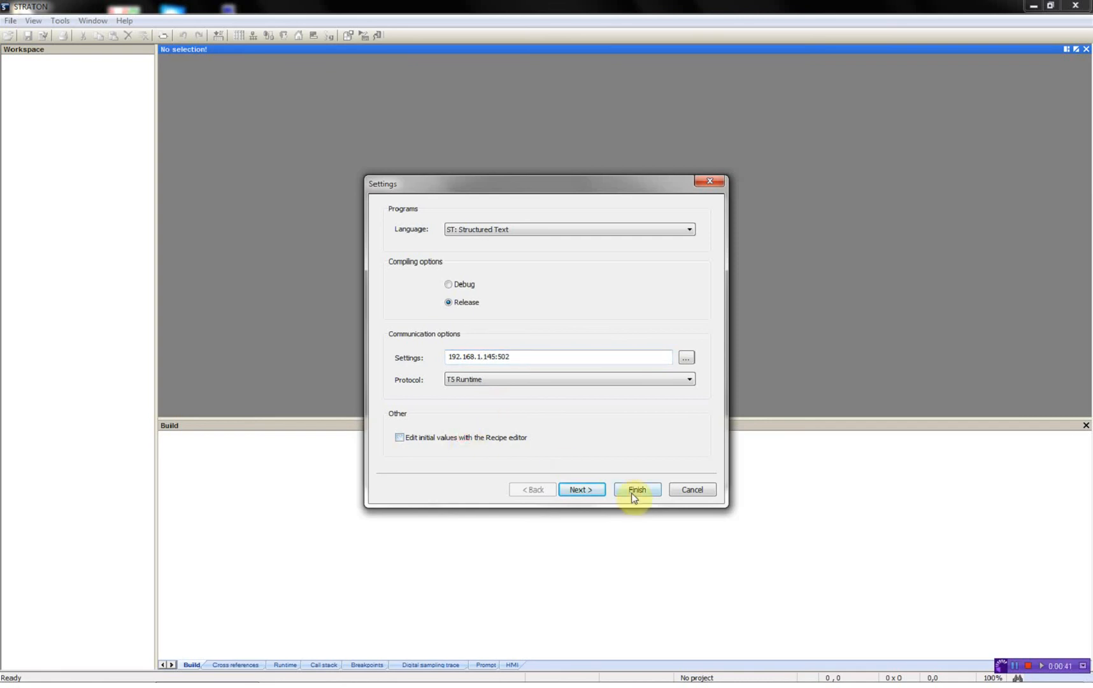
pyautogui.click(635, 488)
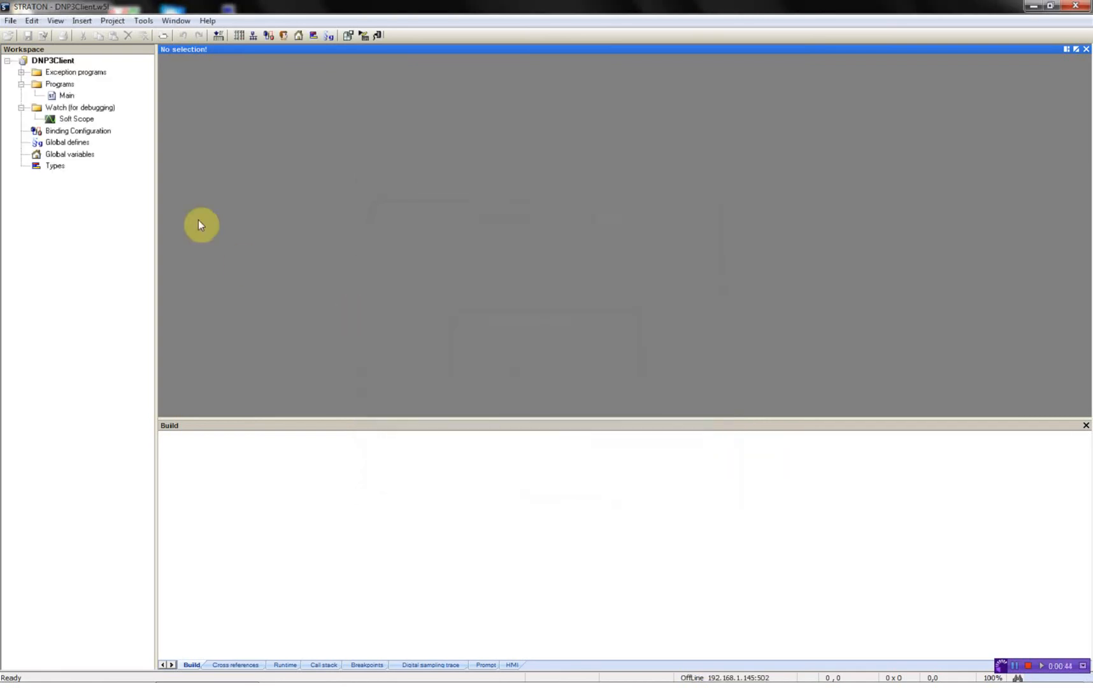
pyautogui.moveTo(308, 158)
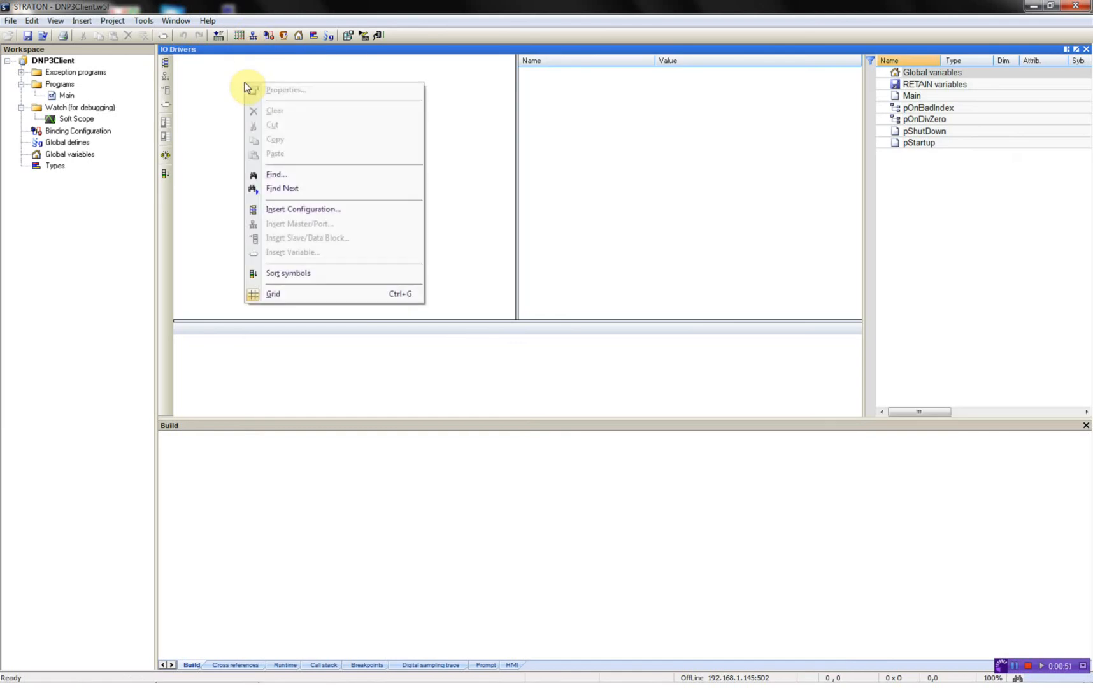
# Open the list of I/O driver configurations to choose DNP3 Master
pyautogui.click(302, 209)
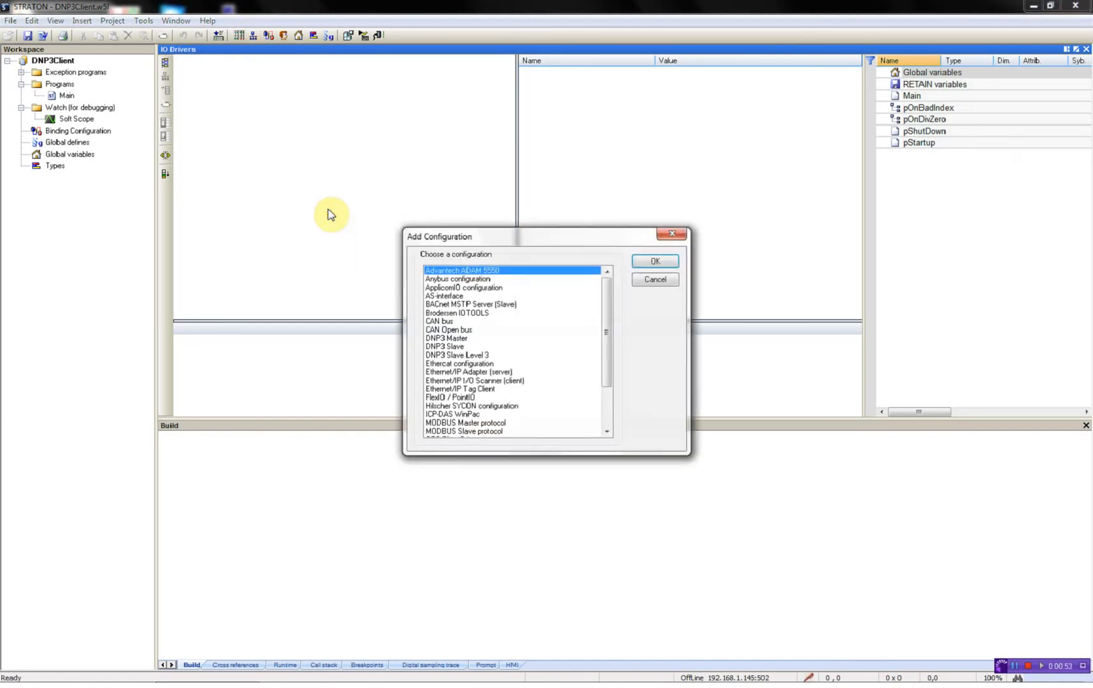
pyautogui.moveTo(460, 350)
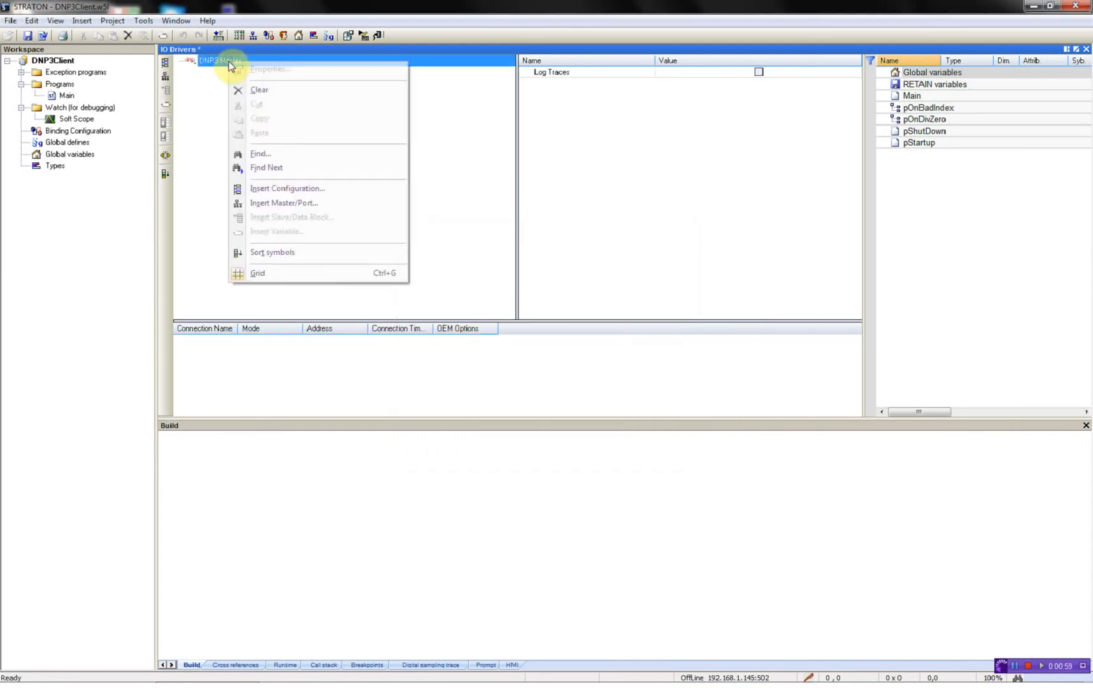
pyautogui.moveTo(295, 203)
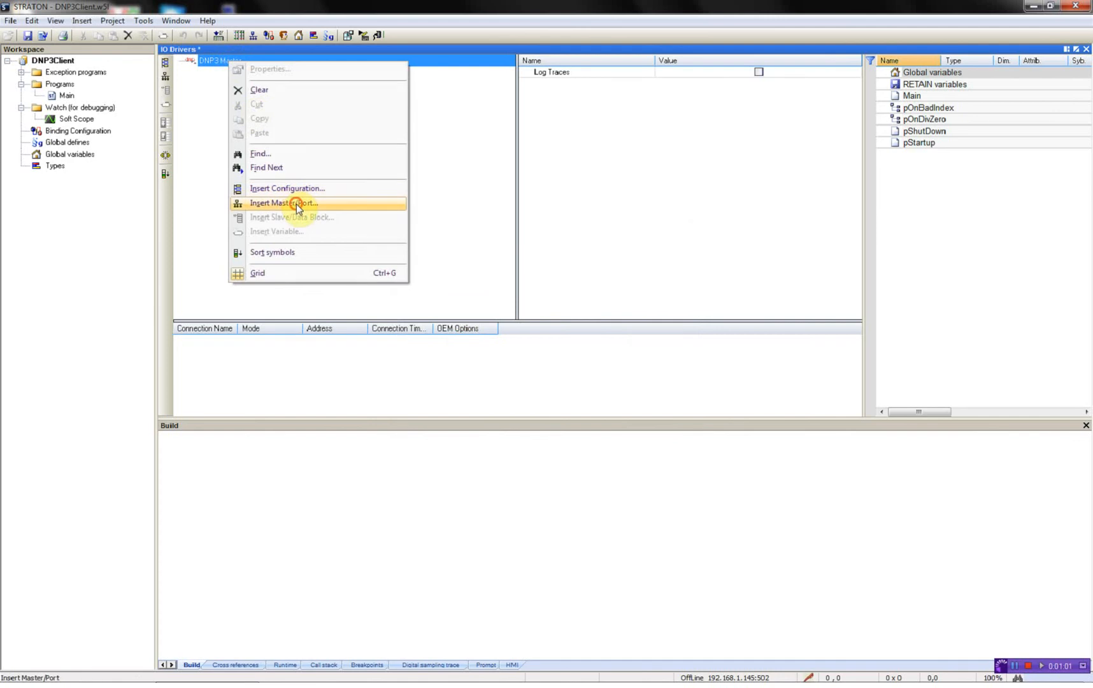
# Insert Ethernet channel 'DNP3Client Test' at address 192.168.1.127 under DNP3 Master
pyautogui.click(283, 202)
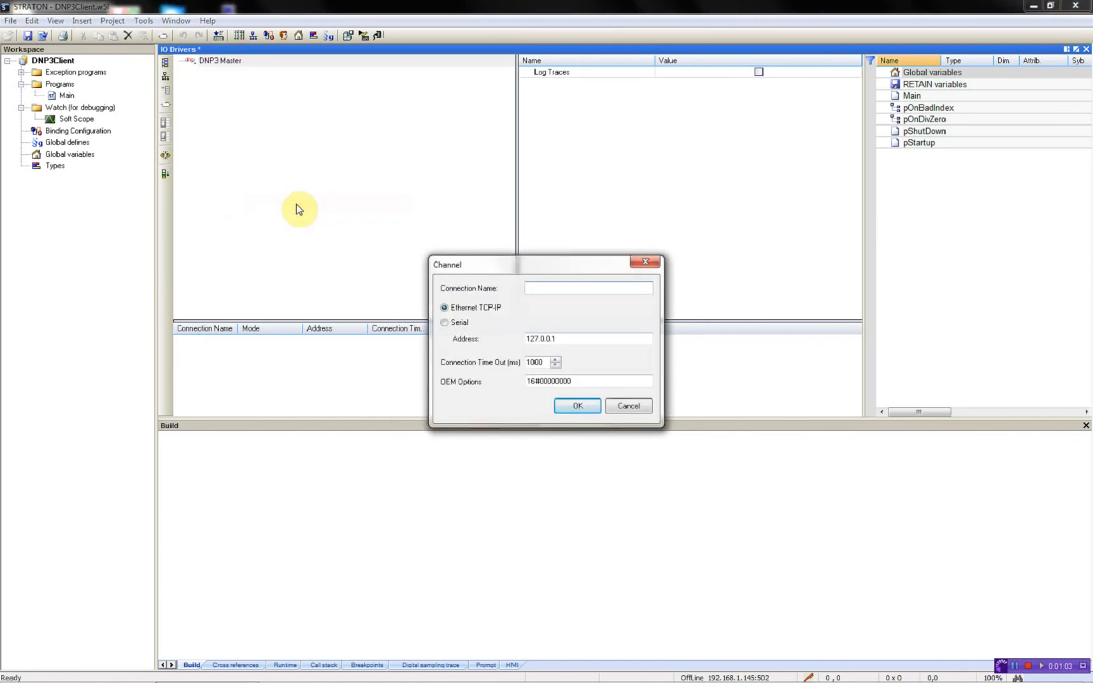
pyautogui.write('D')
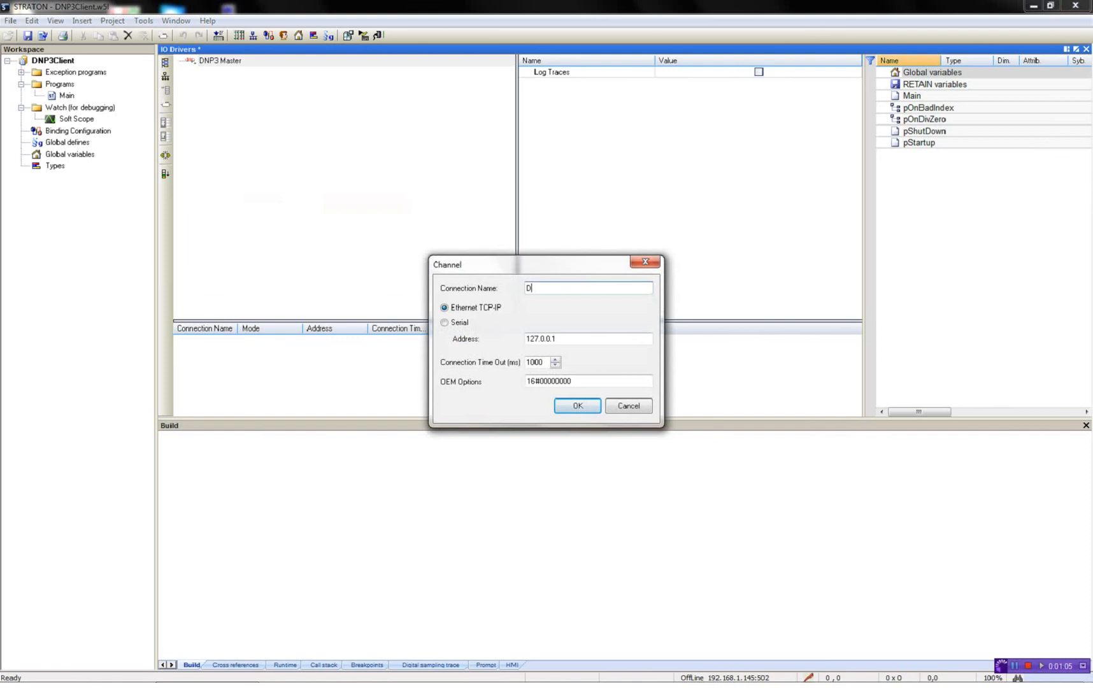
pyautogui.write('NP3Client Test')
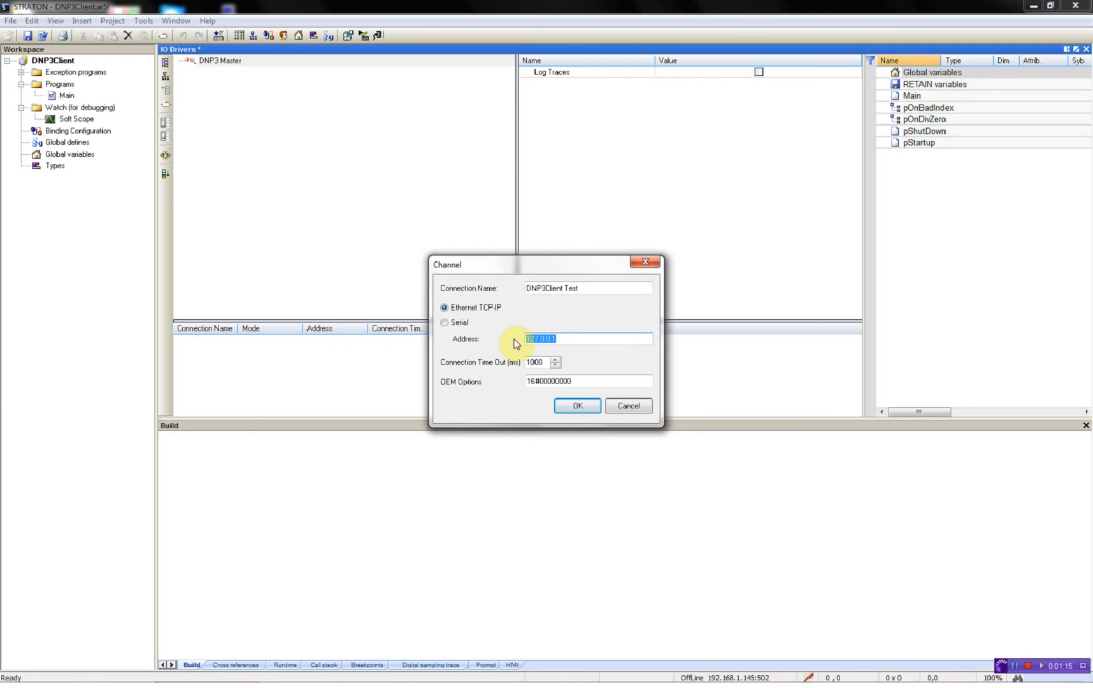
pyautogui.write('192.168.1.127')
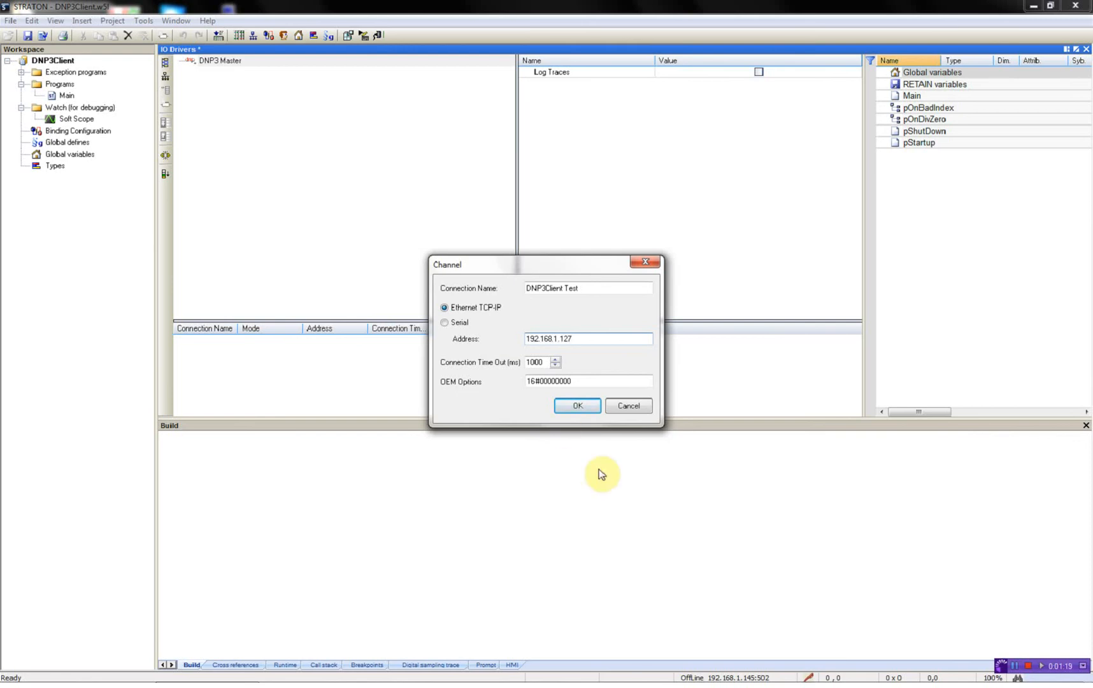
pyautogui.click(576, 406)
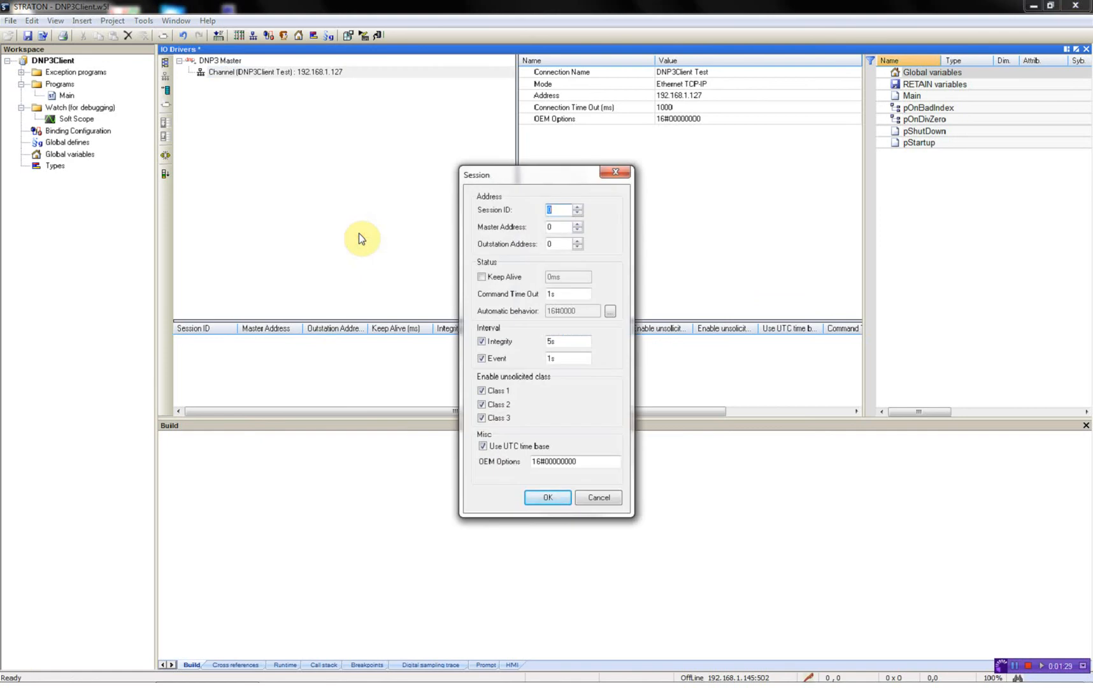
# Create Session 1 with master address 1, outstation address 3 and keep alive on
pyautogui.write('1')
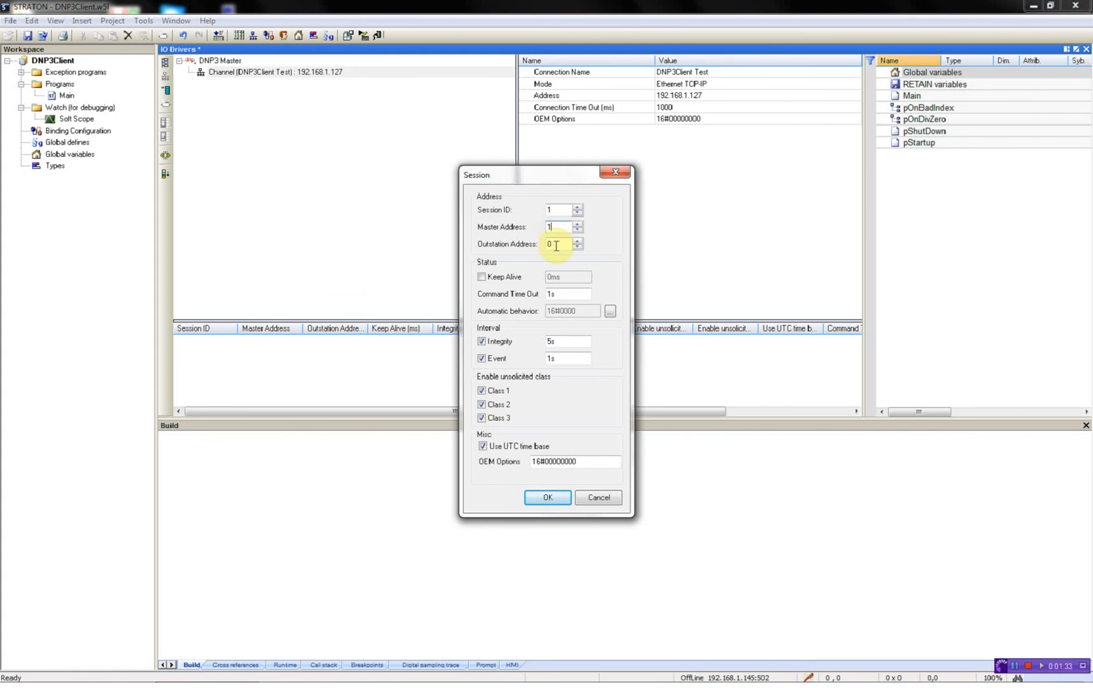
pyautogui.write('3')
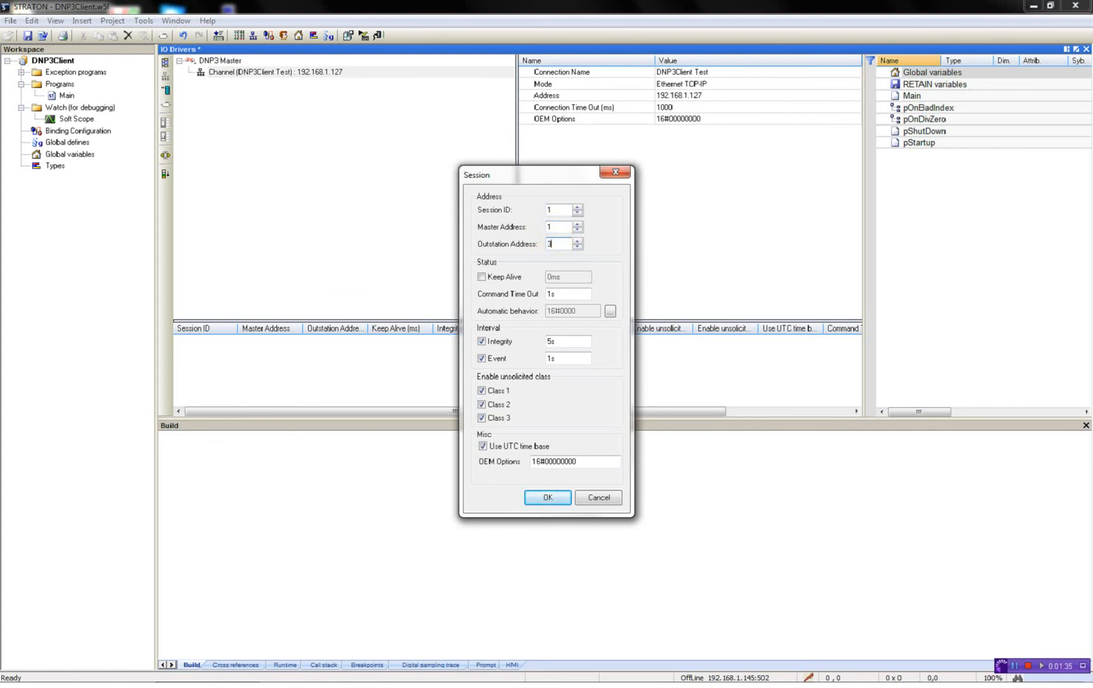
pyautogui.click(481, 276)
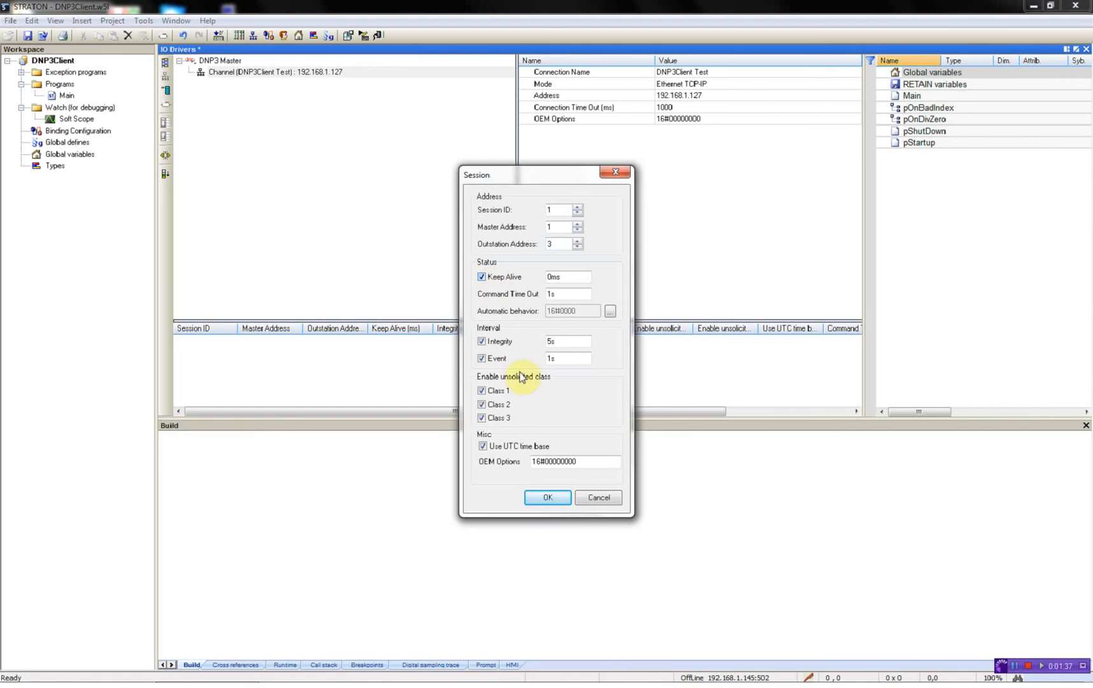
pyautogui.click(547, 497)
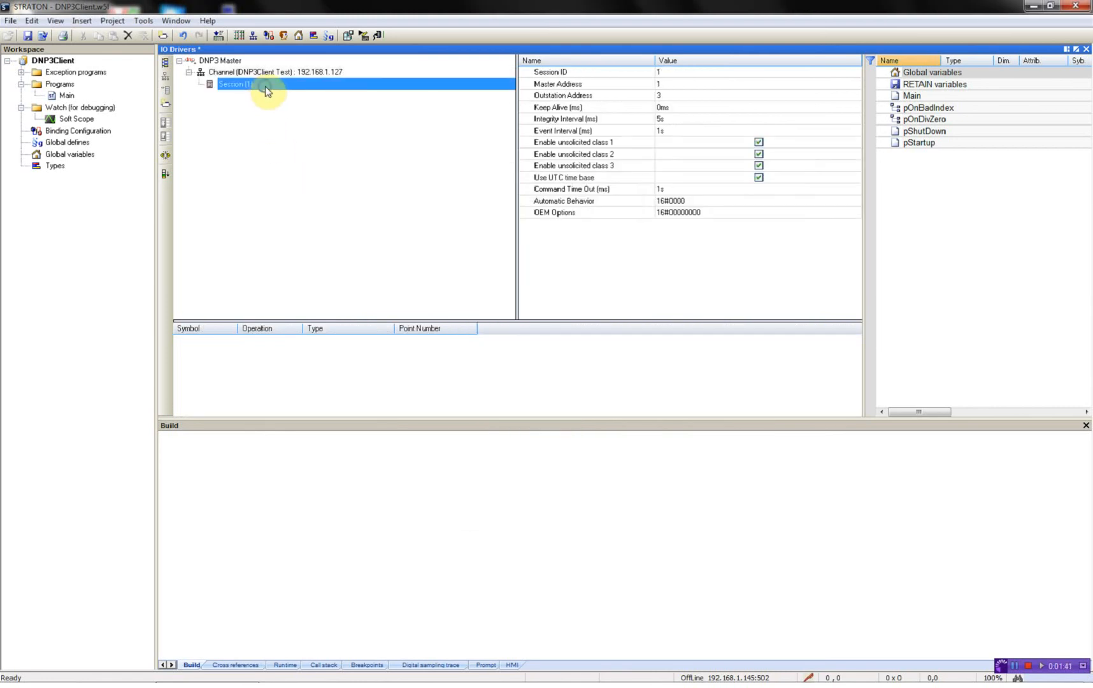
# Insert LocalRemote at binary input point 1 and declare it a global BOOL
pyautogui.rightClick(237, 83)
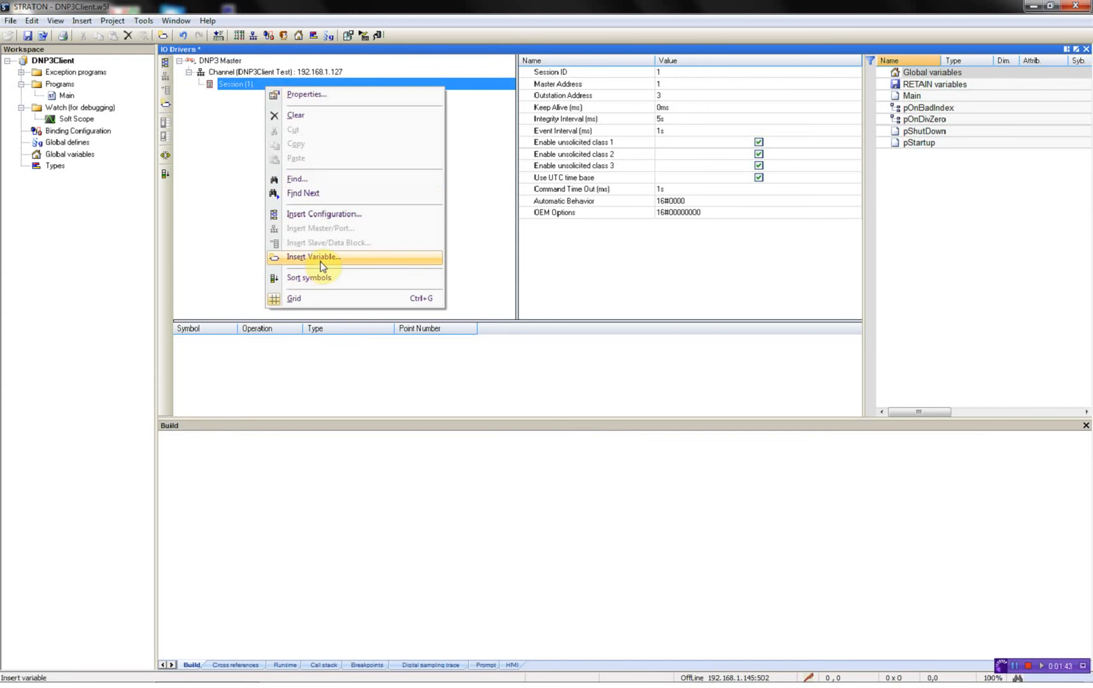
pyautogui.click(313, 257)
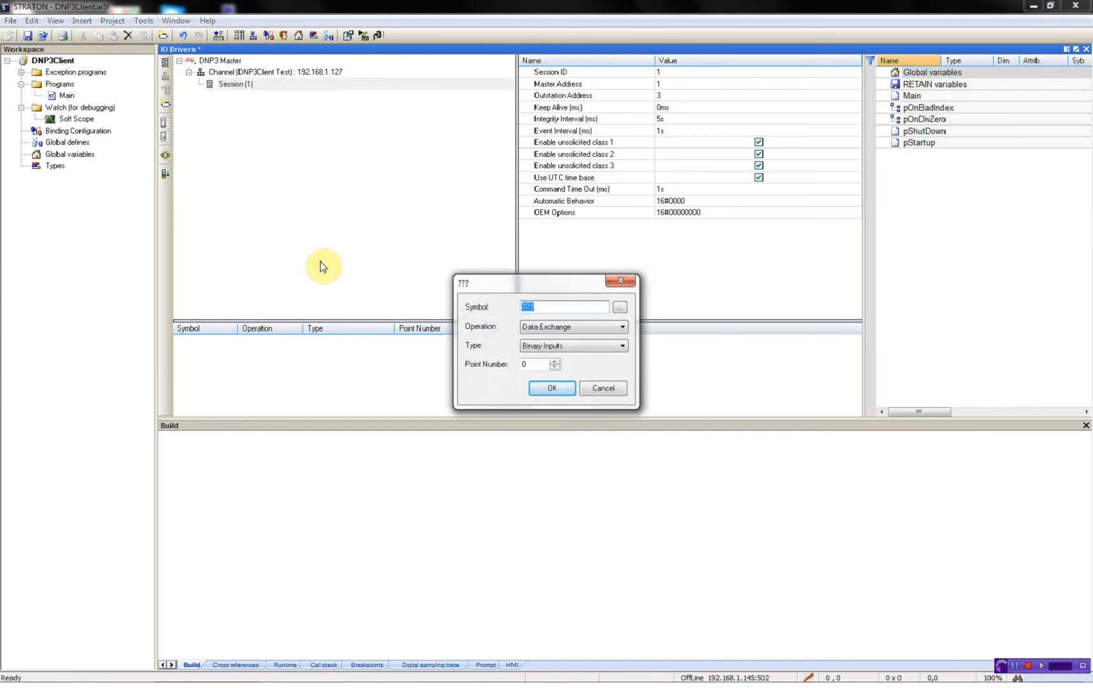
pyautogui.write('Local')
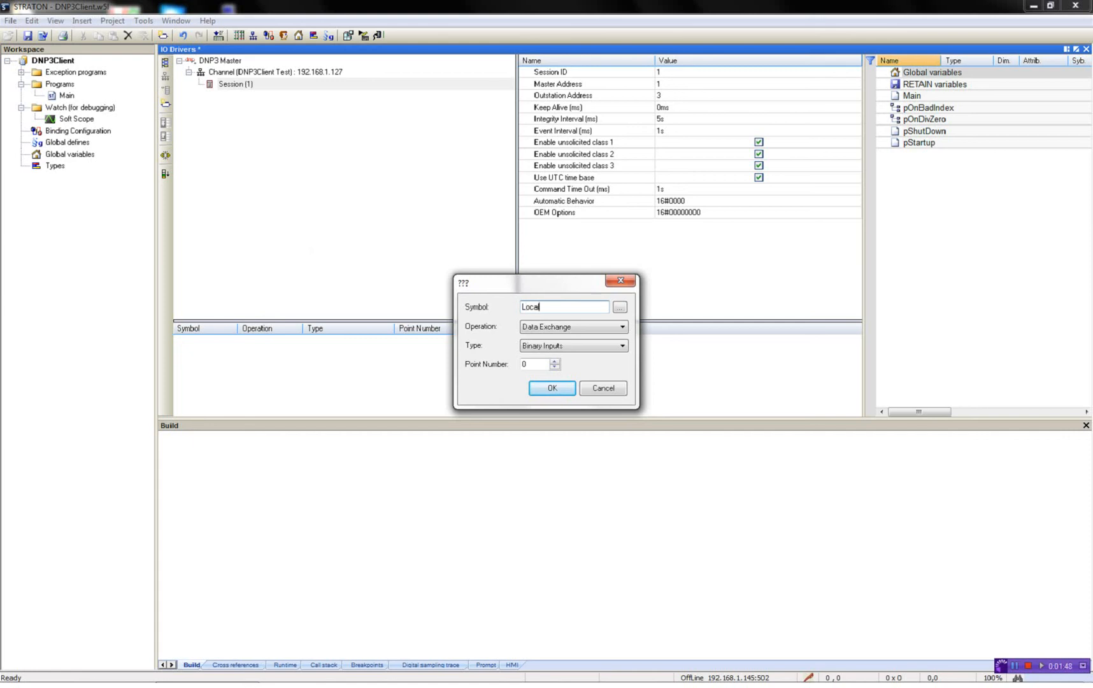
pyautogui.write('Remote')
pyautogui.click(540, 364)
pyautogui.write('1')
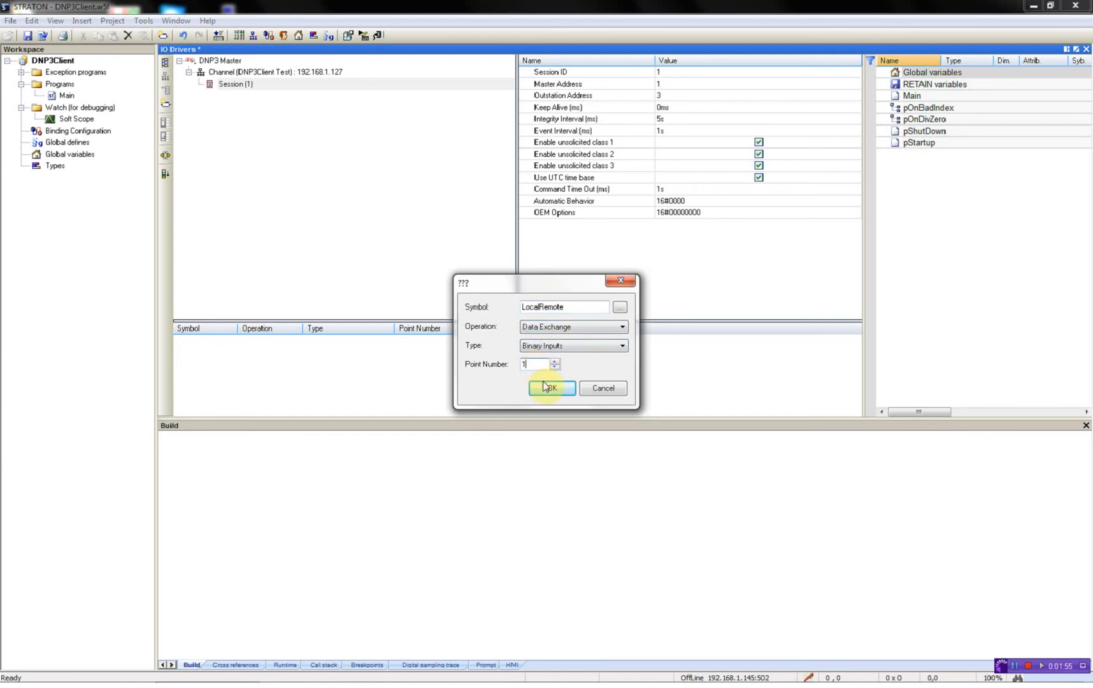
pyautogui.click(550, 387)
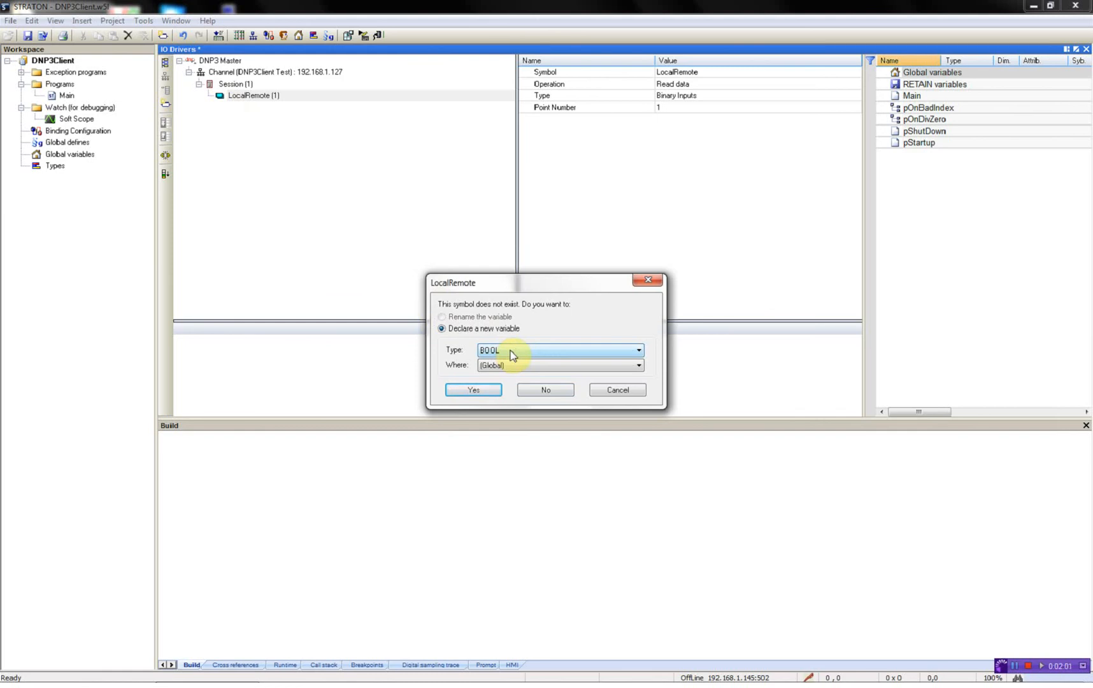
pyautogui.moveTo(516, 359)
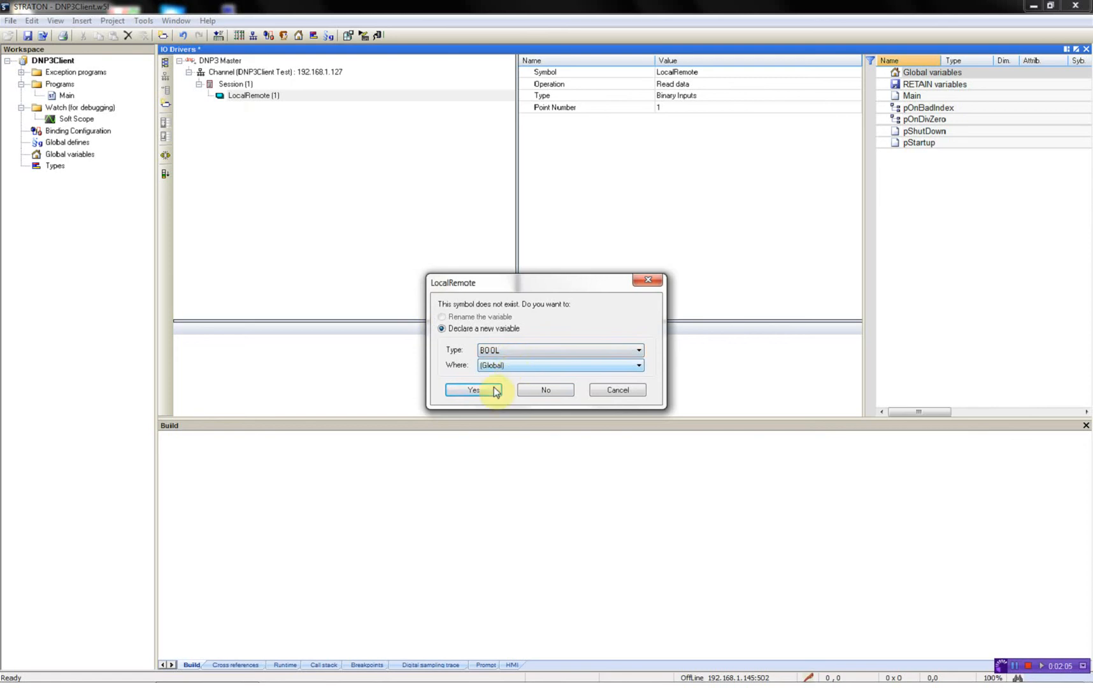
pyautogui.click(473, 390)
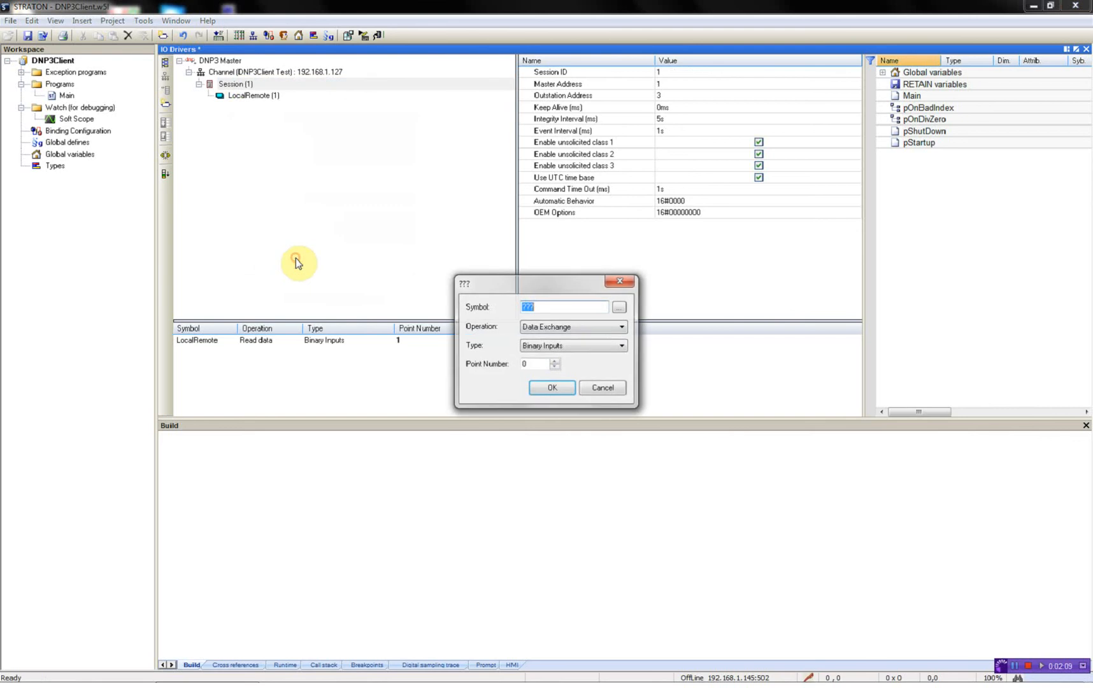
# Insert DoorSwitch, AC_Supply_Monitor and DC_Supply_Monitor at binary input points 2, 3, 4
pyautogui.write('DoorSwitch')
pyautogui.click(540, 363)
pyautogui.write('2')
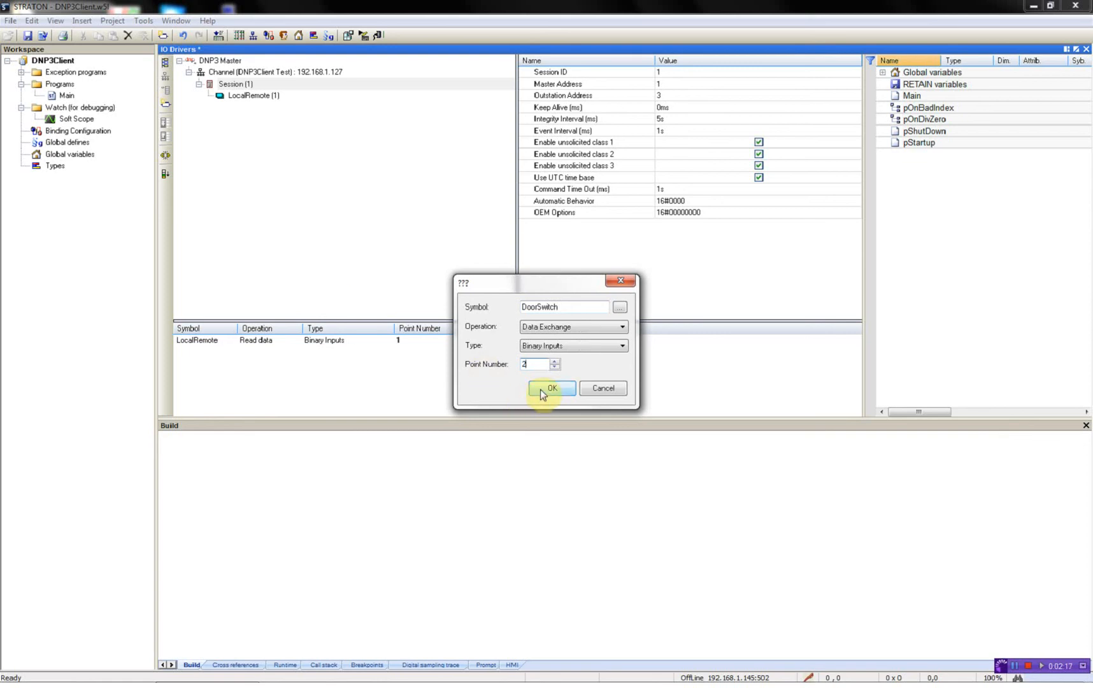
pyautogui.click(552, 388)
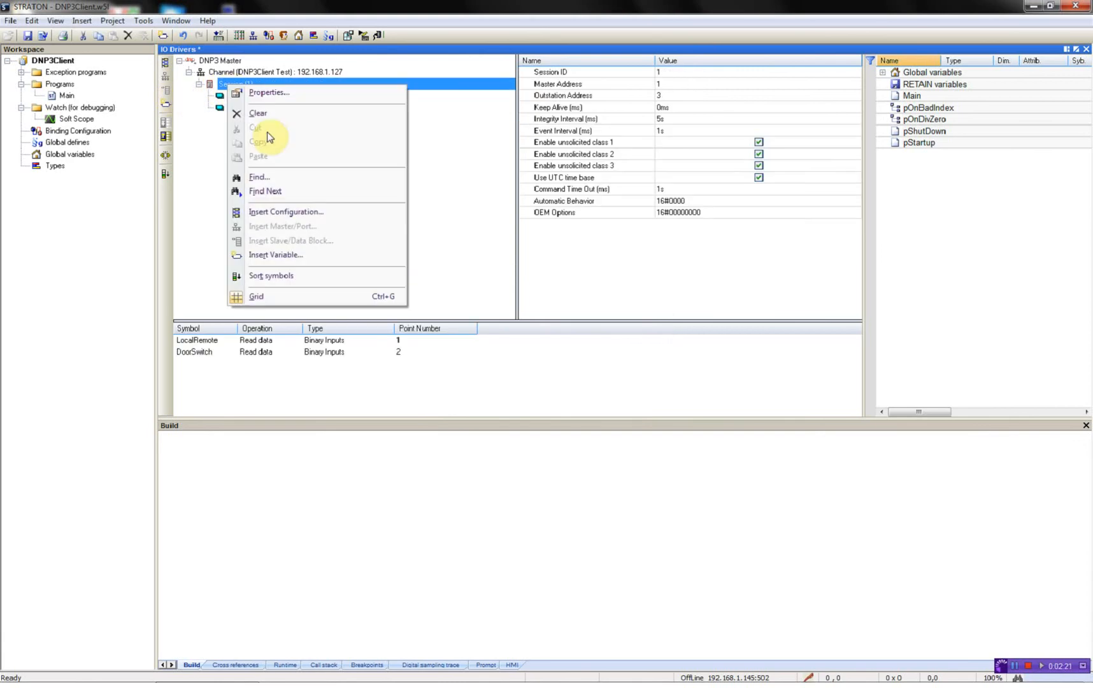
pyautogui.click(276, 254)
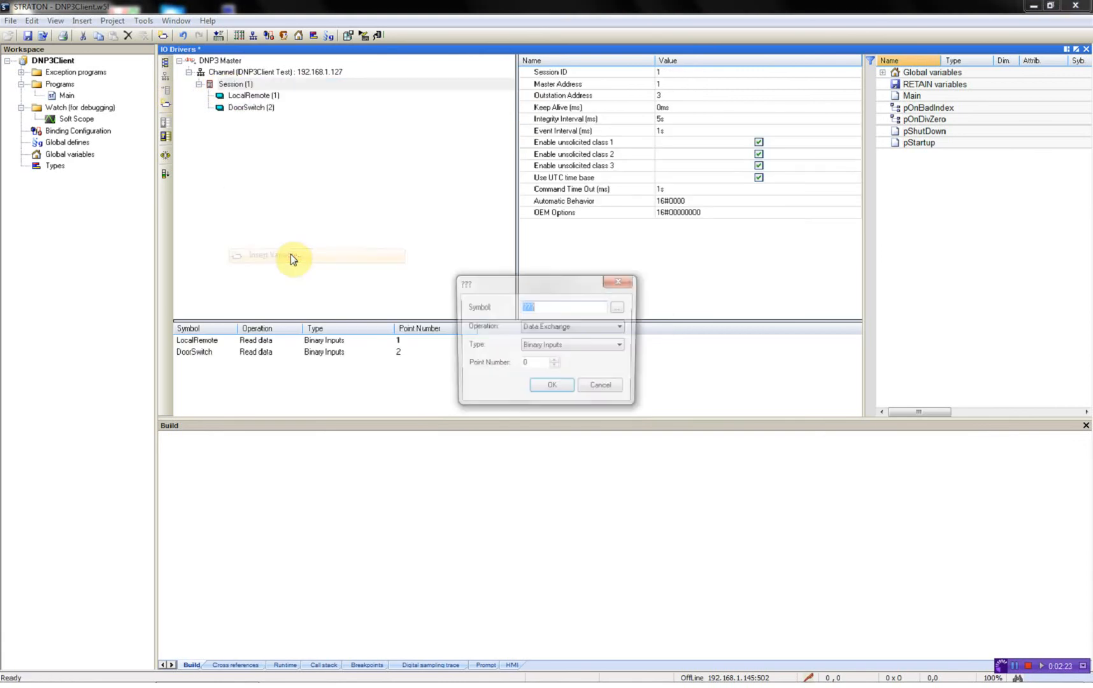
pyautogui.write('AC_Supply_Monitor')
pyautogui.click(540, 362)
pyautogui.write('3')
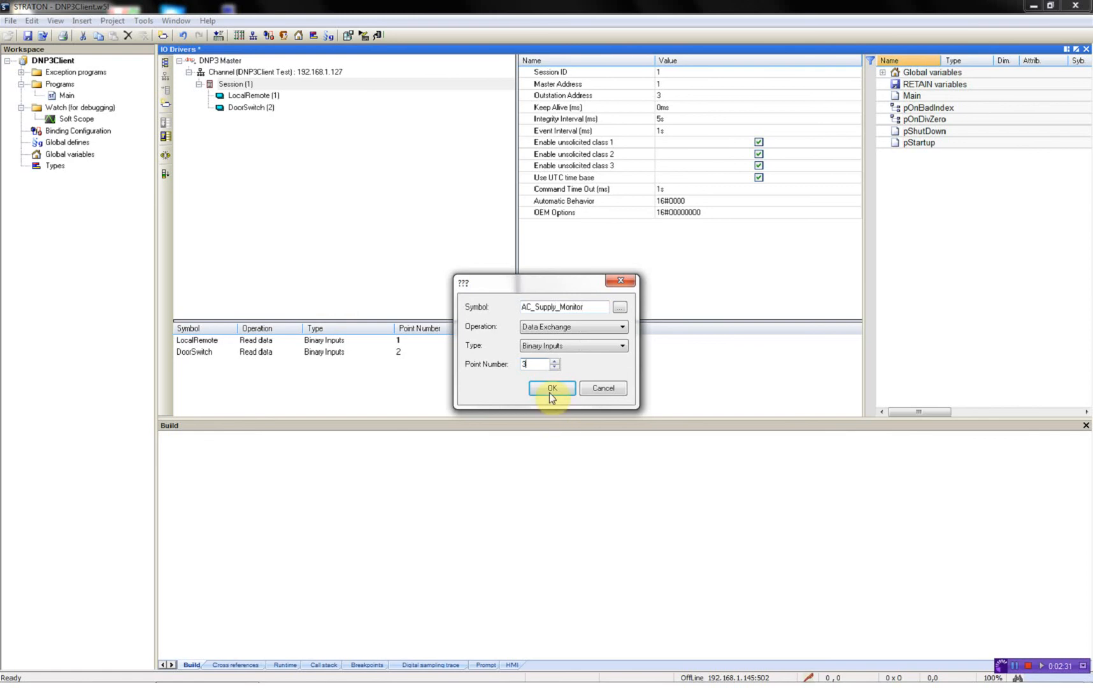
pyautogui.click(552, 387)
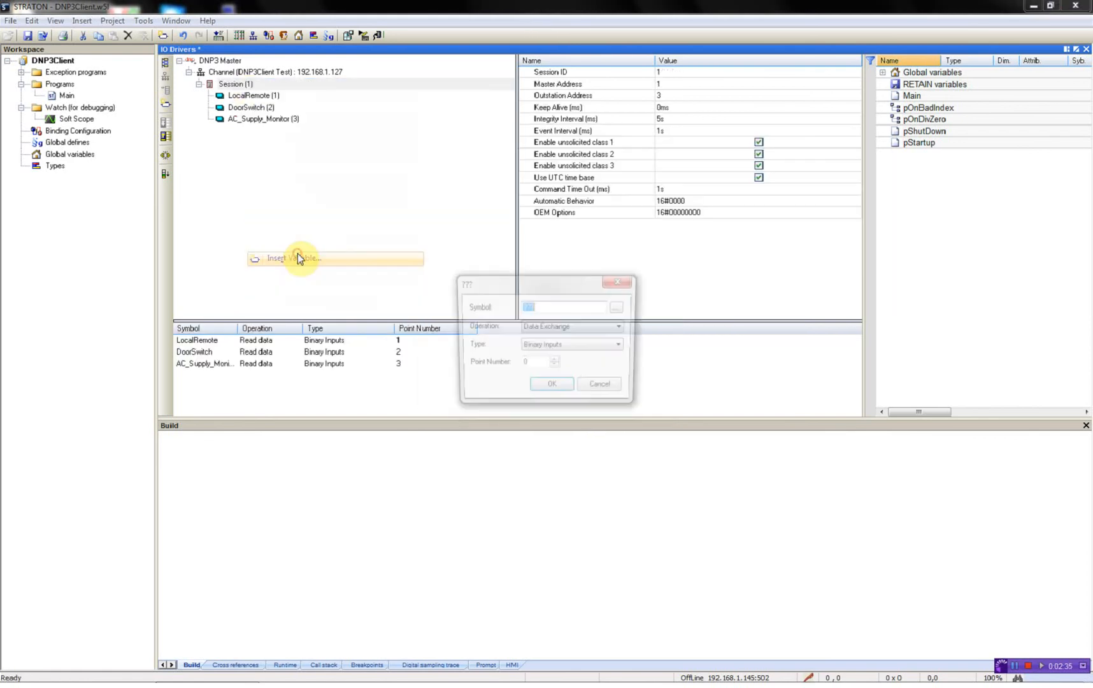
pyautogui.write('DC_Supply_Monitor')
pyautogui.click(540, 361)
pyautogui.write('4')
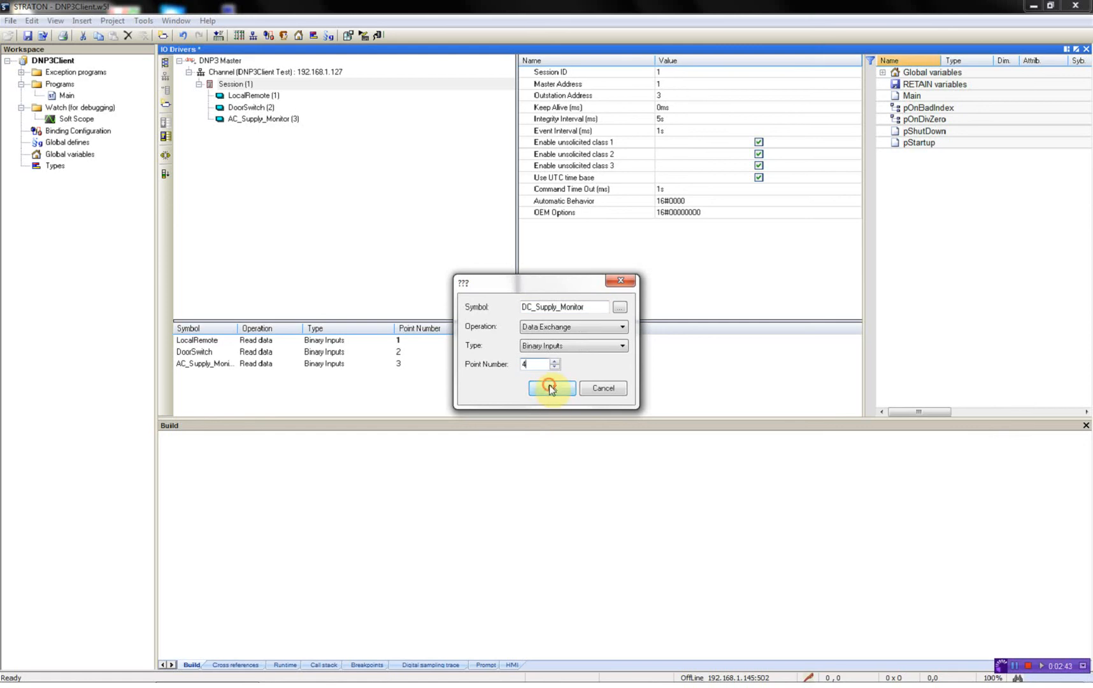
pyautogui.click(551, 389)
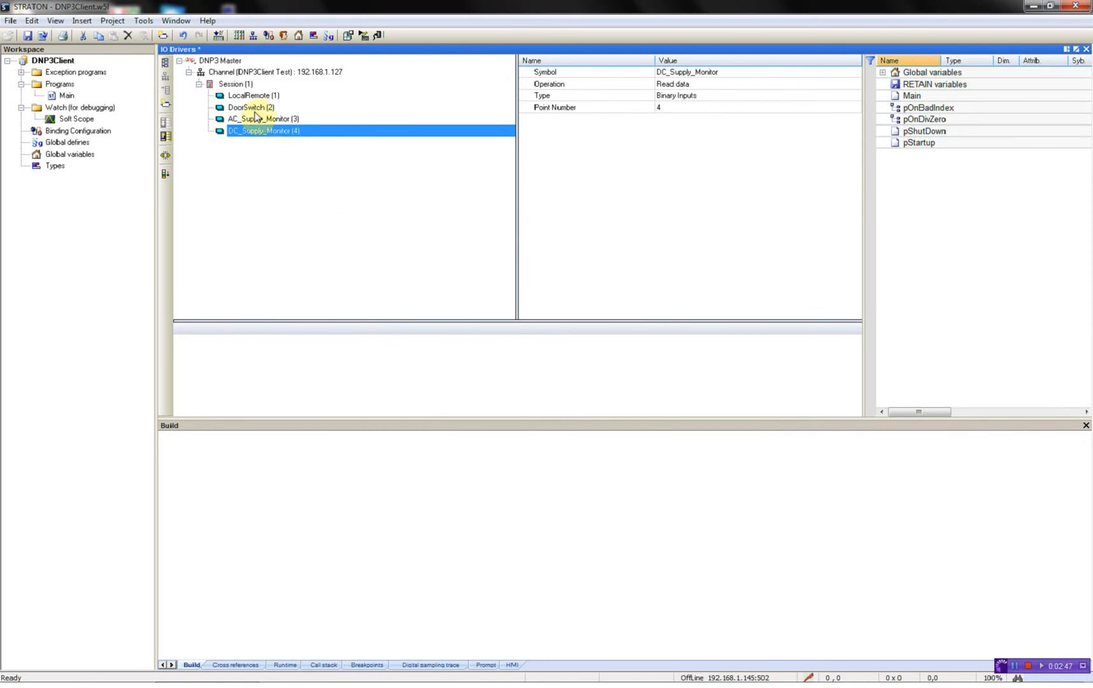
# Insert ValvePosition at double input point 2001 and begin choosing its data type
pyautogui.rightClick(236, 84)
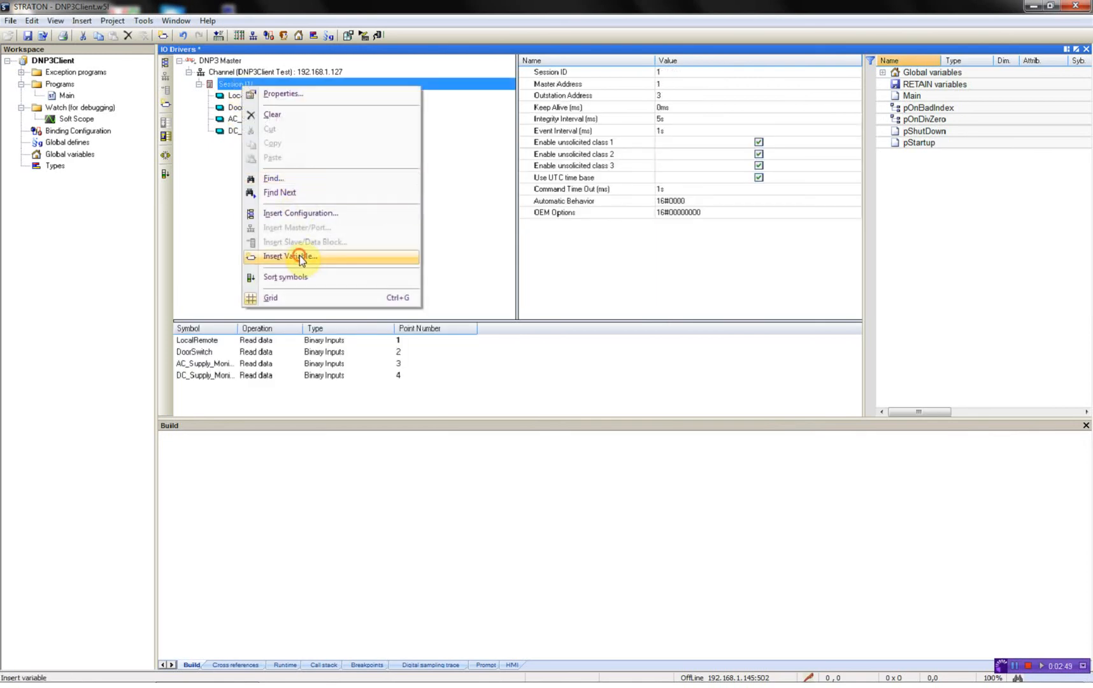
pyautogui.click(290, 256)
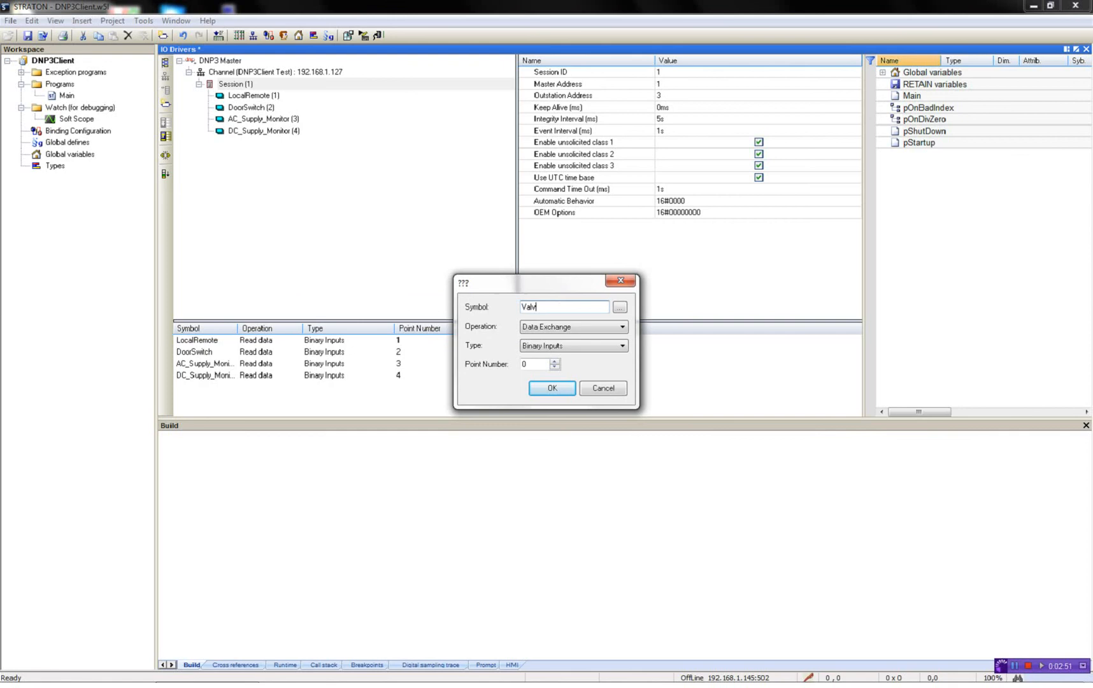
pyautogui.write('ePosition')
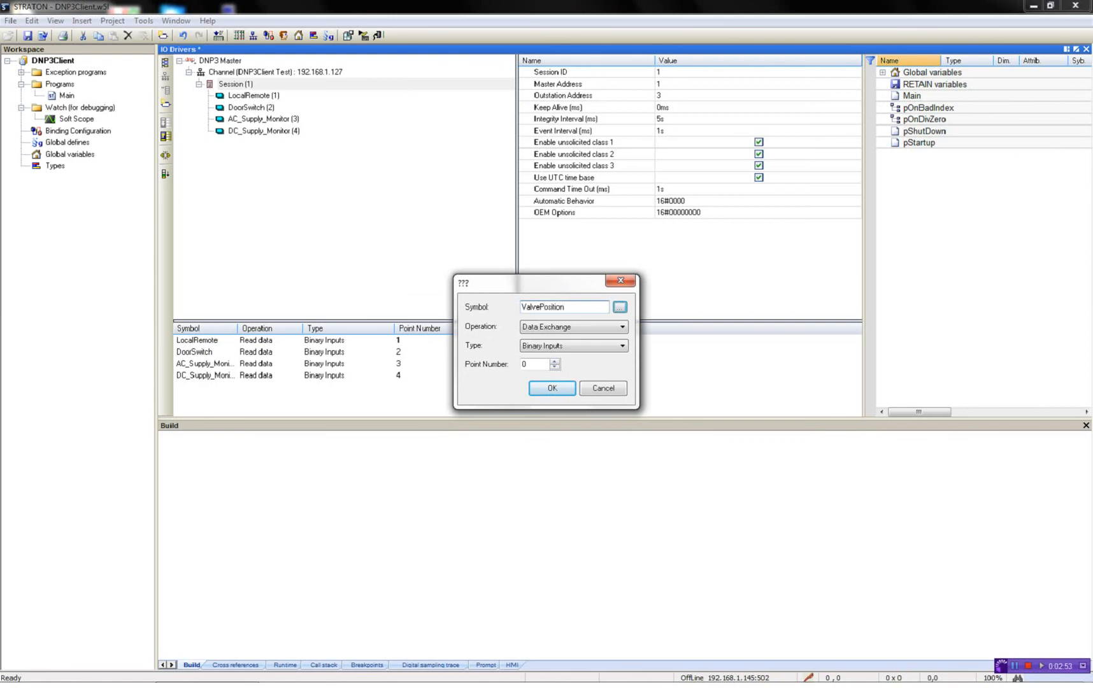
pyautogui.click(620, 346)
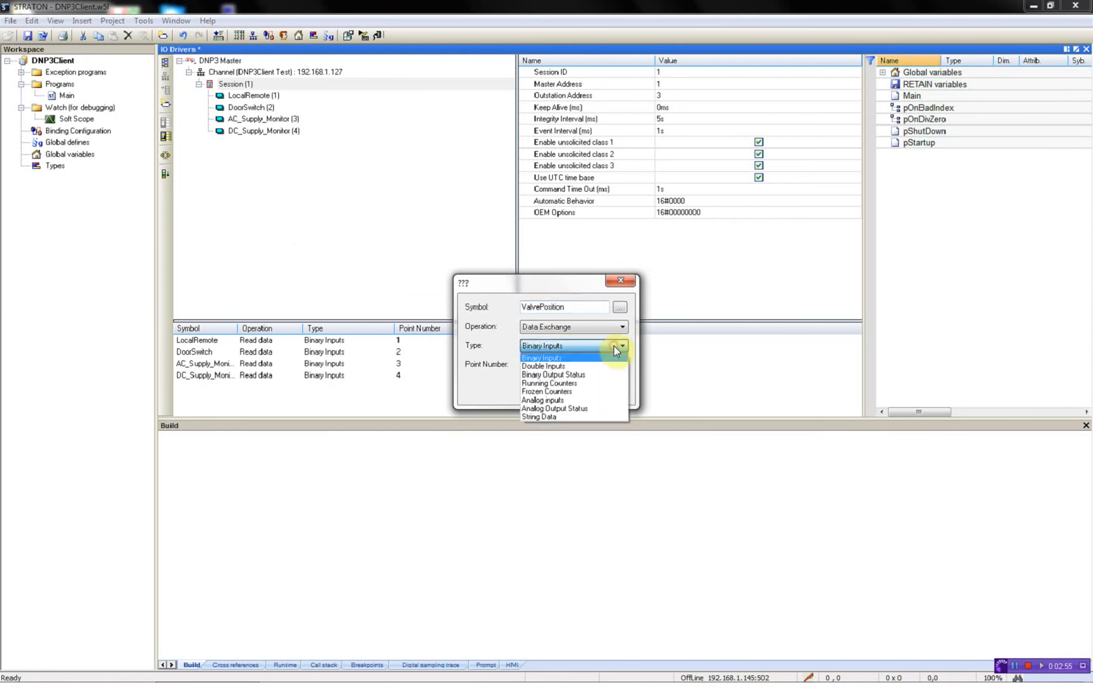
pyautogui.click(542, 365)
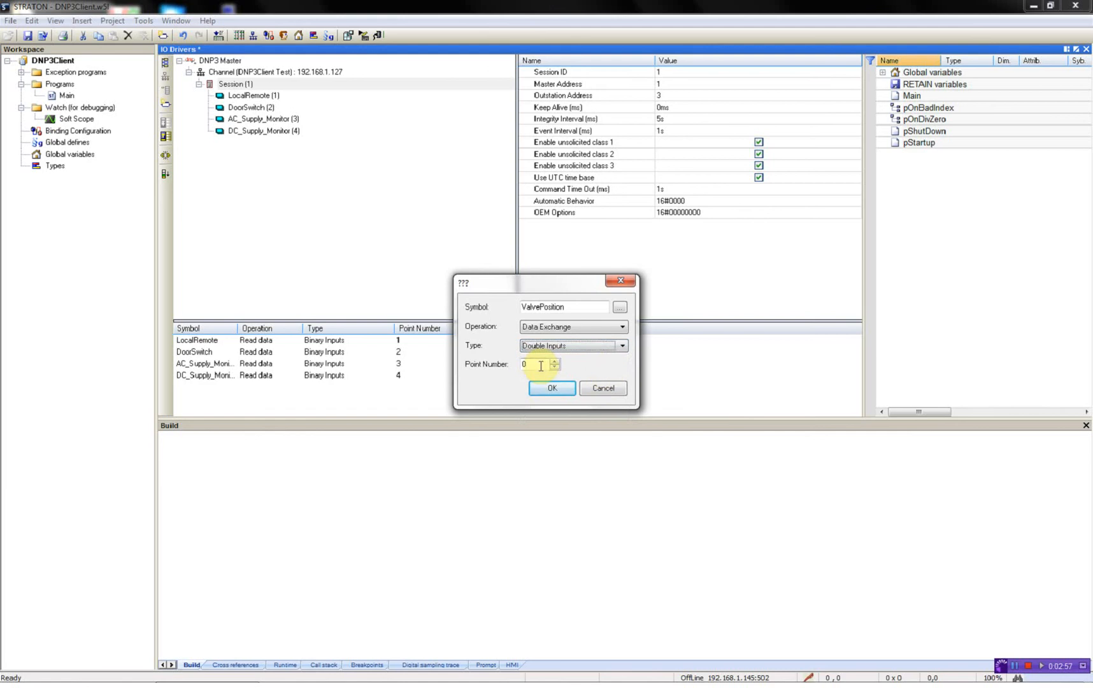
pyautogui.write('200')
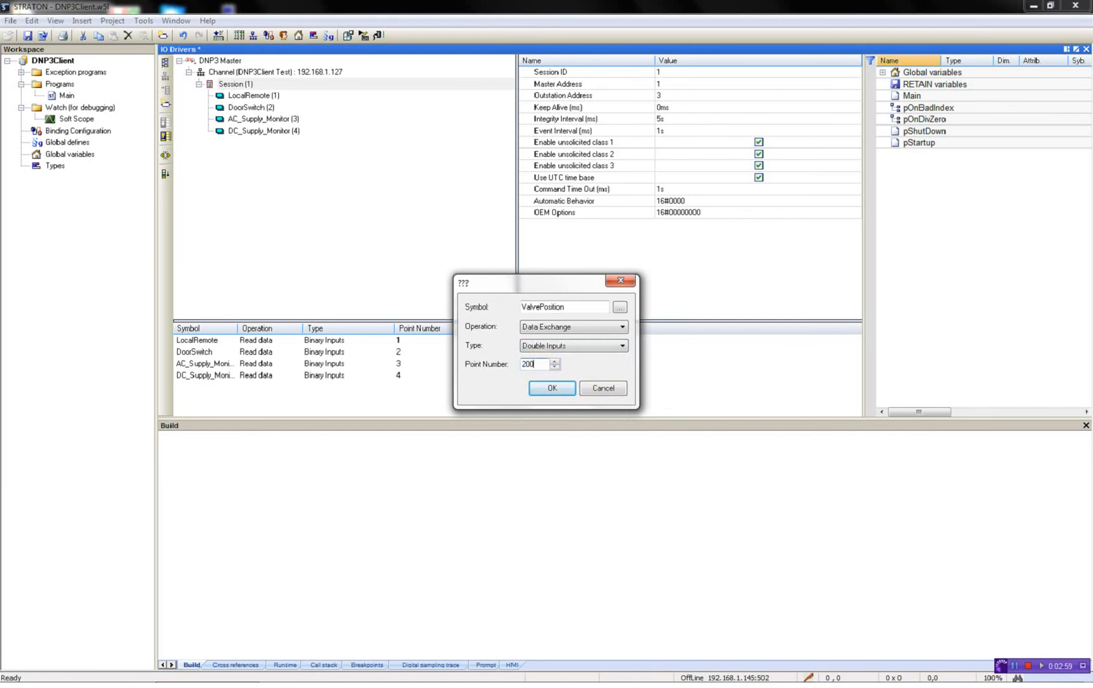
pyautogui.click(551, 388)
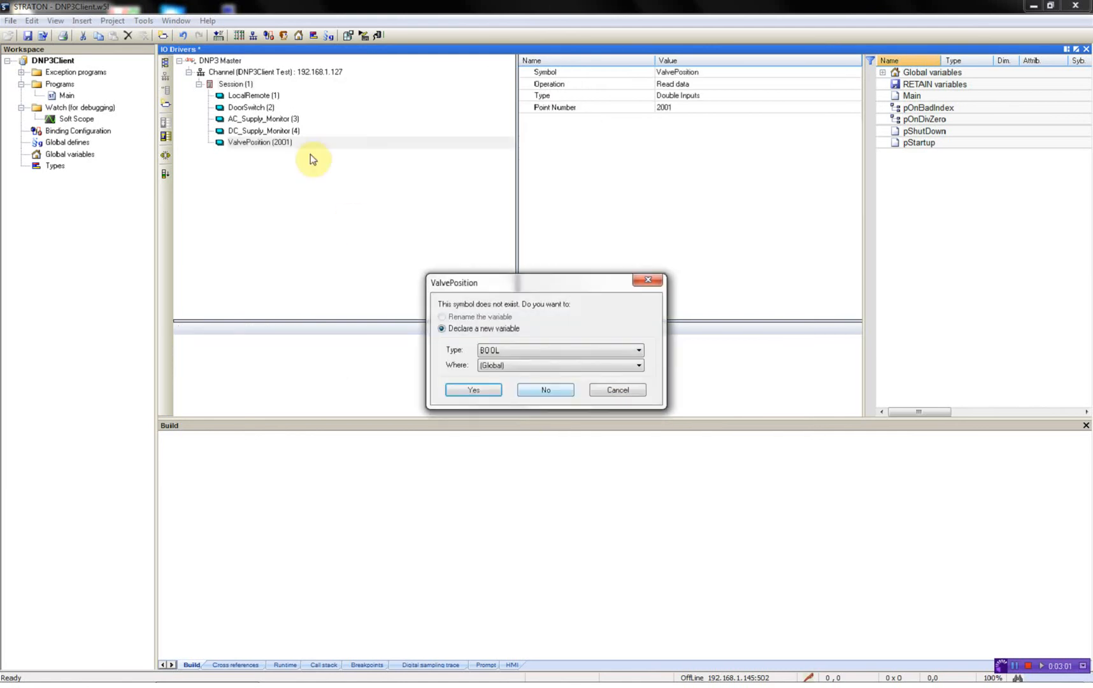
pyautogui.click(635, 350)
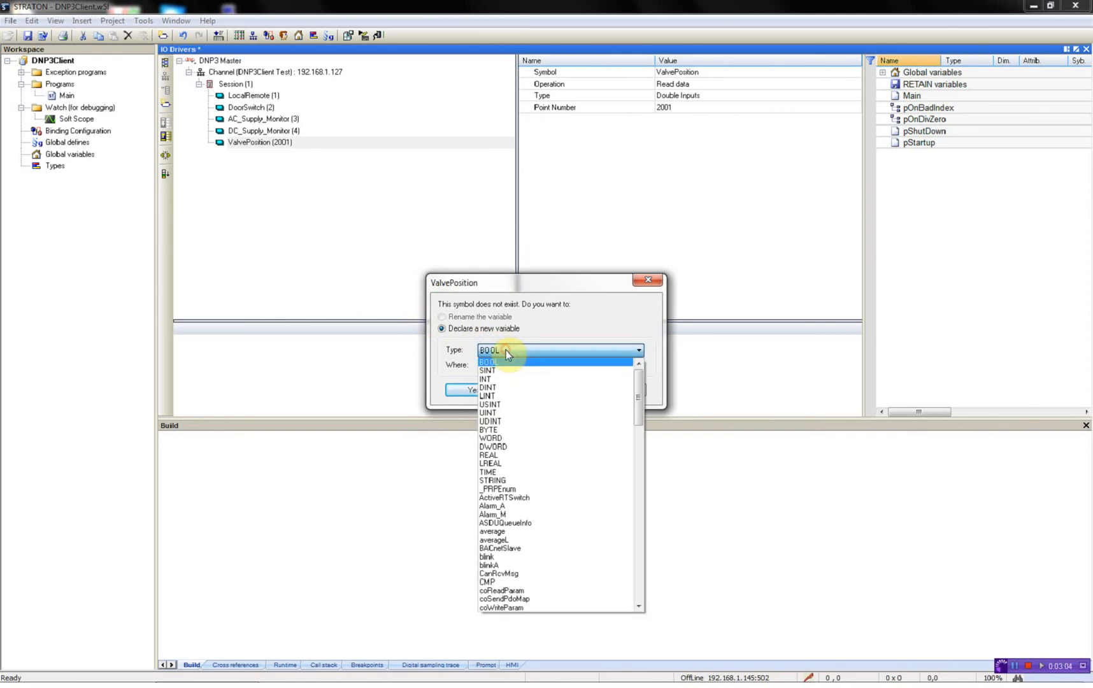
pyautogui.moveTo(510, 396)
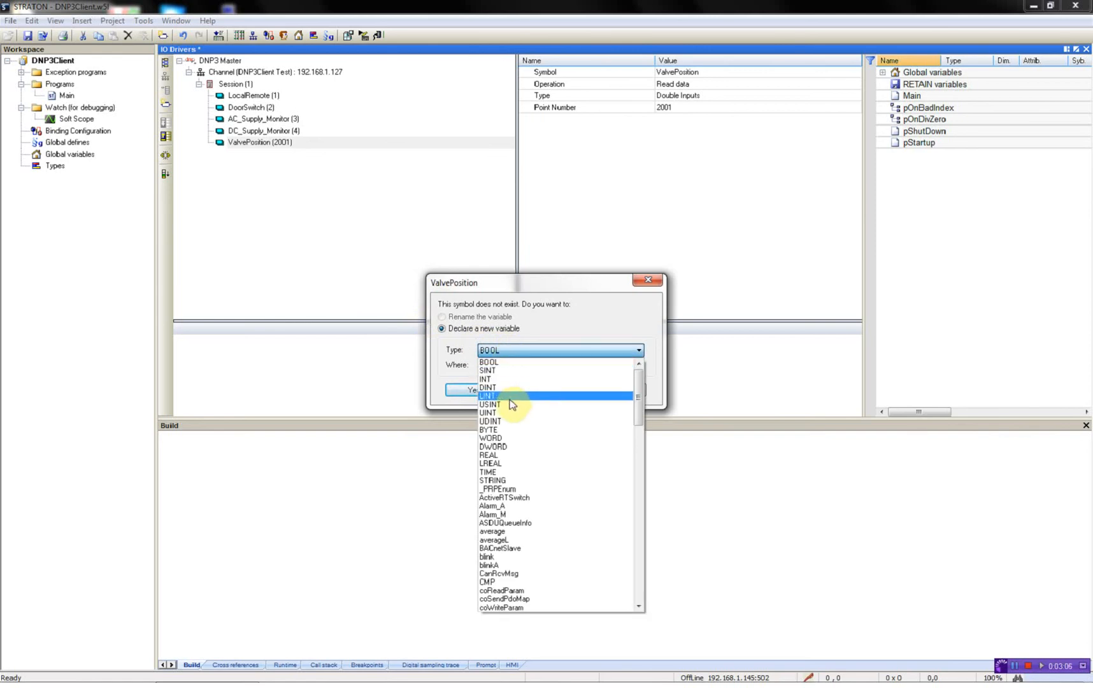
pyautogui.moveTo(509, 405)
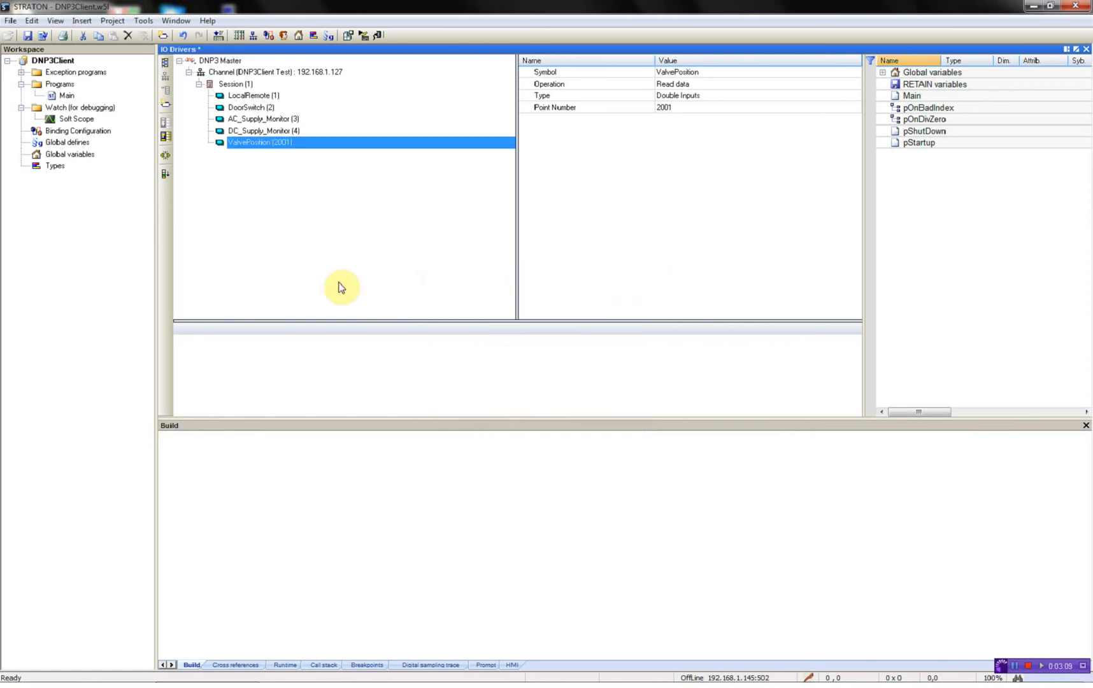
# Add Flow at analog input point 4001 as a new global variable
pyautogui.click(236, 83)
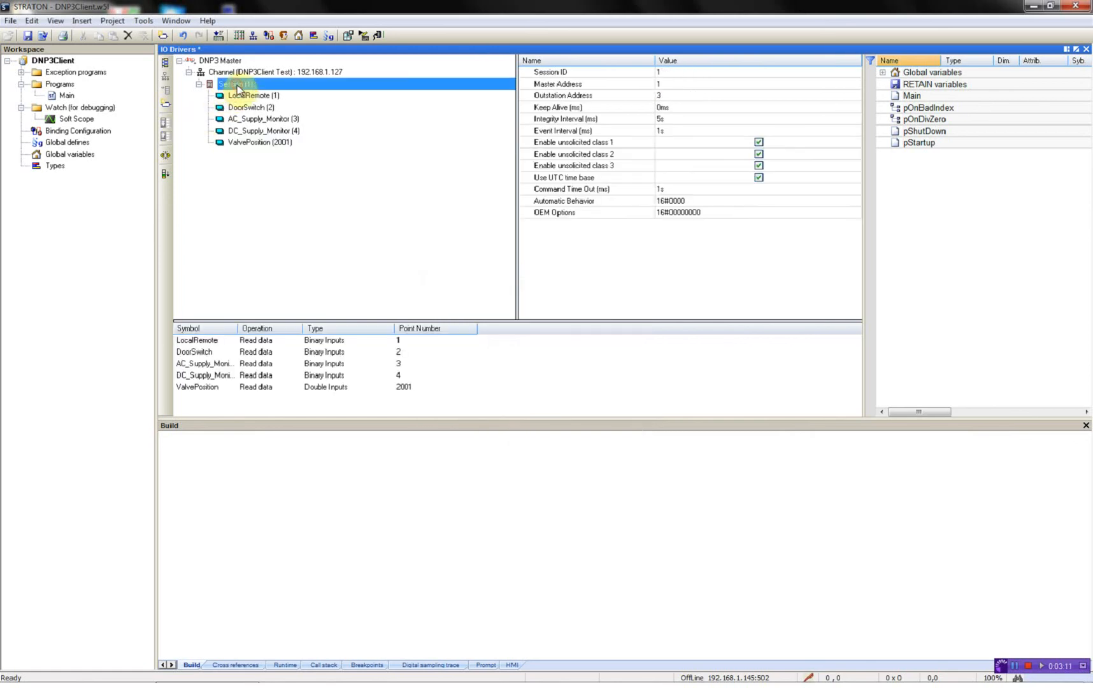
pyautogui.rightClick(236, 84)
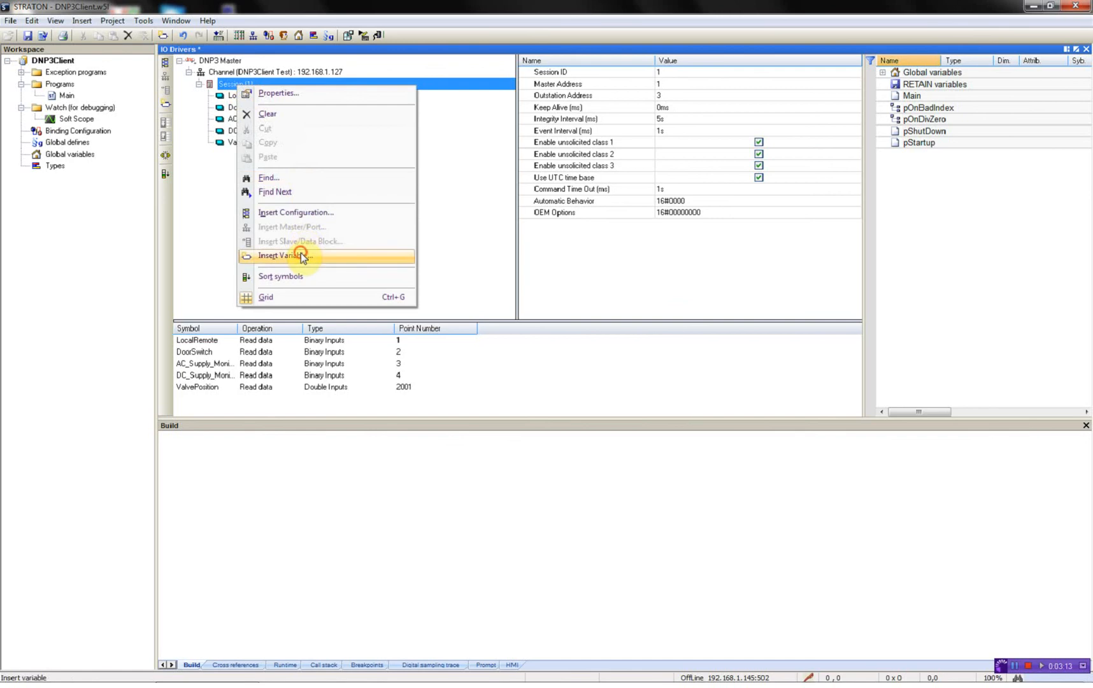
pyautogui.click(283, 255)
pyautogui.write('Flow')
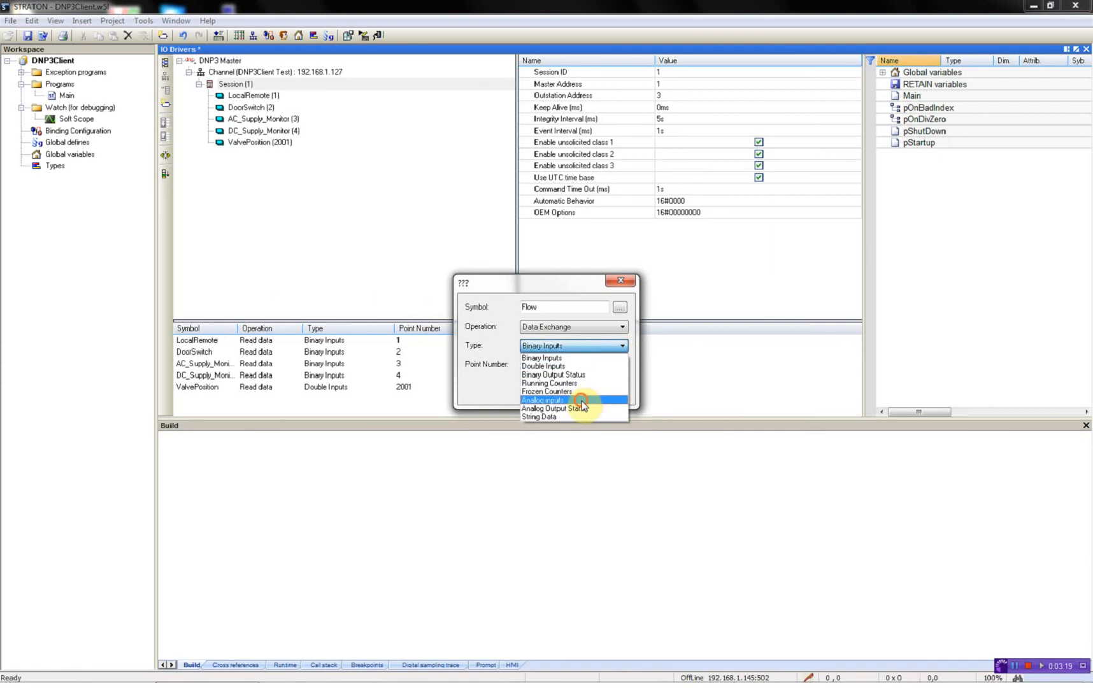
pyautogui.click(543, 400)
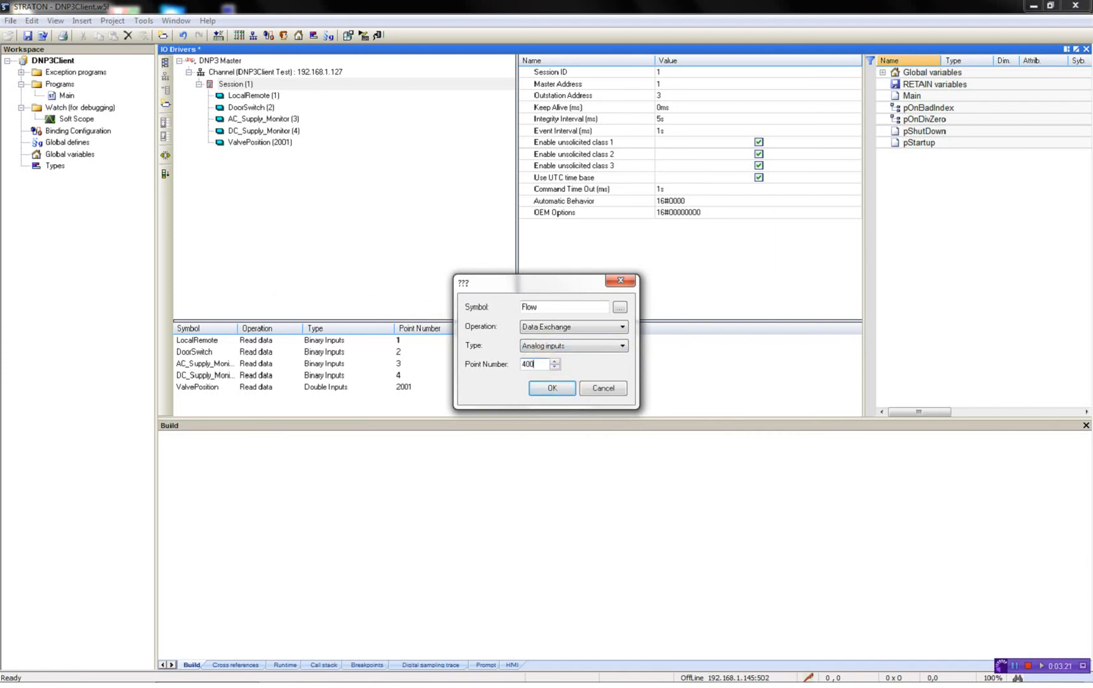
pyautogui.click(551, 388)
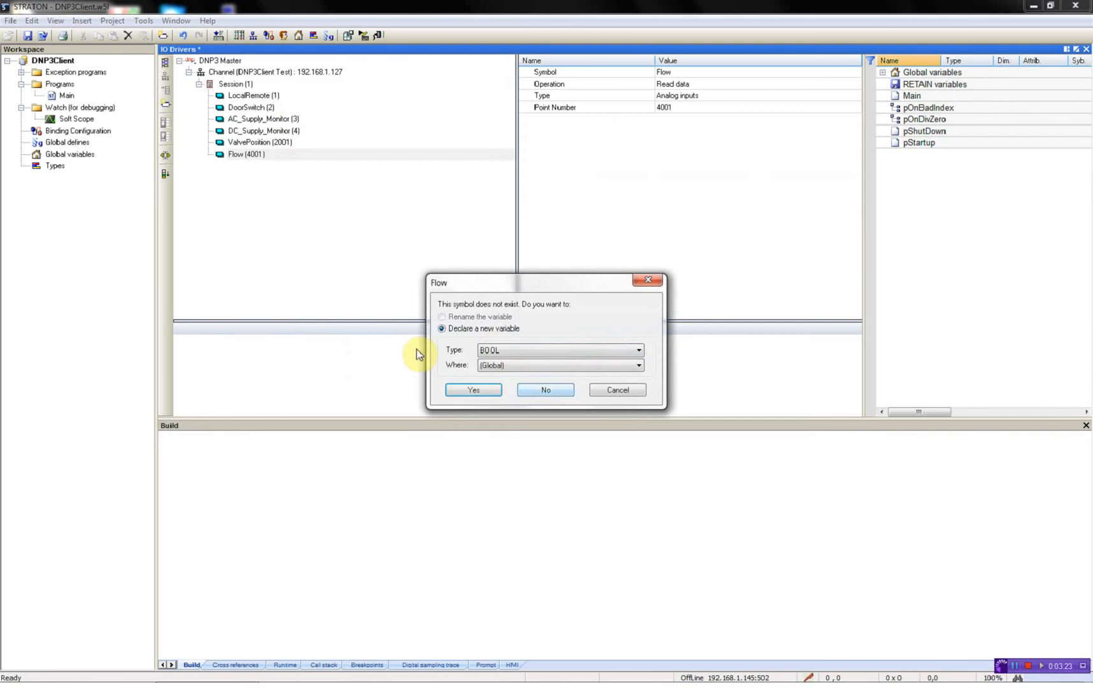
pyautogui.click(635, 349)
pyautogui.write('Temperature')
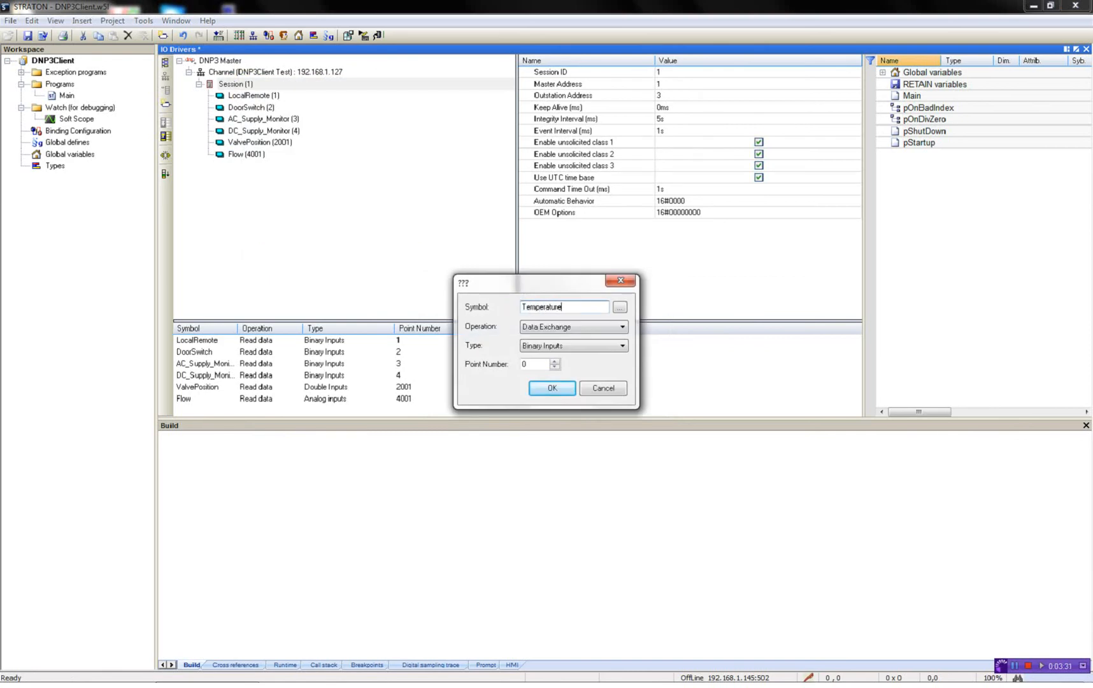
# Add Temperature at analog input point 4002 as a global UINT
pyautogui.click(621, 345)
pyautogui.write('4002')
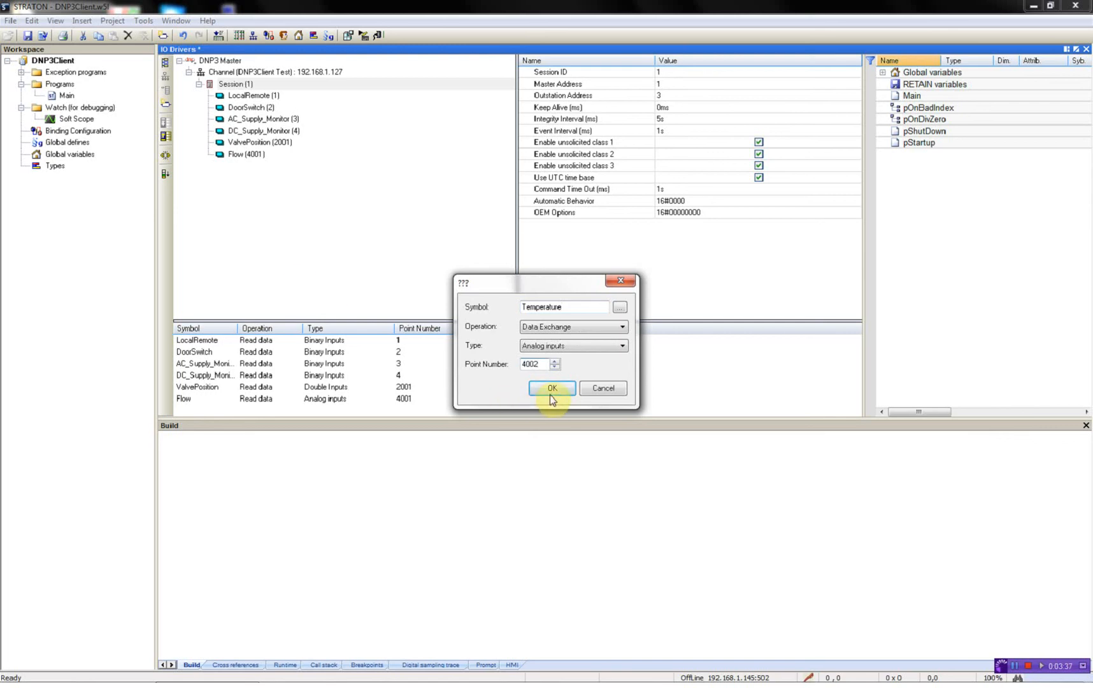
pyautogui.click(552, 388)
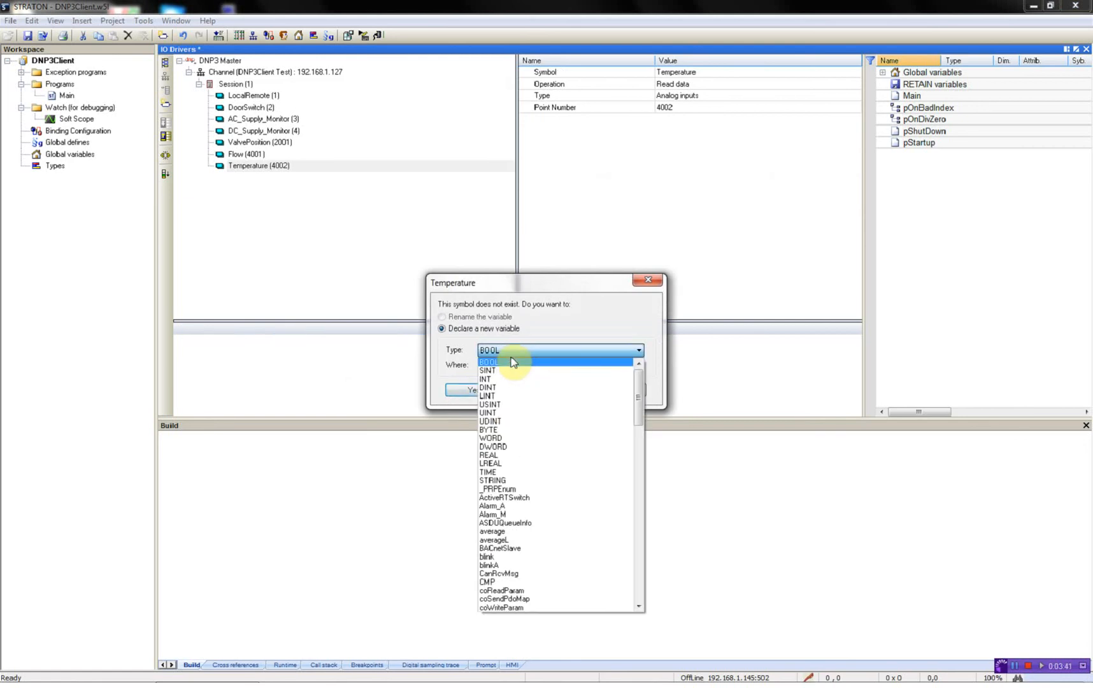
pyautogui.click(490, 413)
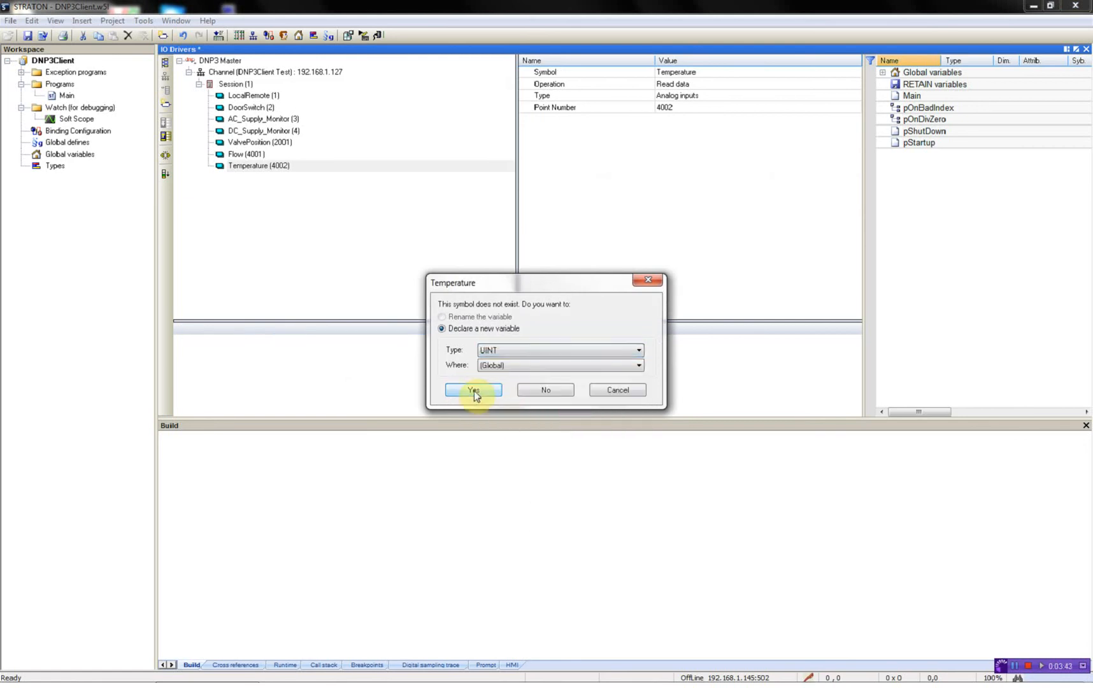
pyautogui.click(473, 389)
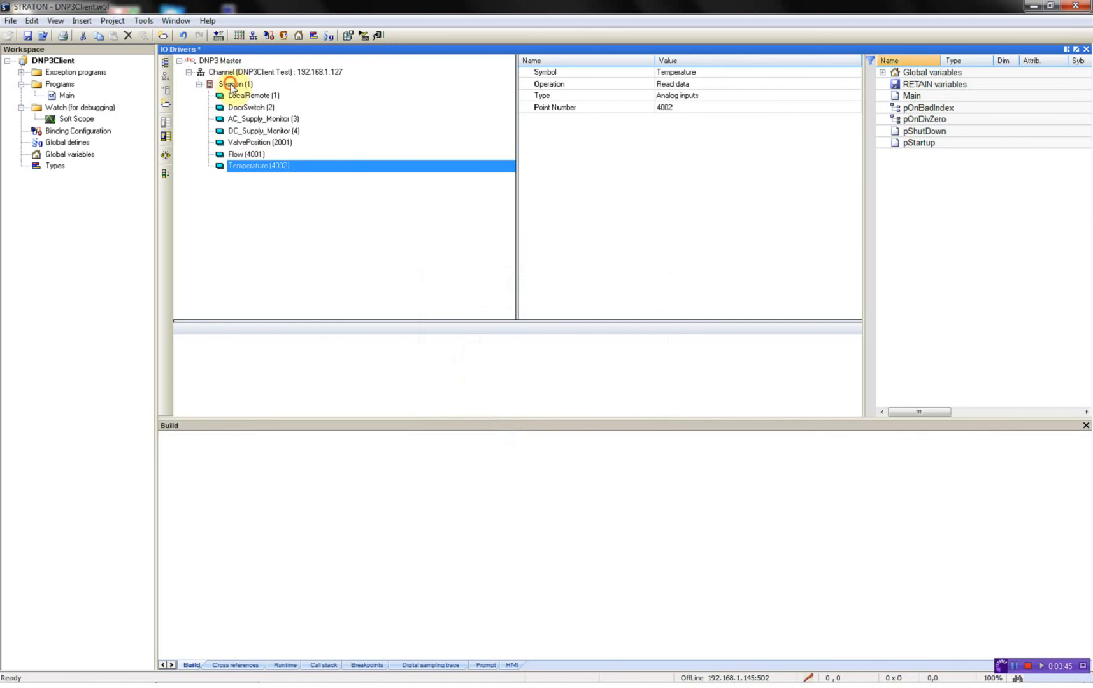
# Insert Output as Binary Output Status point 3001, declared a global BOOL
pyautogui.rightClick(237, 84)
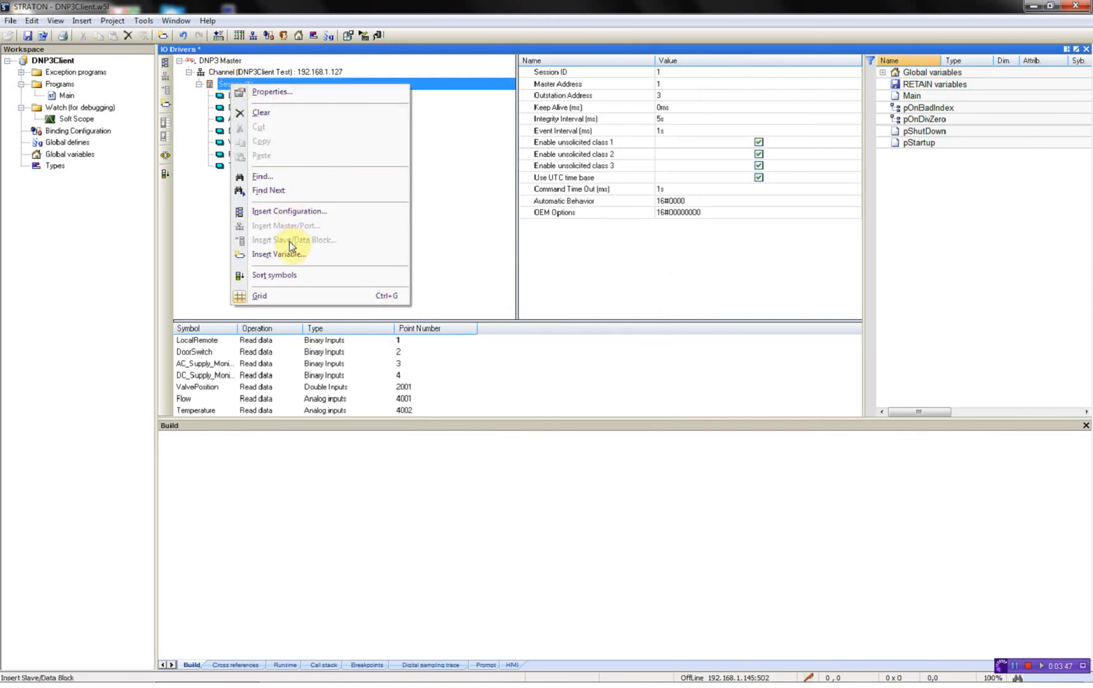
pyautogui.moveTo(279, 254)
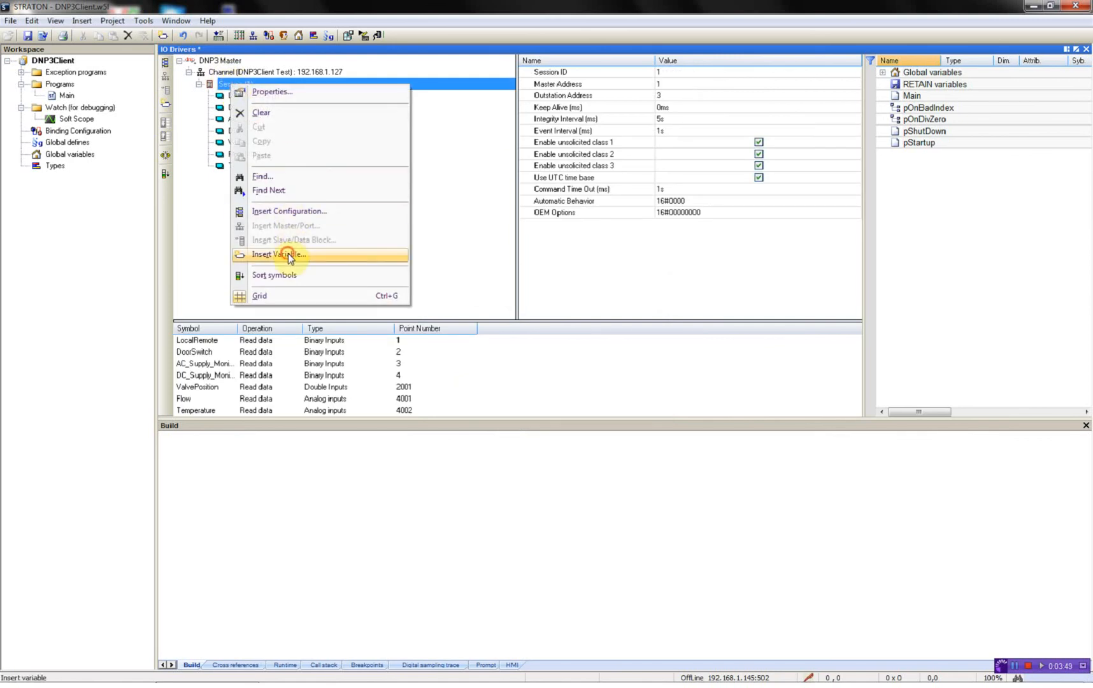
pyautogui.click(280, 254)
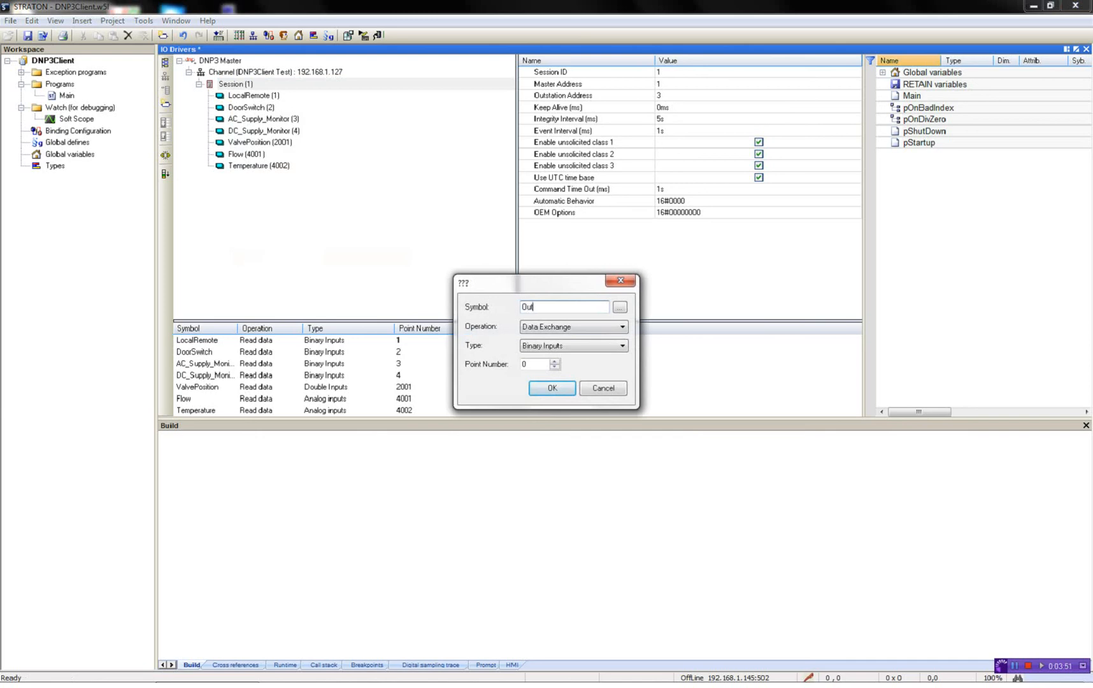
pyautogui.click(621, 346)
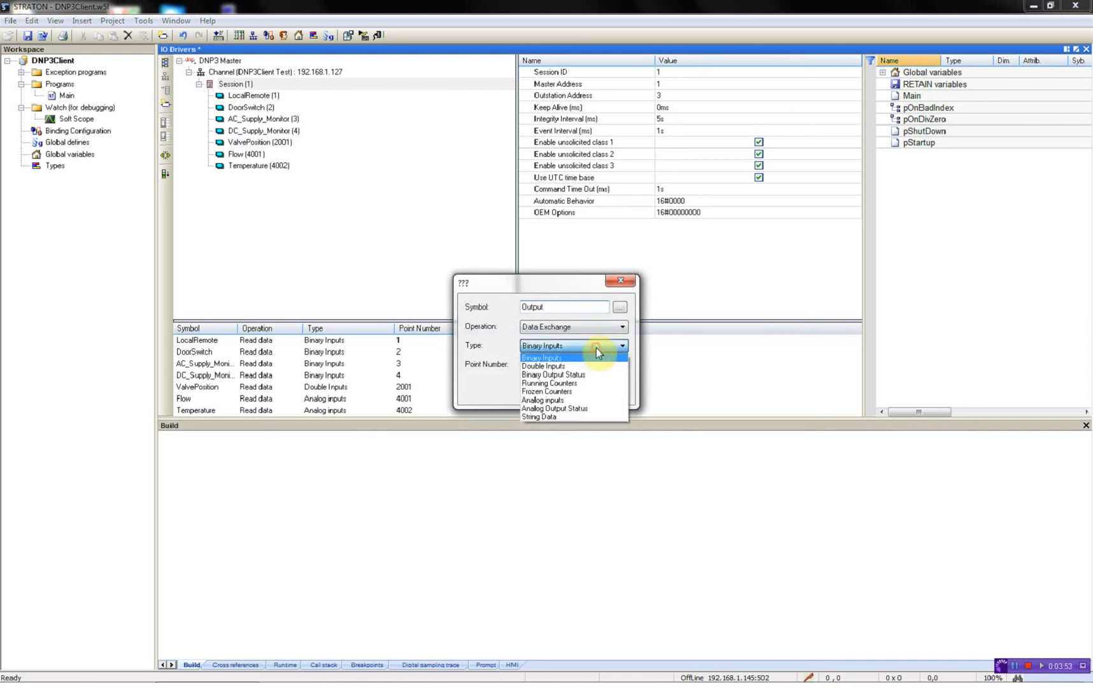
pyautogui.moveTo(589, 376)
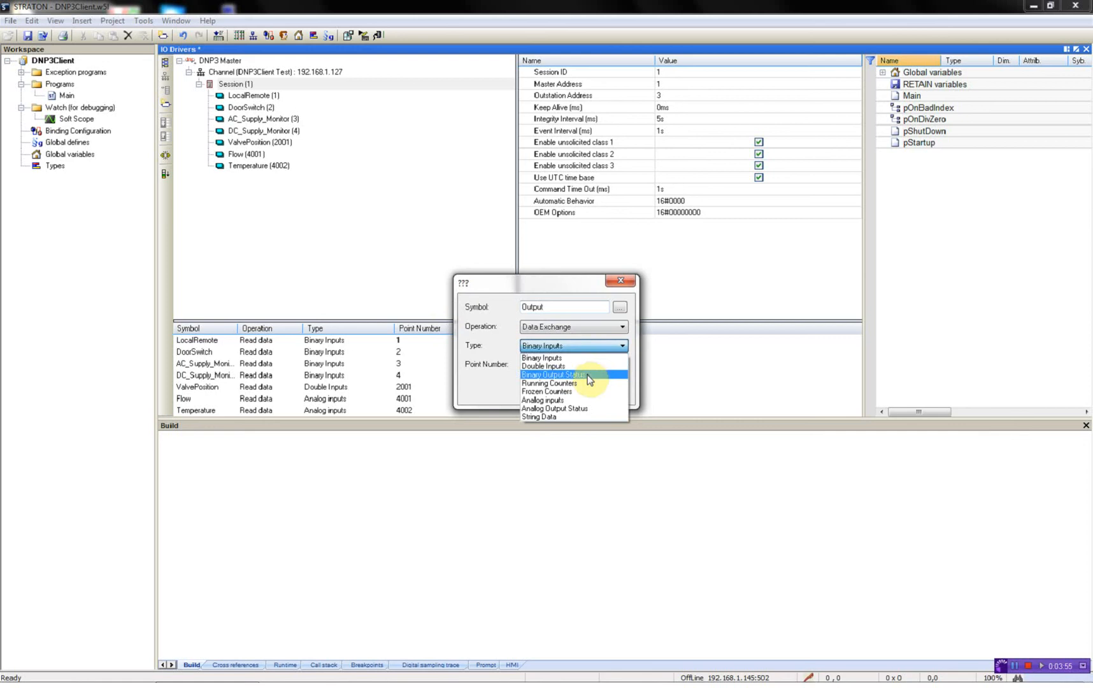
pyautogui.click(553, 375)
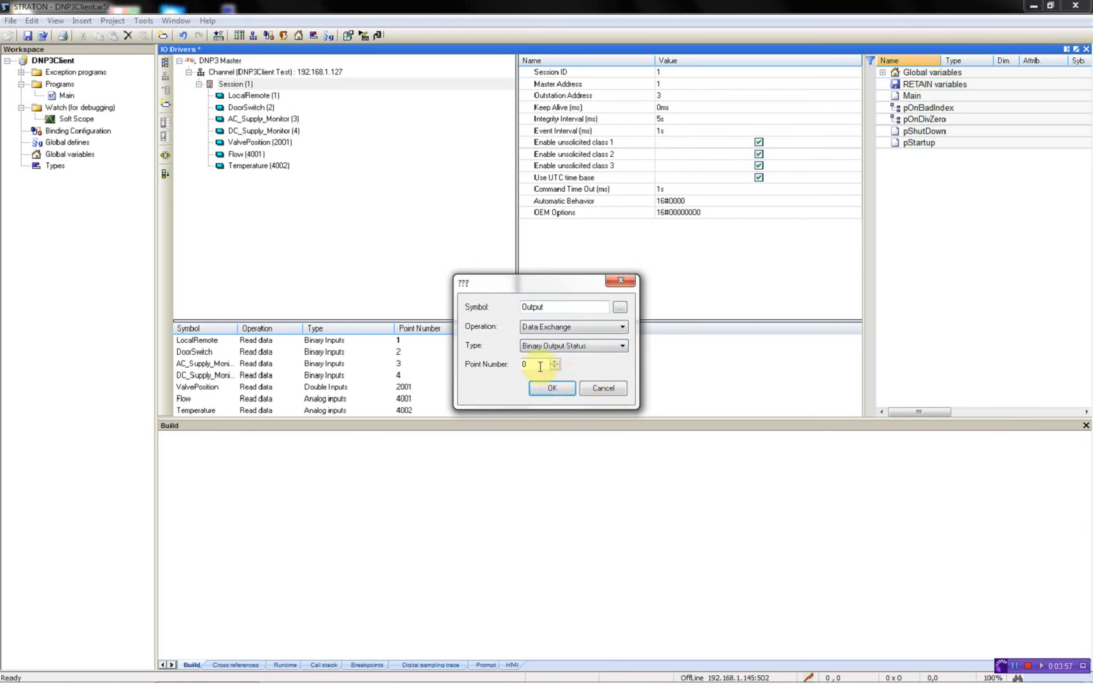
pyautogui.write('3001')
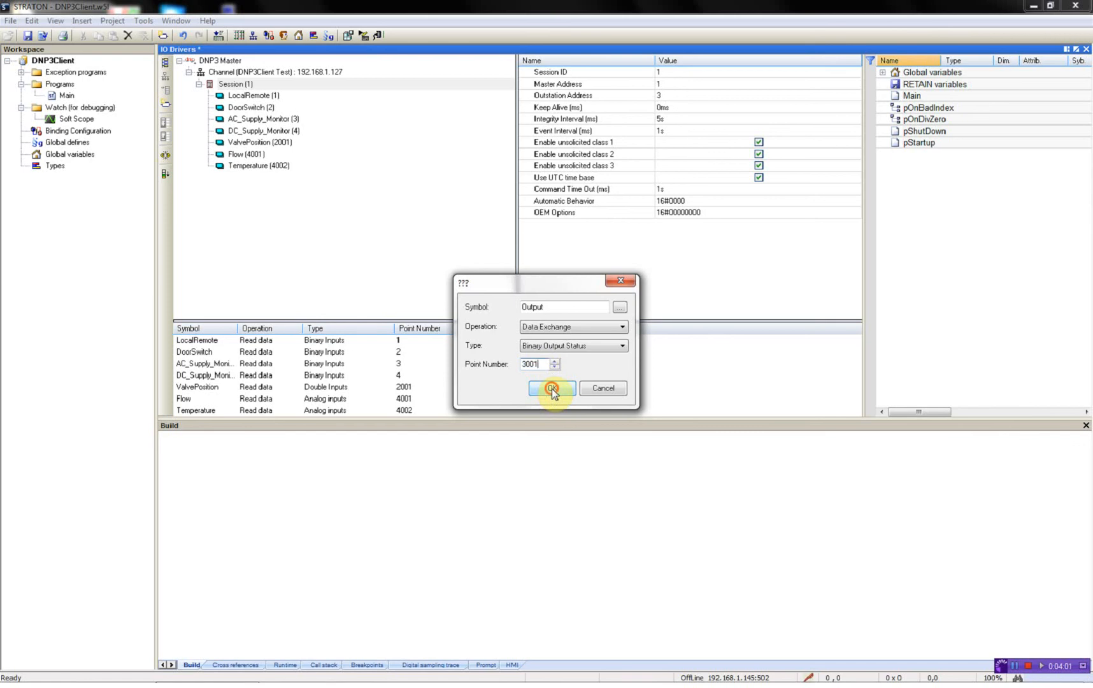
pyautogui.click(551, 388)
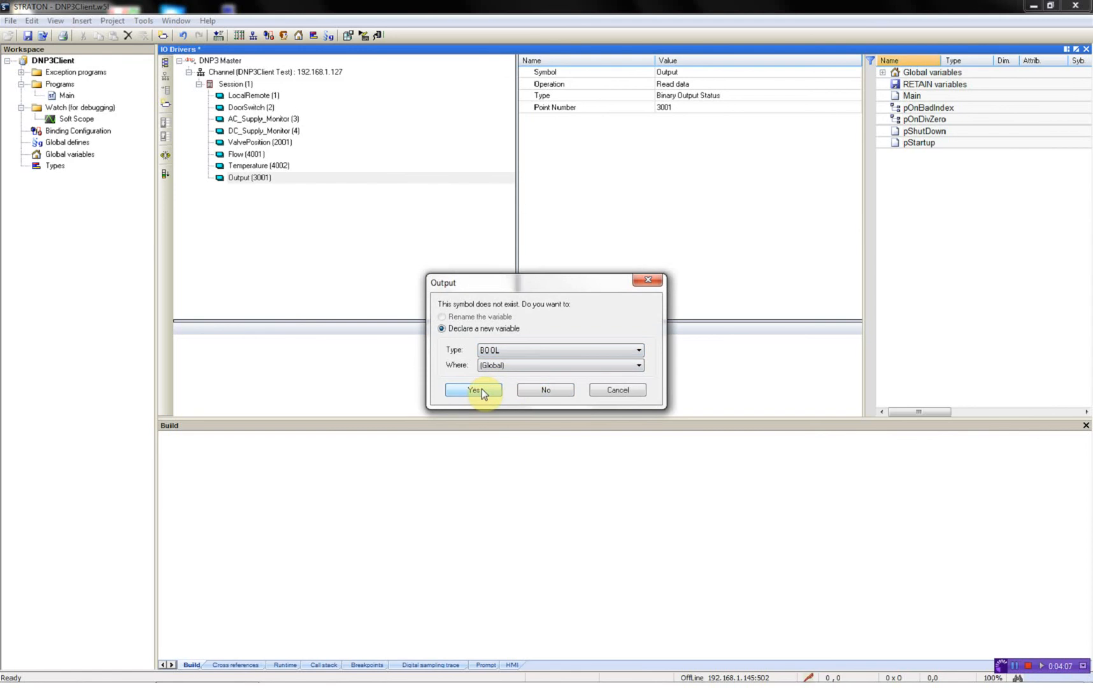
pyautogui.click(473, 390)
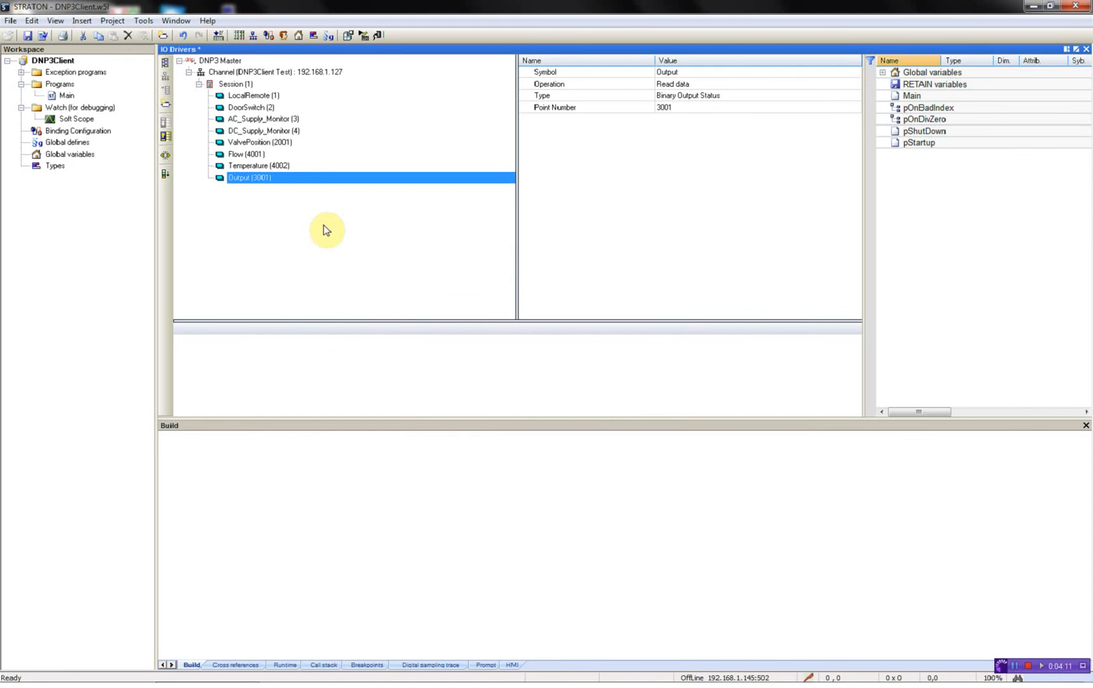
pyautogui.moveTo(66, 95)
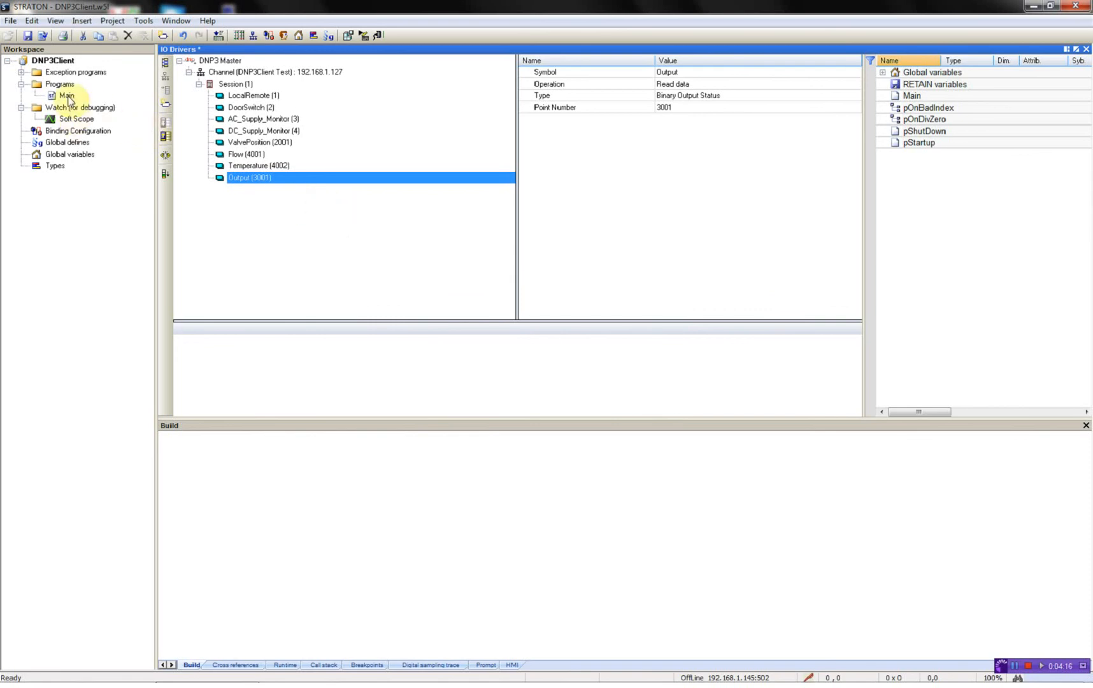
pyautogui.moveTo(67, 95)
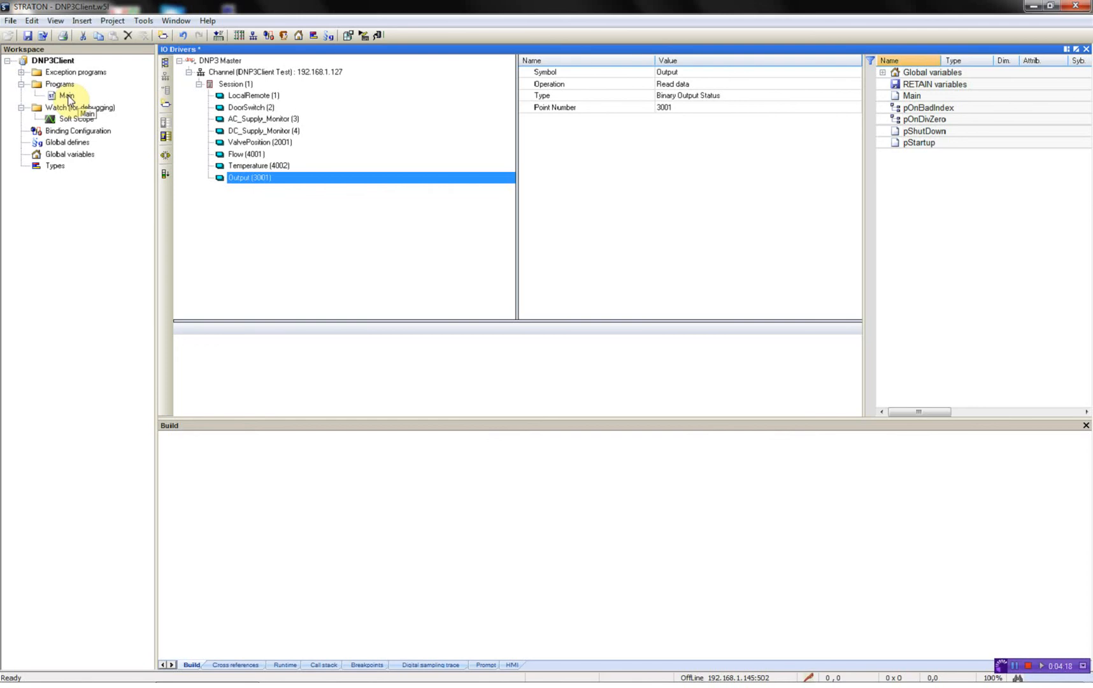
# Open the Main program for editing and select DNP3M_CMDBIN in the DNP3 blocks folder
pyautogui.click(67, 96)
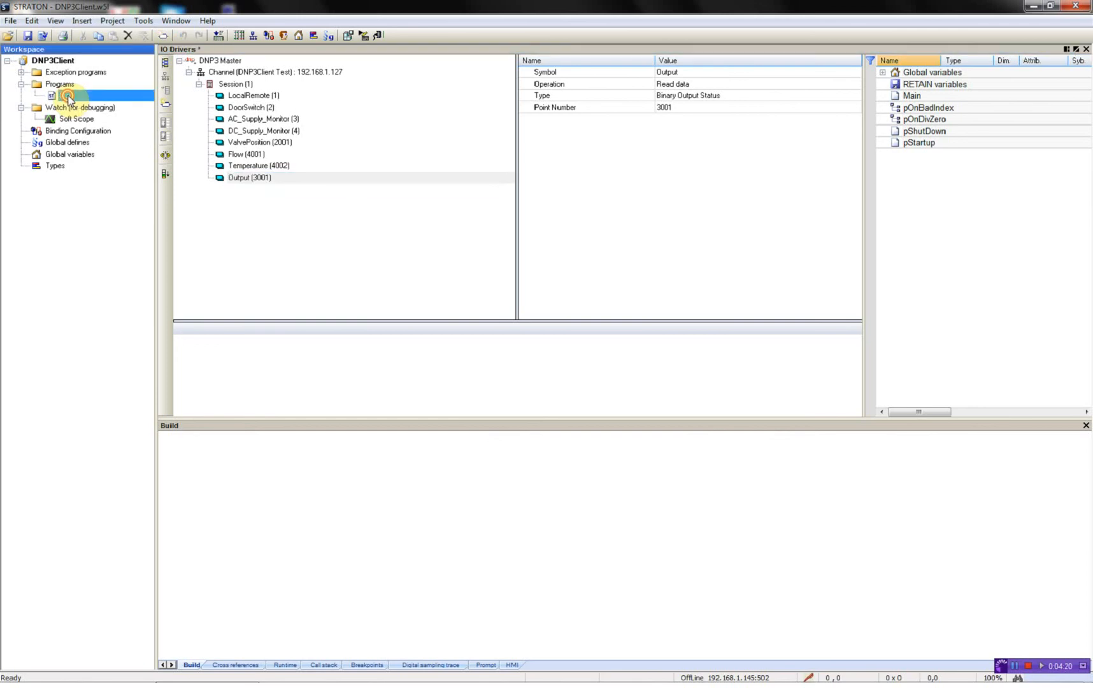
pyautogui.doubleClick(67, 96)
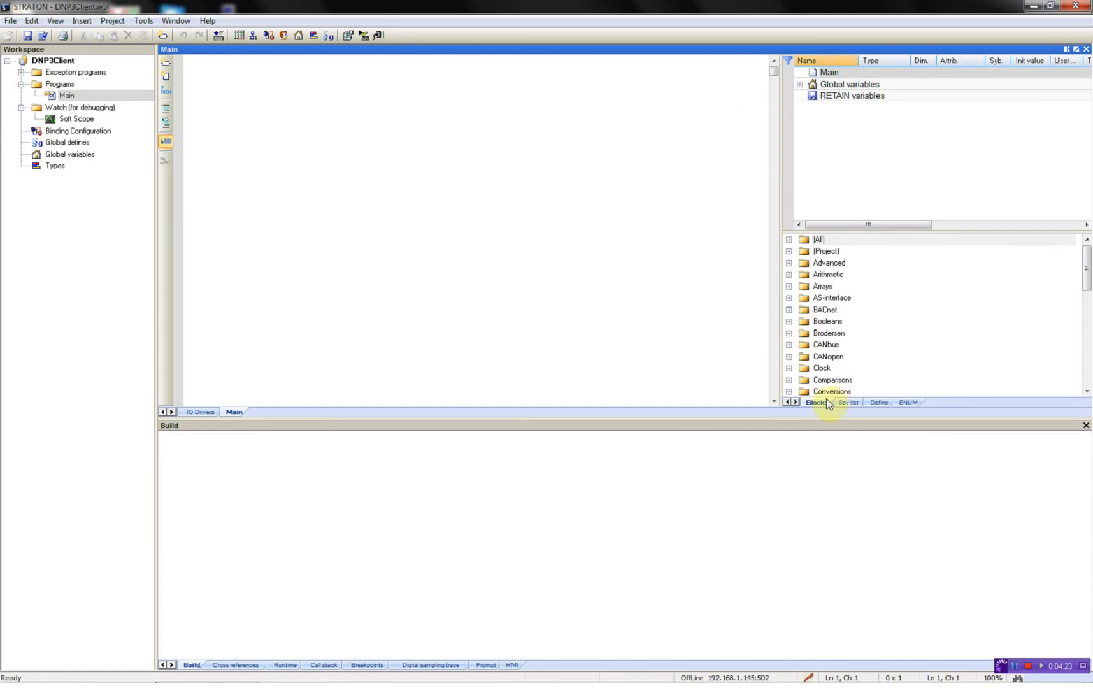
pyautogui.scroll(-3)
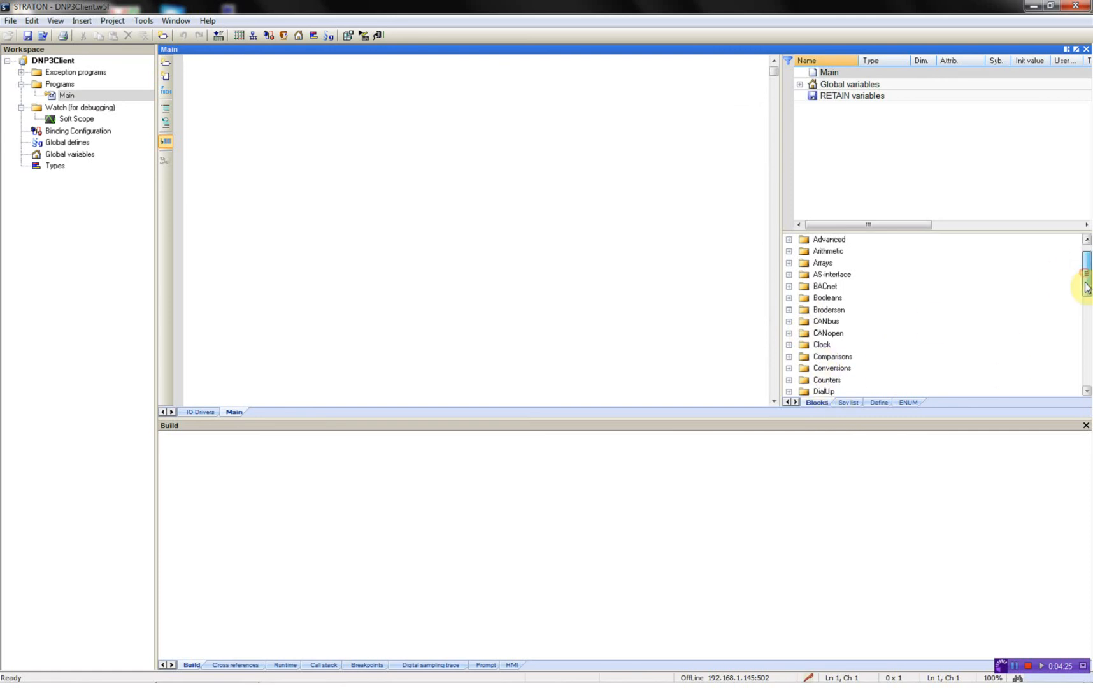
pyautogui.click(790, 356)
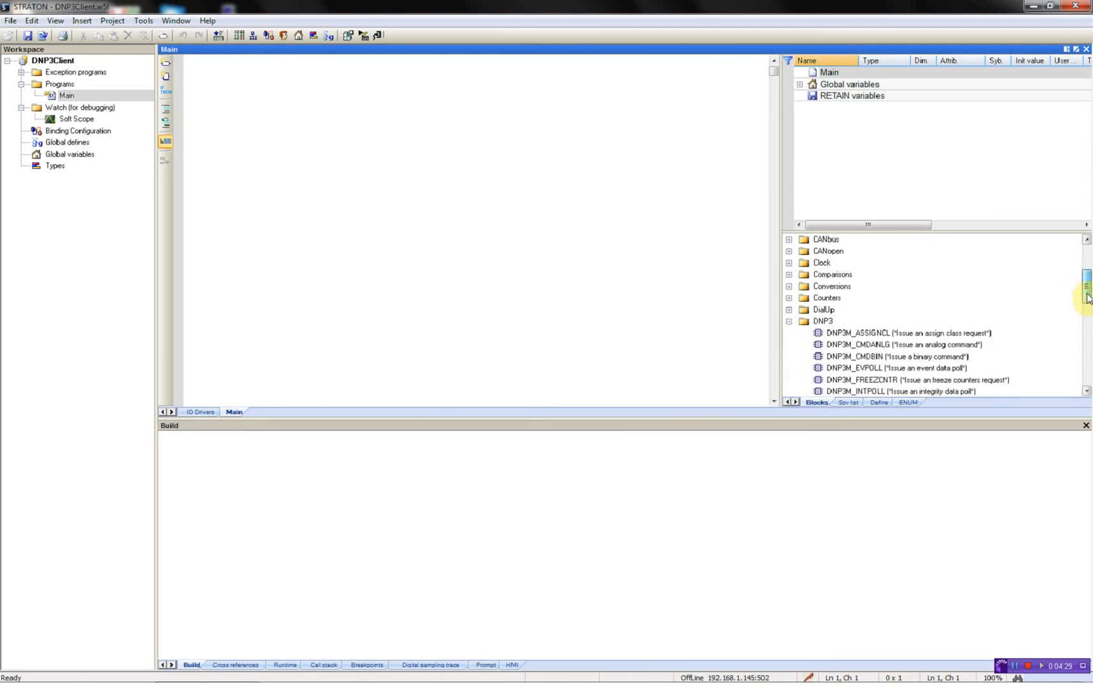
pyautogui.click(900, 344)
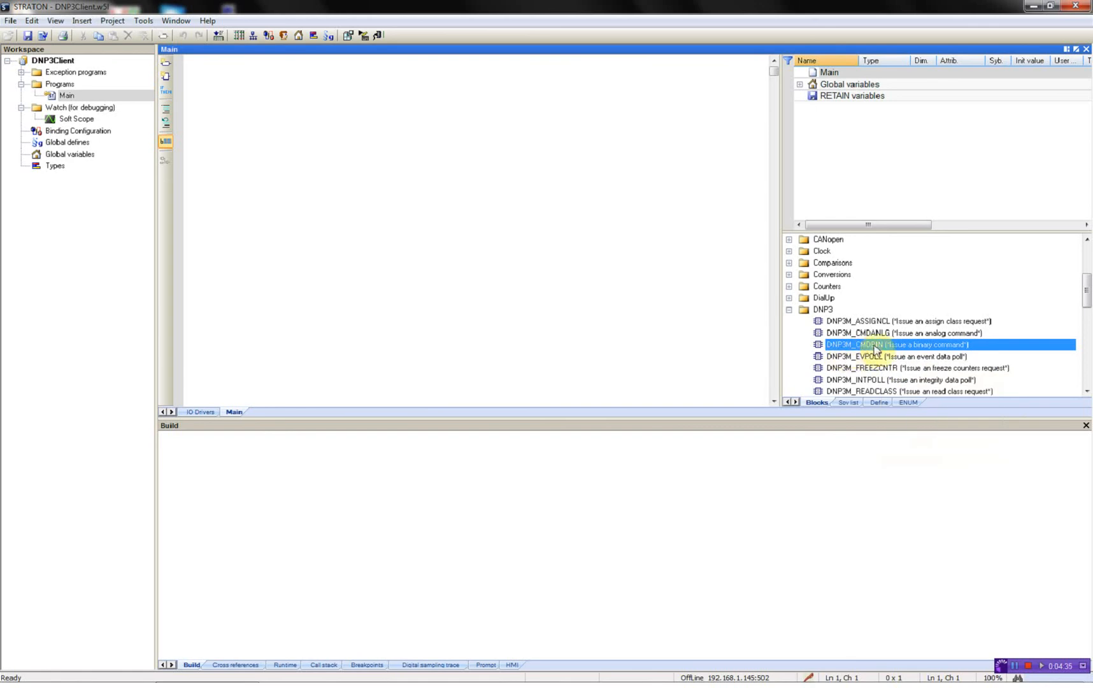
pyautogui.moveTo(924, 354)
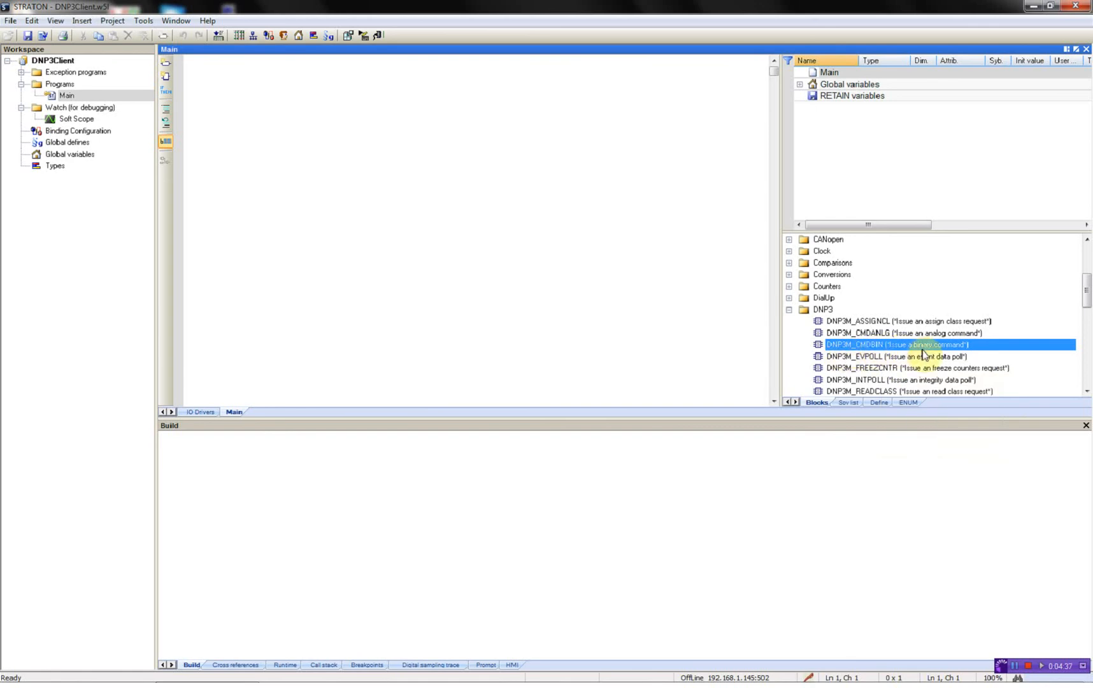
# Add a global variable named Command with type DNP3M_CMDBIN
pyautogui.click(799, 84)
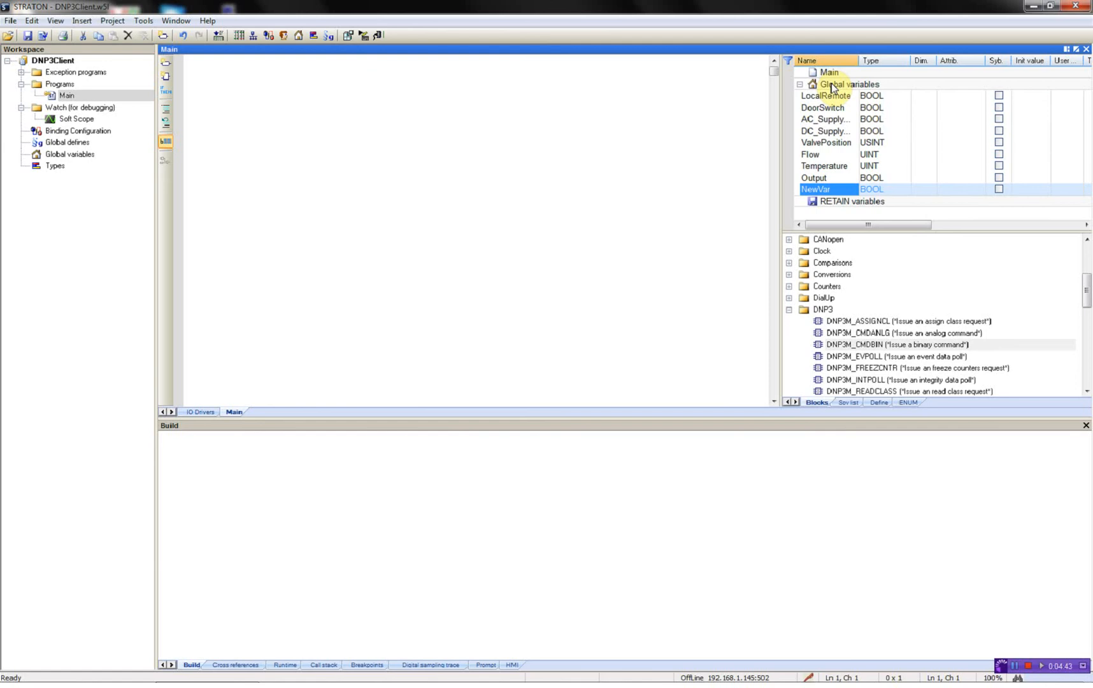
pyautogui.write('Command')
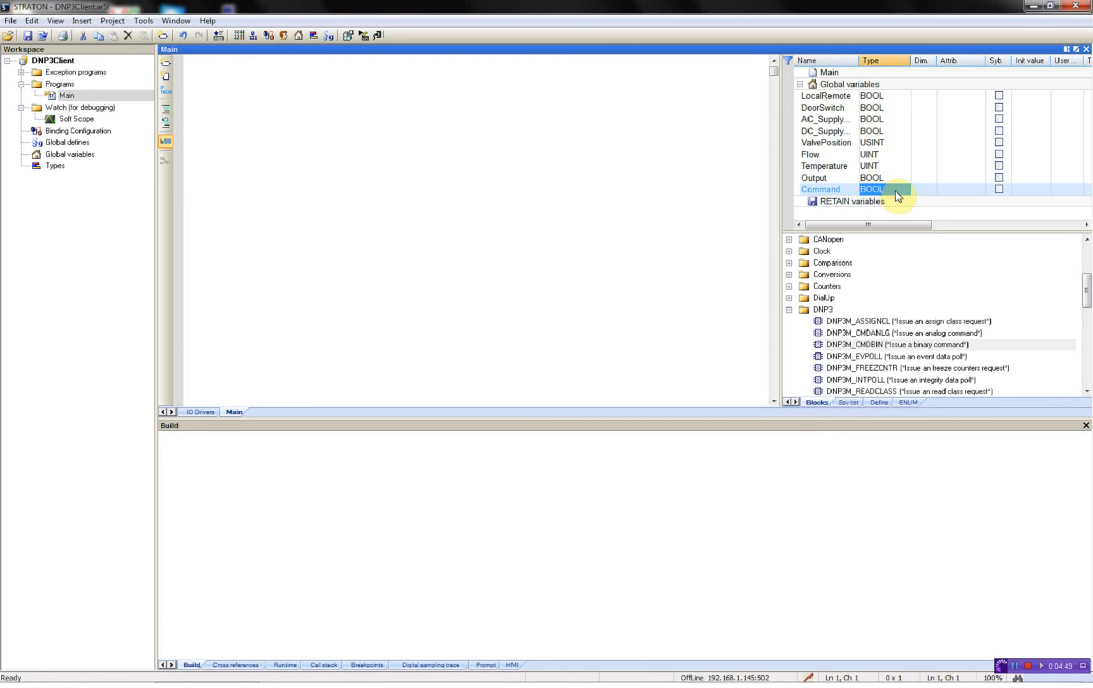
pyautogui.click(959, 189)
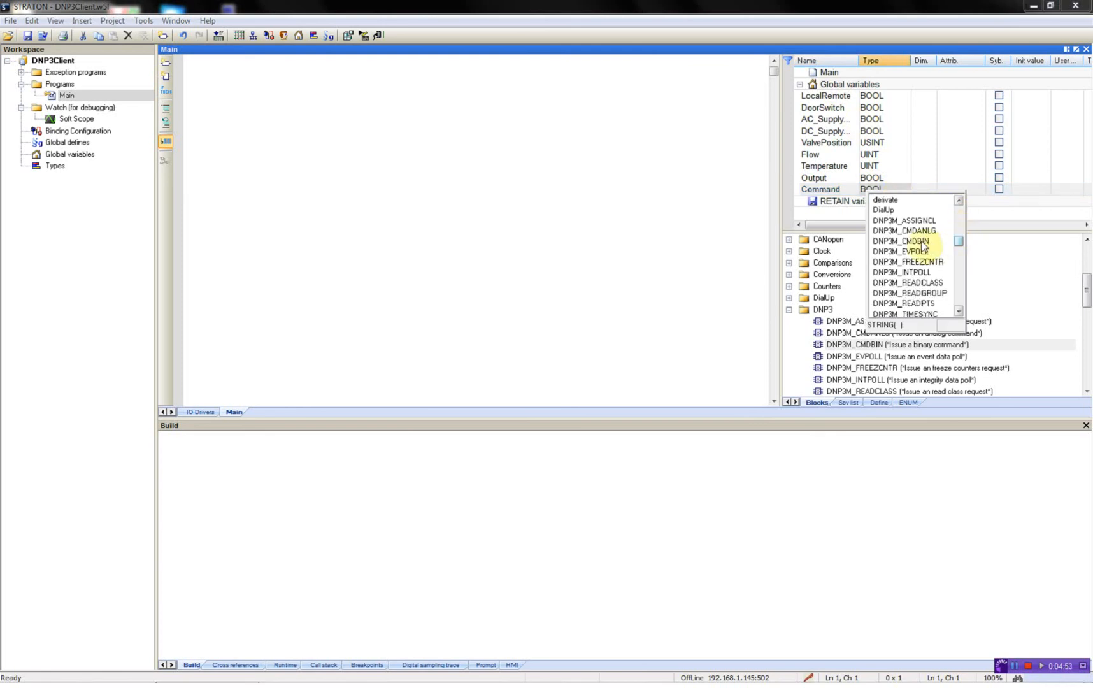
pyautogui.click(904, 241)
pyautogui.write('Co')
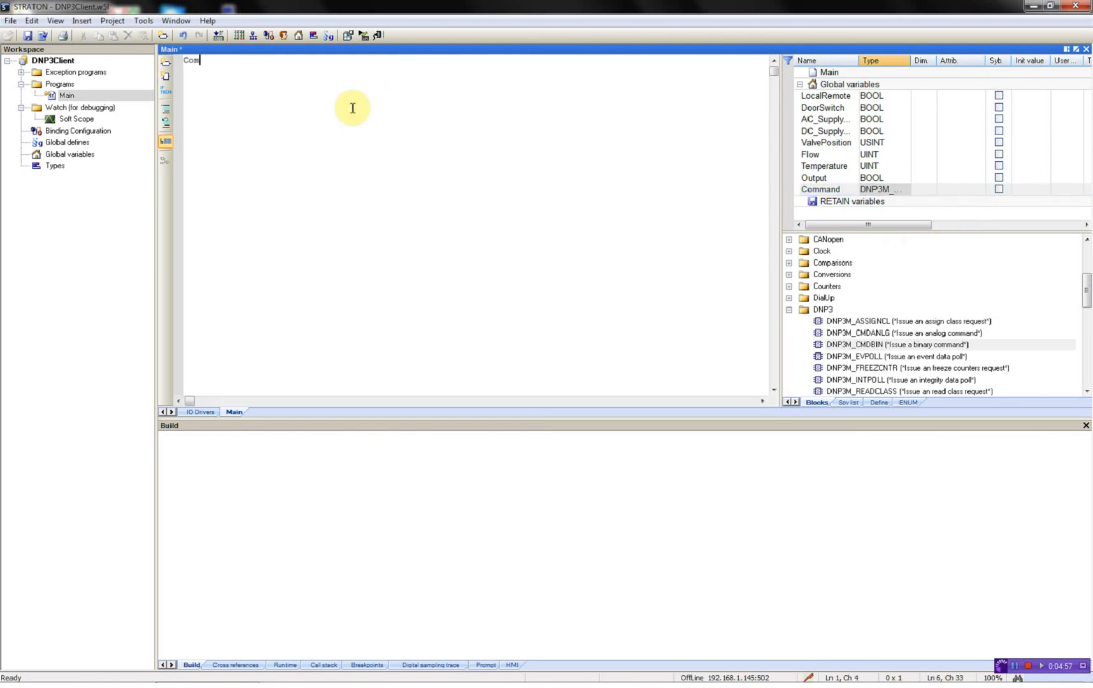
# Begin the Command call in Main as 'Command(Activate, 1,'
pyautogui.write('mand (')
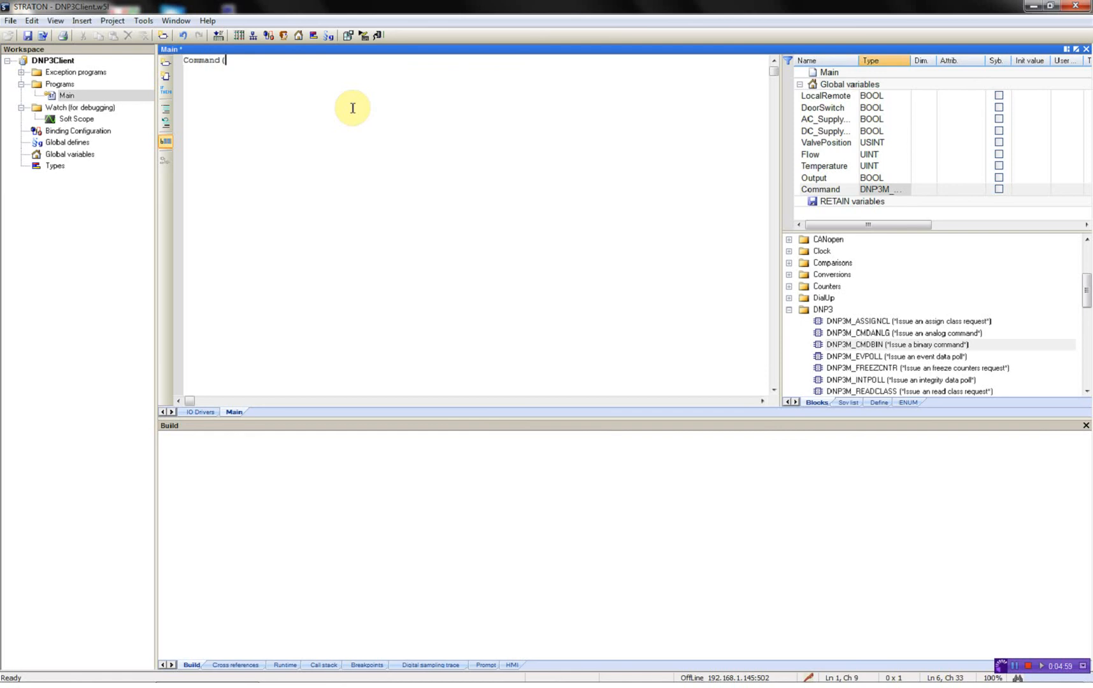
pyautogui.write('Activ')
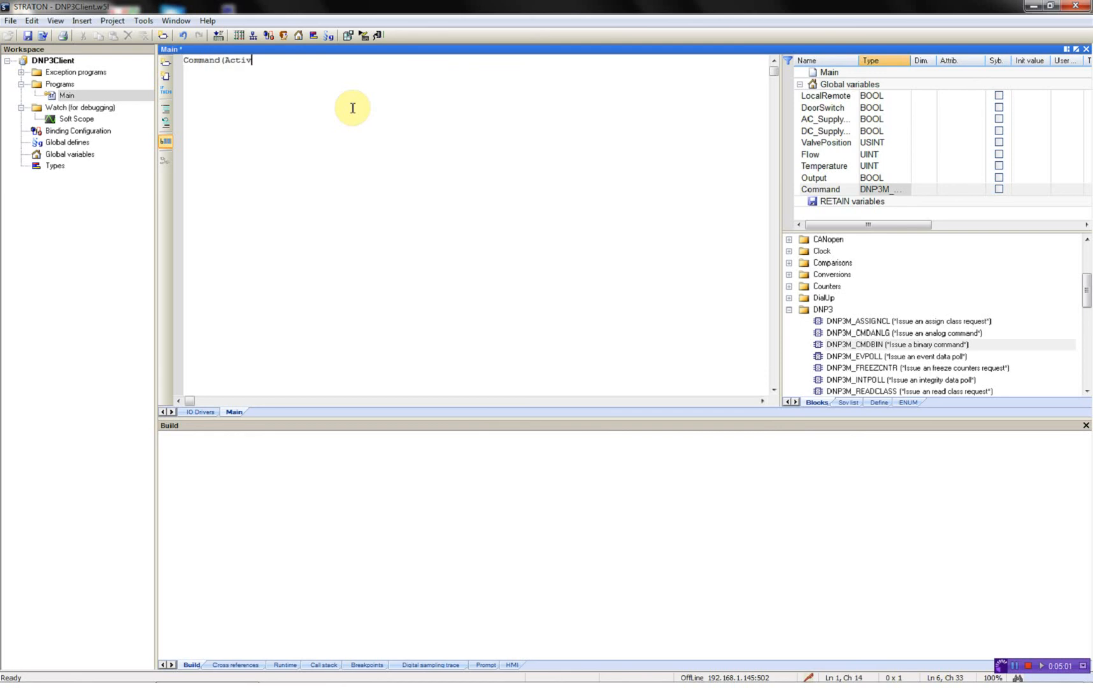
pyautogui.write('ate')
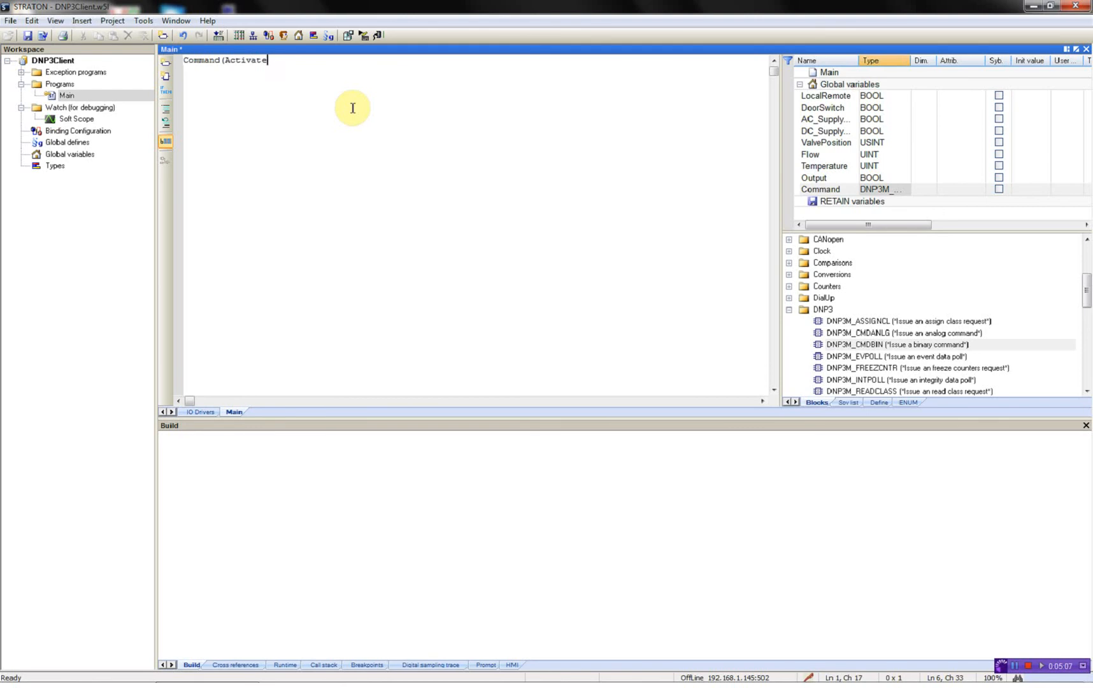
pyautogui.write(', 1')
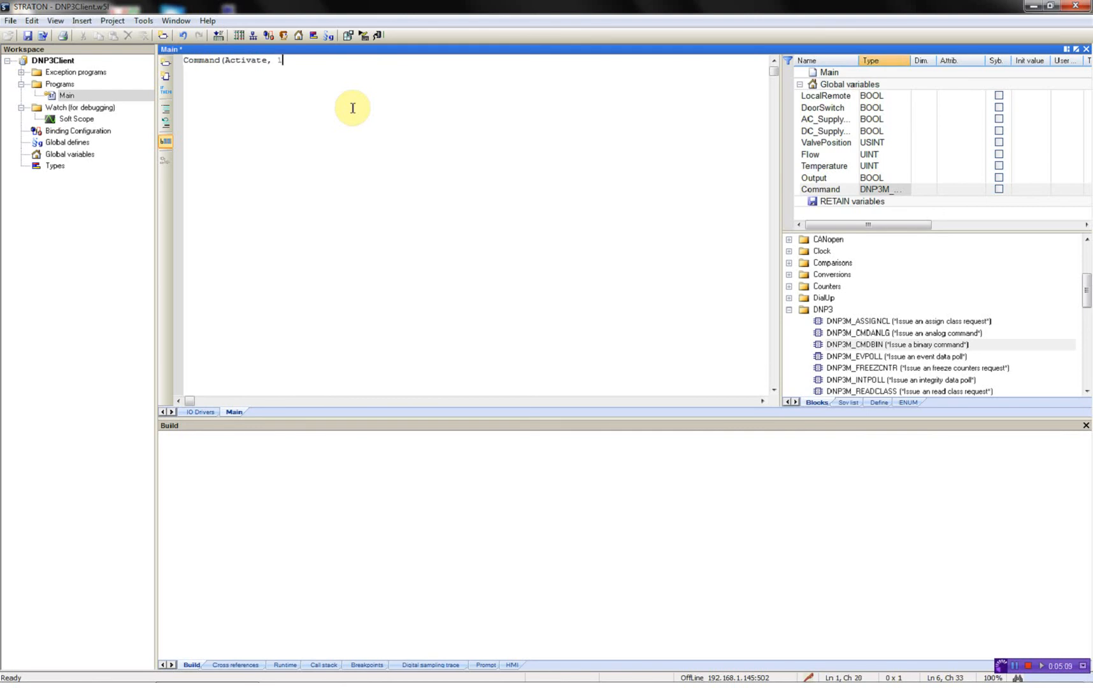
pyautogui.write(',')
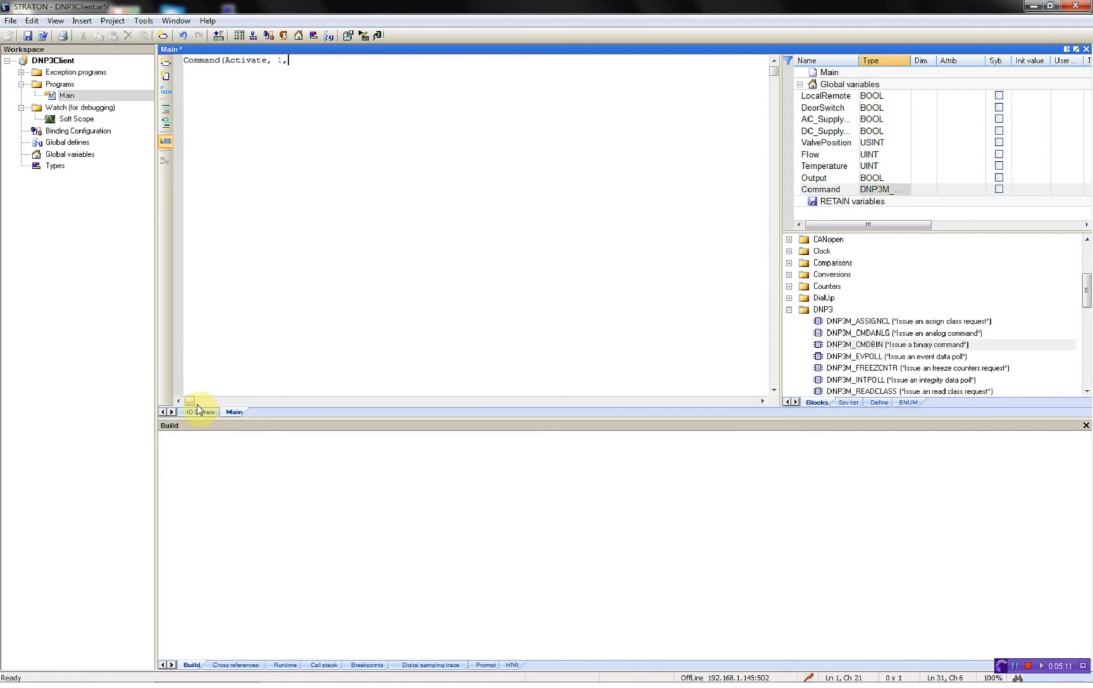
# Check the Output point number in IO Drivers and add 3001 as the next argument
pyautogui.click(201, 412)
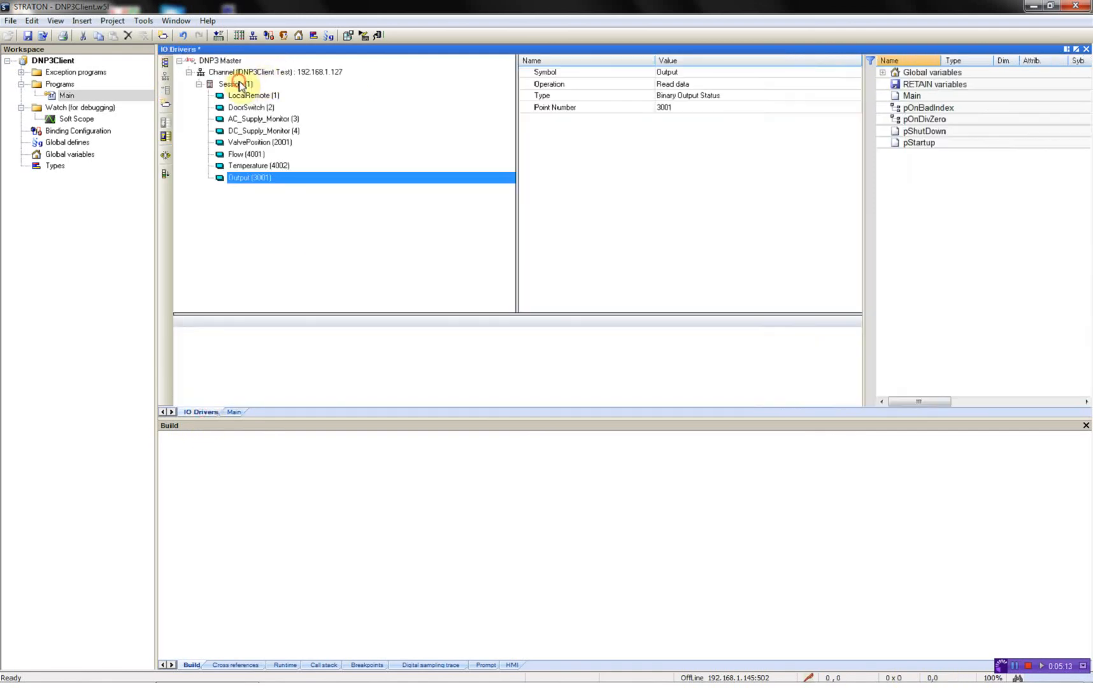
pyautogui.click(234, 412)
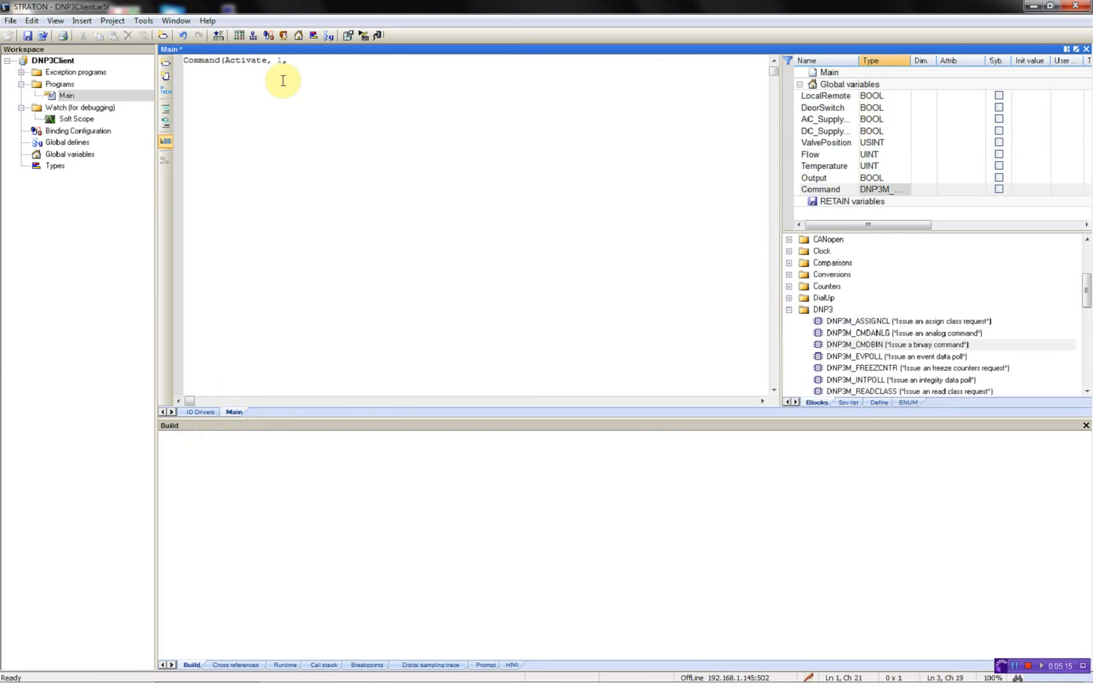
pyautogui.write('3001')
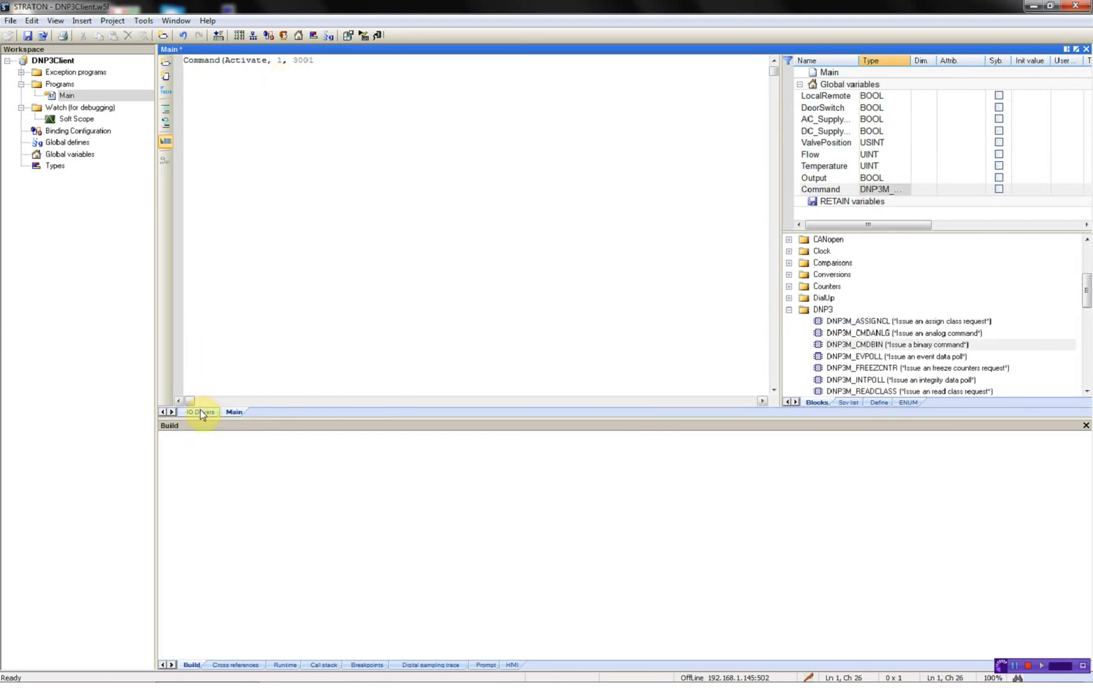
pyautogui.click(199, 413)
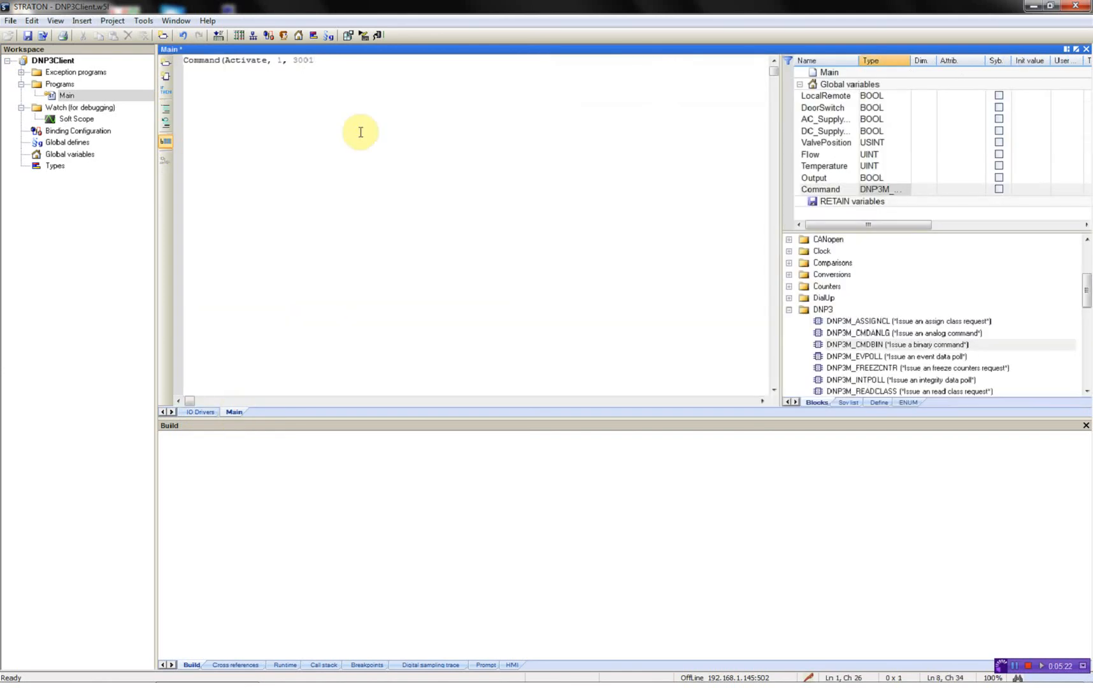
pyautogui.write(',')
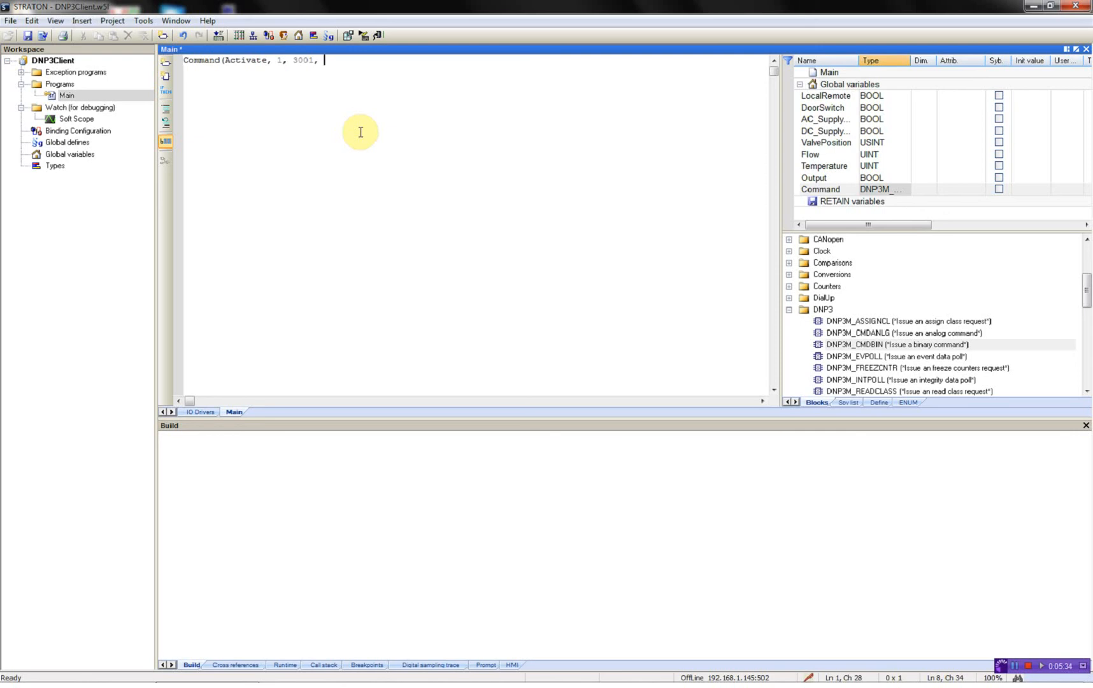
# Add arguments 16#05 and 16#01 to the Command call
pyautogui.write('#1')
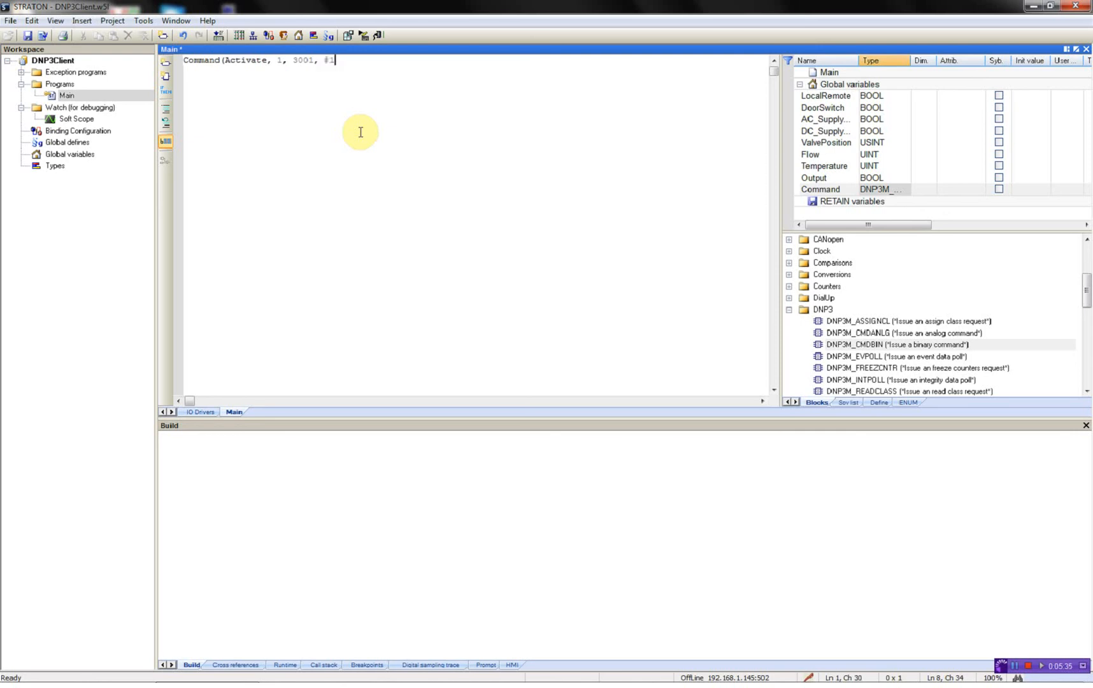
pyautogui.write('16')
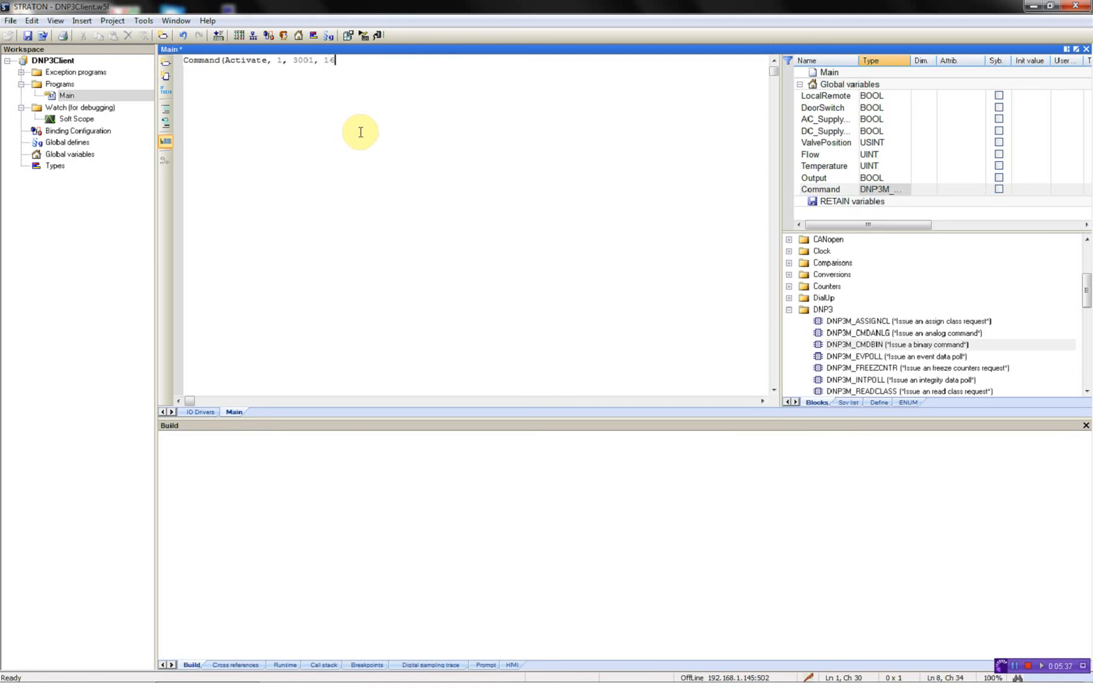
pyautogui.write('#05')
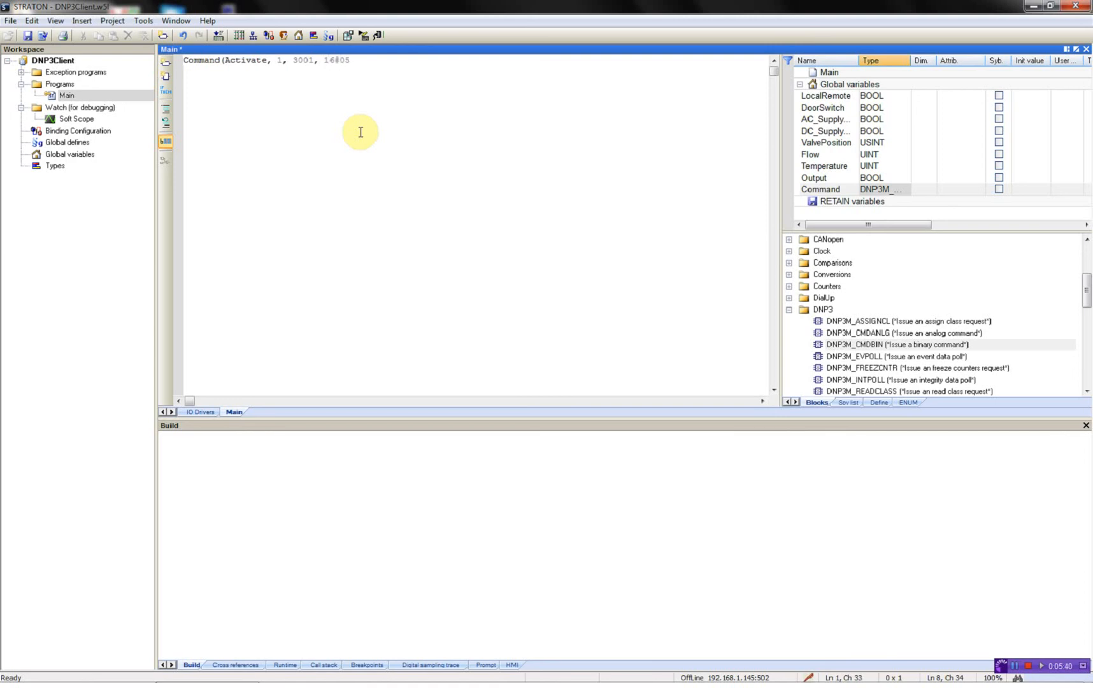
pyautogui.write(',')
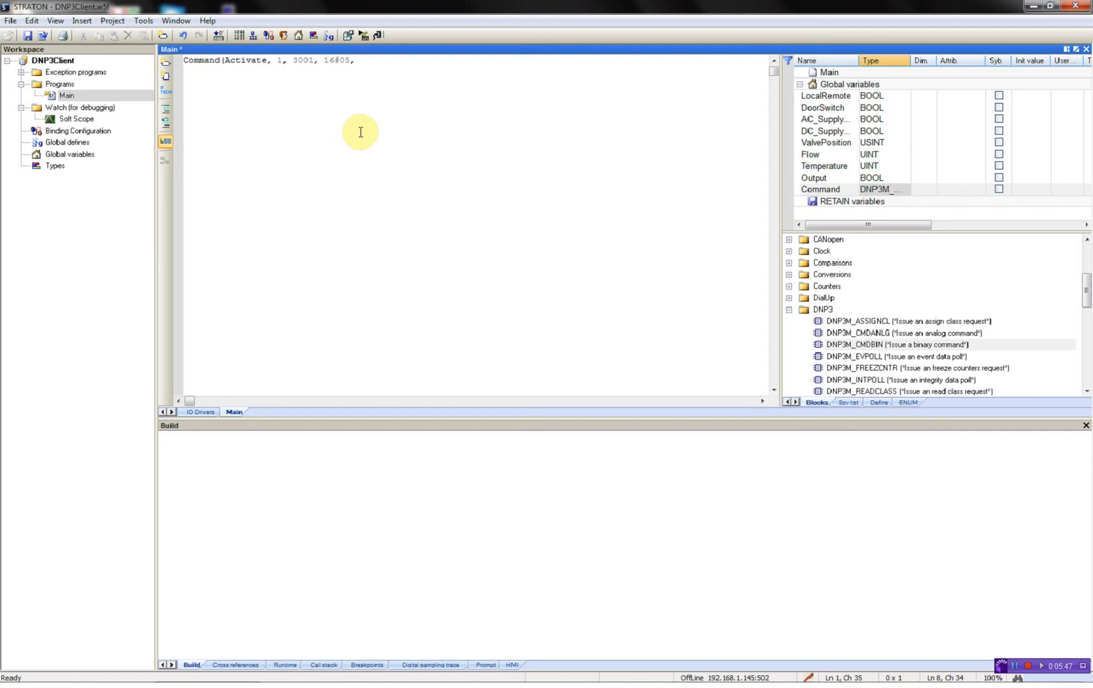
pyautogui.write('16#01,')
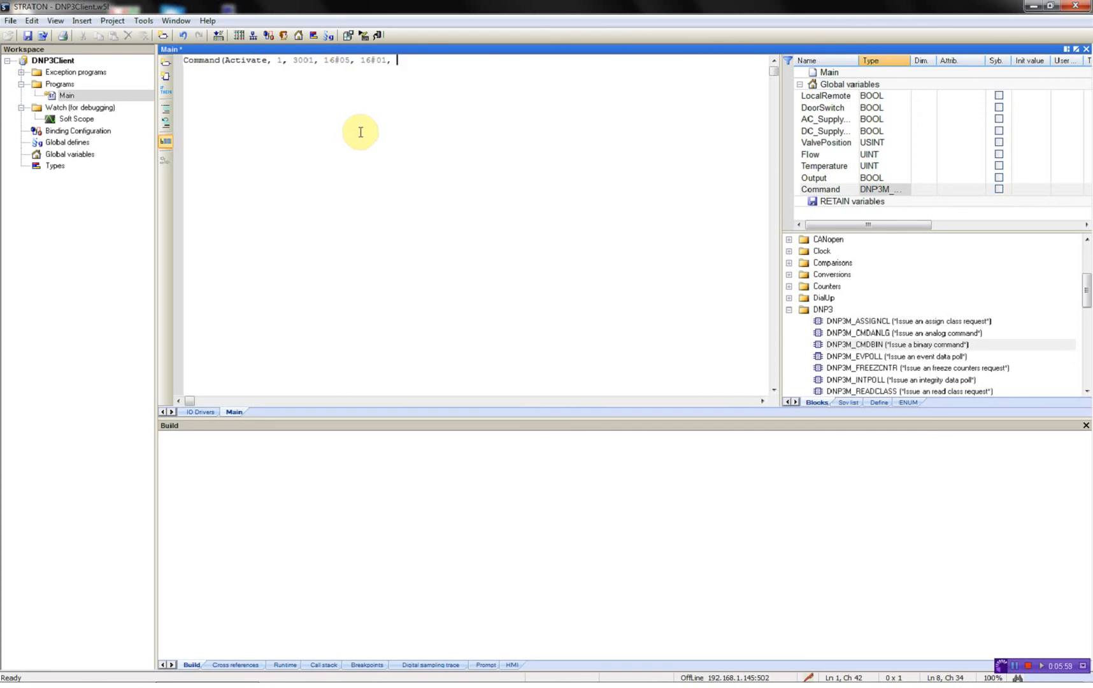
# Finish the call with 16#28, t#500ms, t#250ms and close it with ');'
pyautogui.write('16')
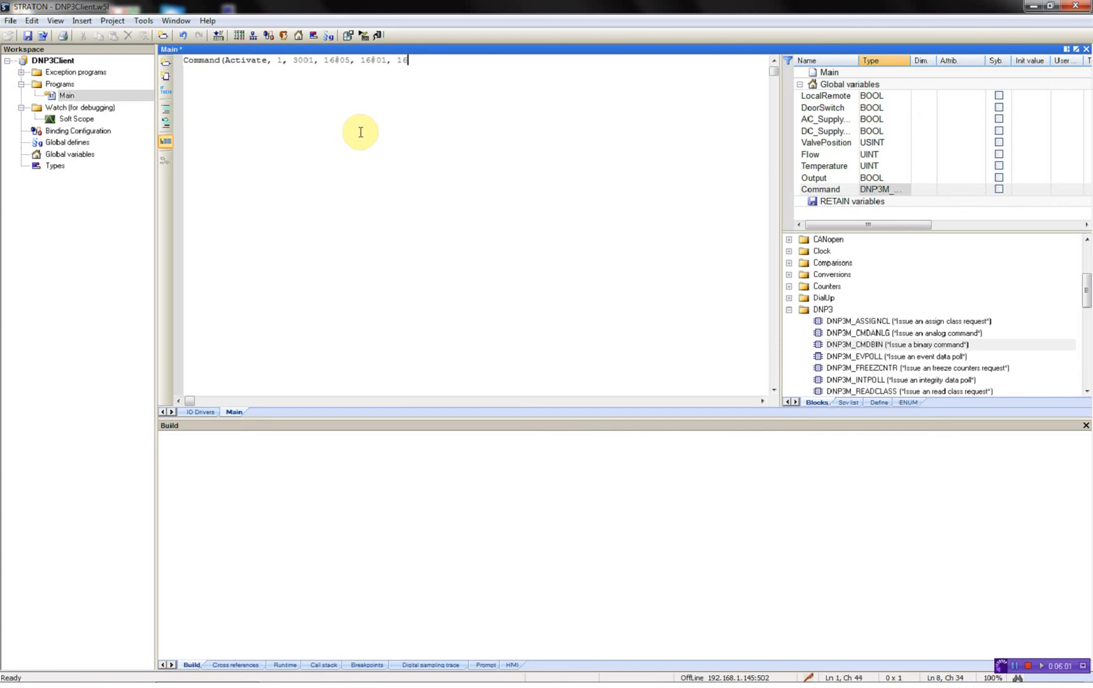
pyautogui.write('28')
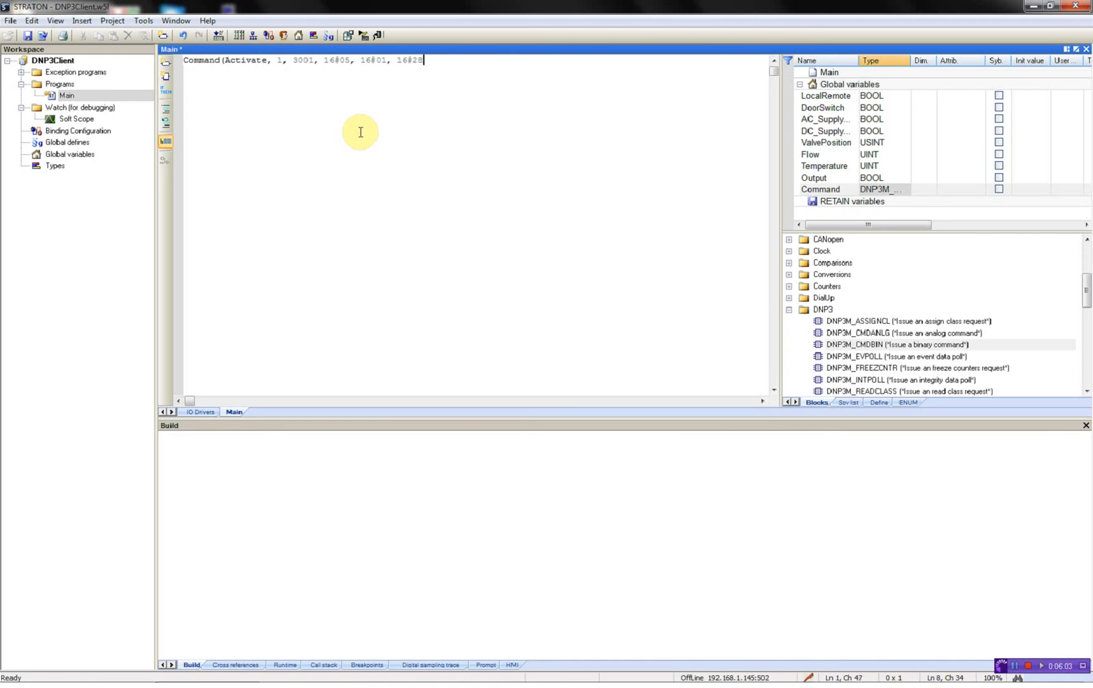
pyautogui.write(',')
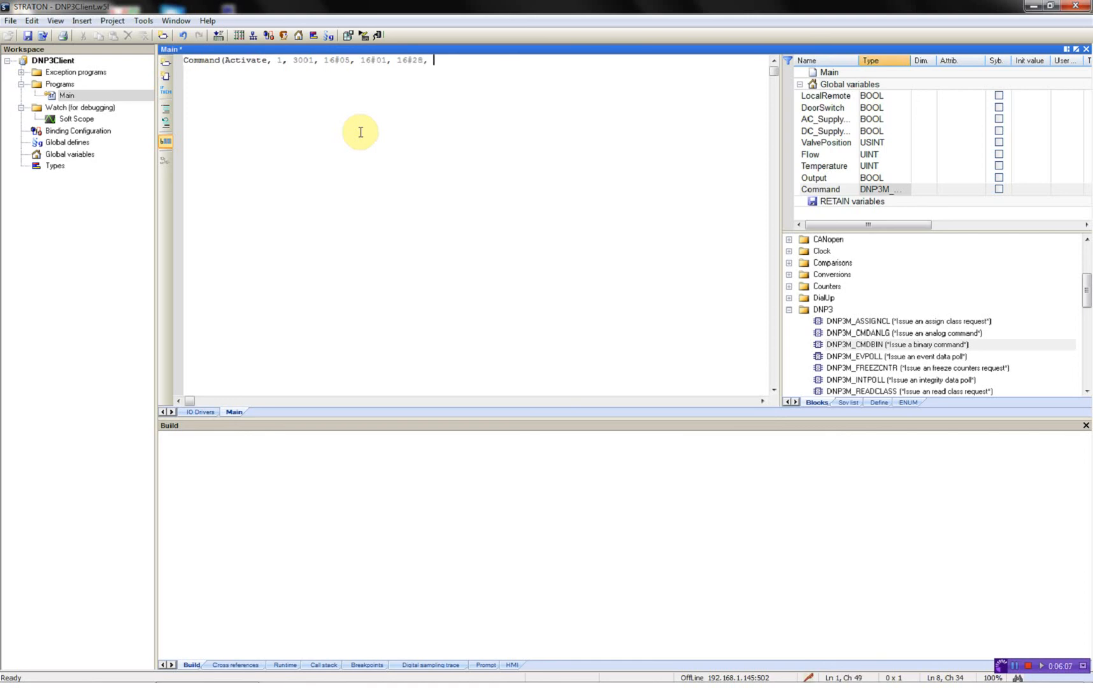
pyautogui.write('t#500')
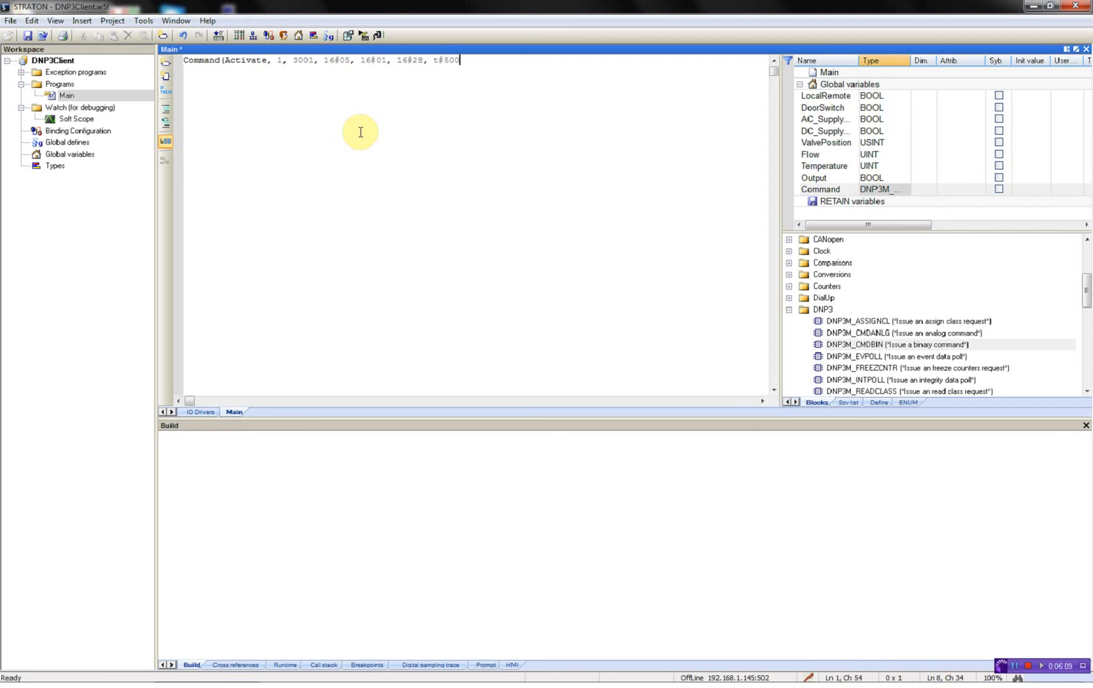
pyautogui.write('ms,')
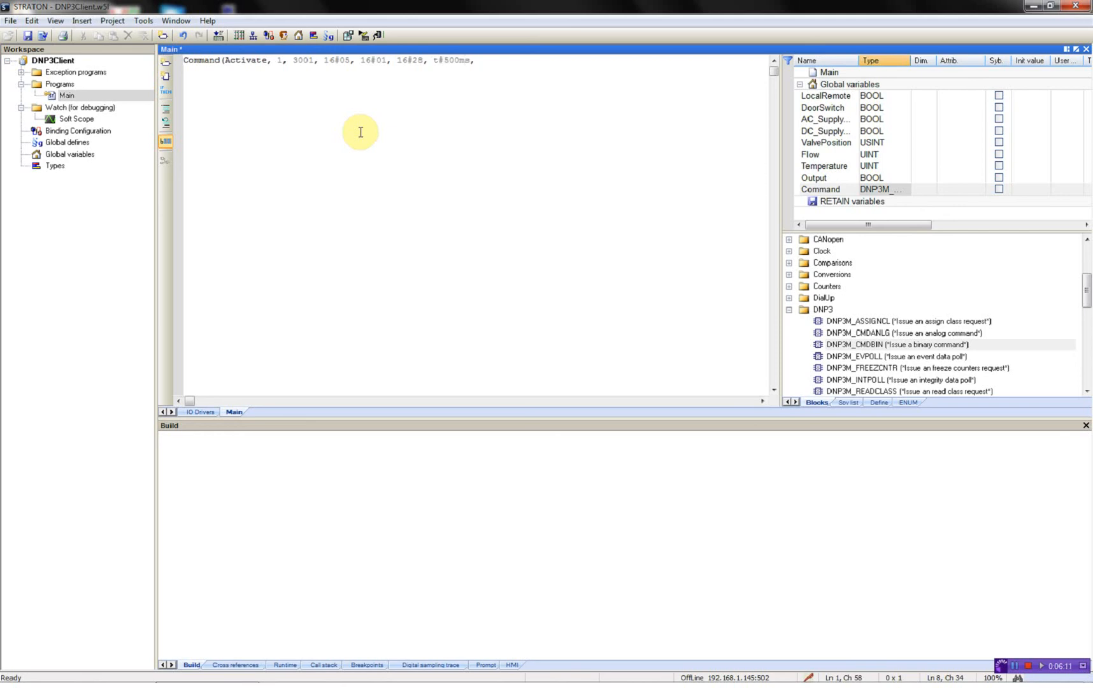
pyautogui.write('t#')
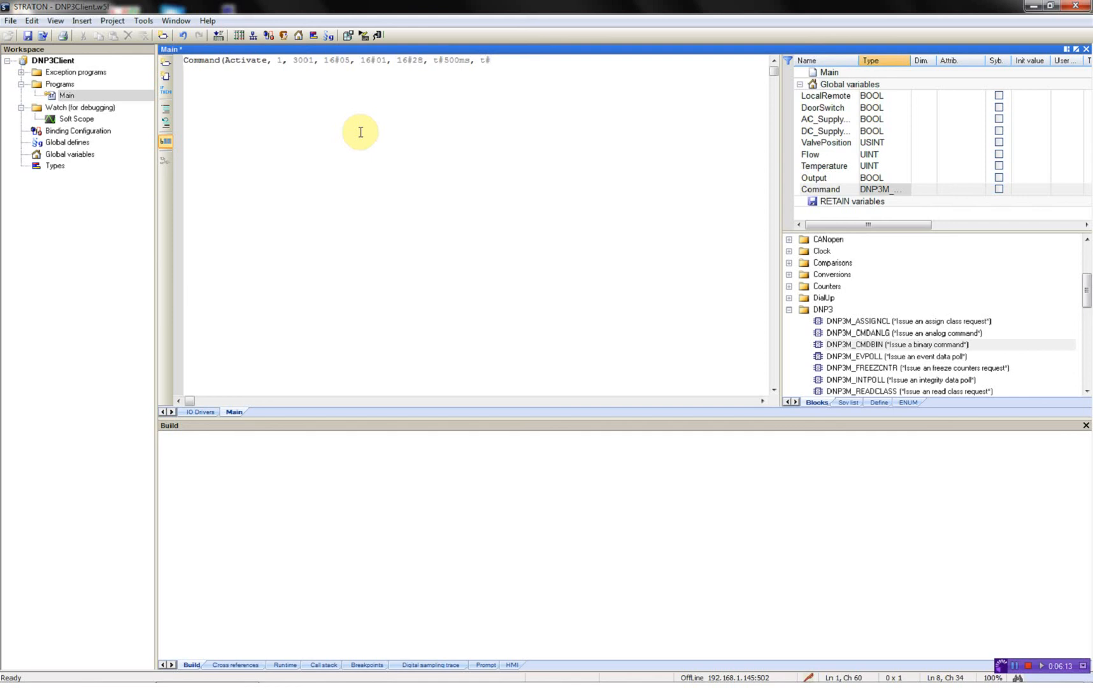
pyautogui.write('250ms)')
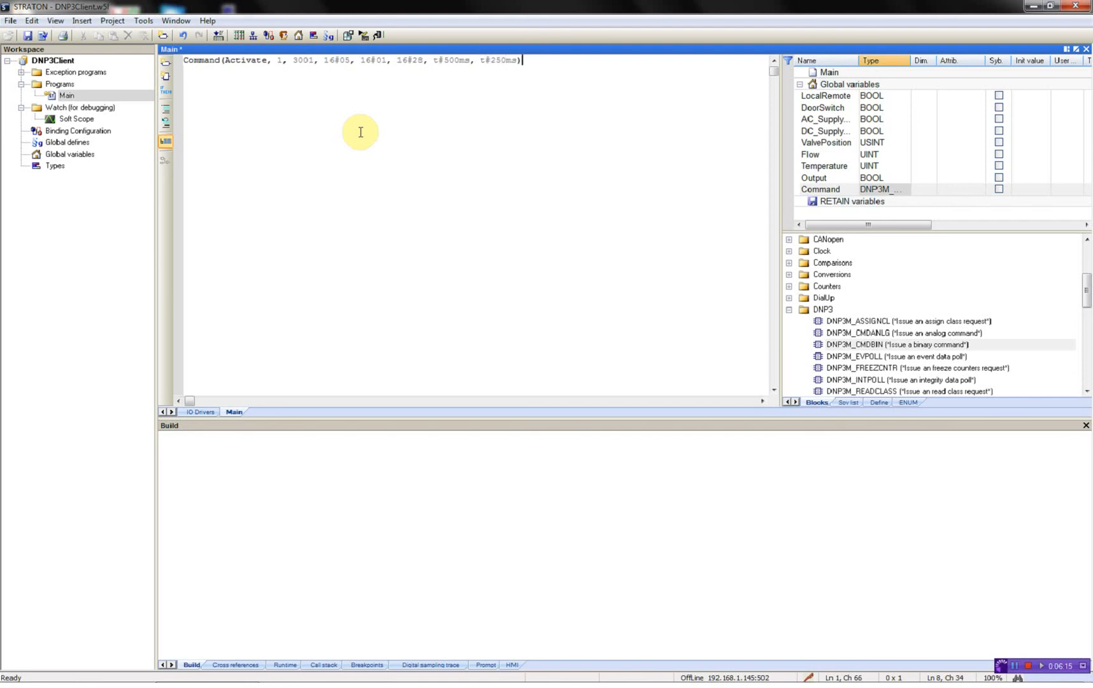
pyautogui.write(';')
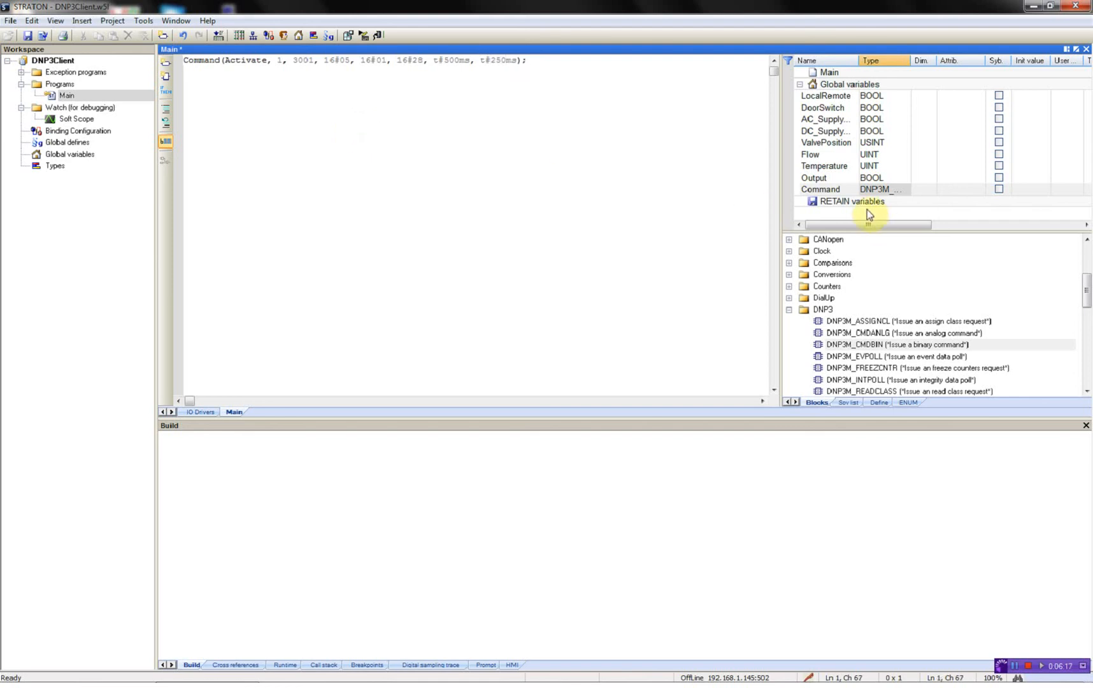
pyautogui.click(820, 189)
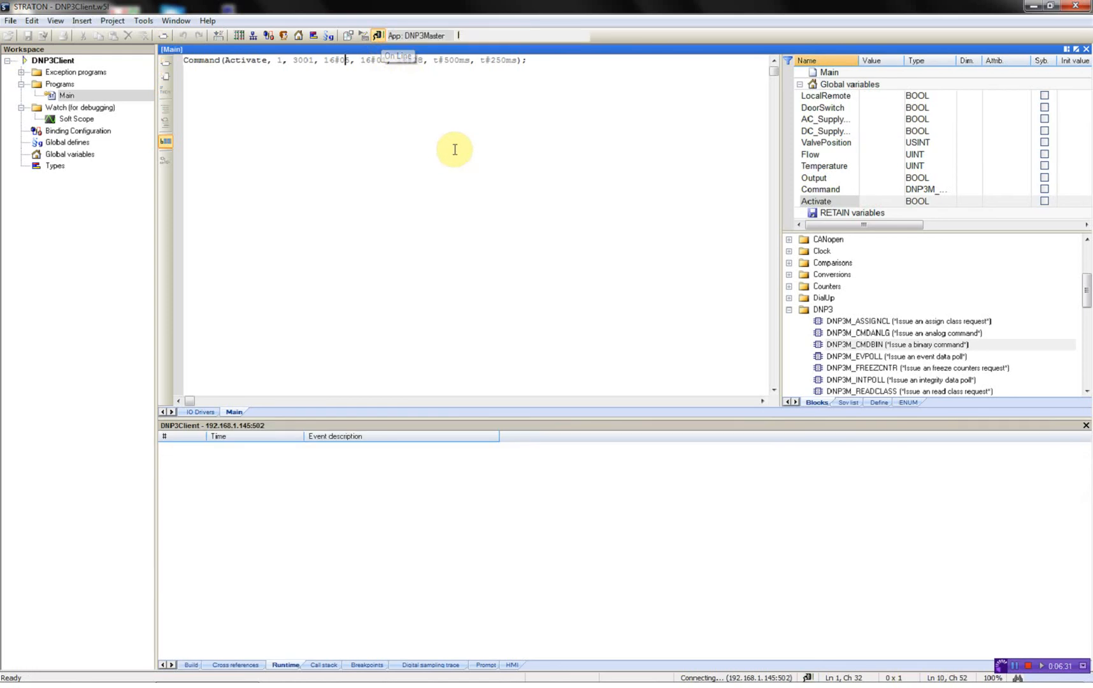
# Go online, replace the old application with the new one, and view live DNP3 values
pyautogui.click(463, 36)
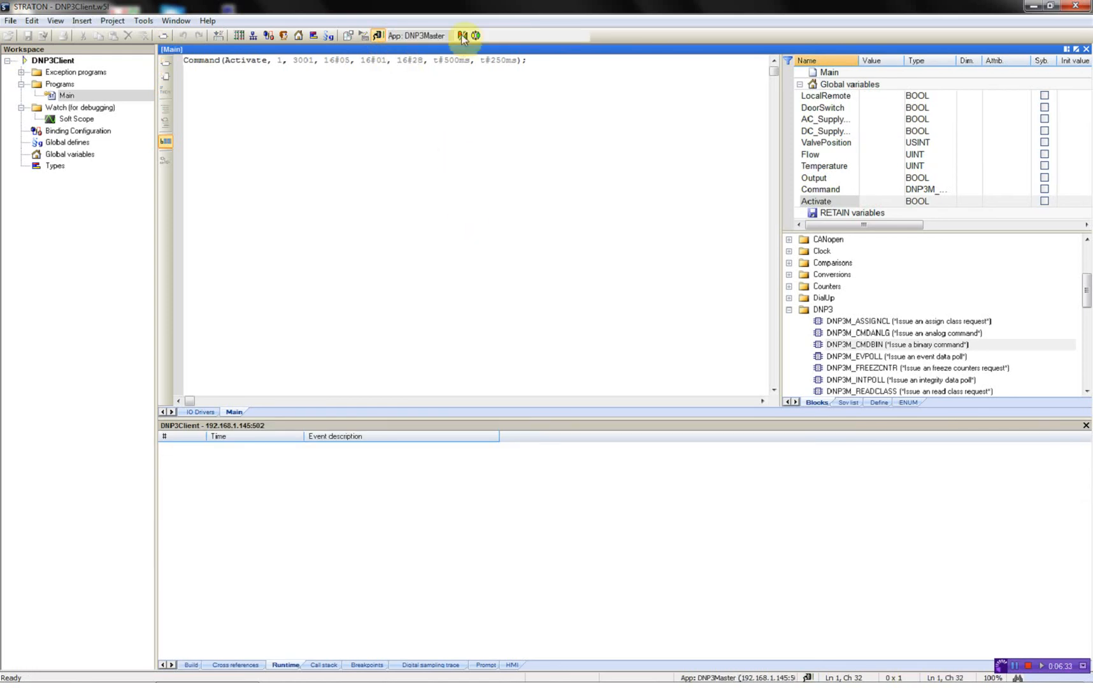
pyautogui.click(476, 36)
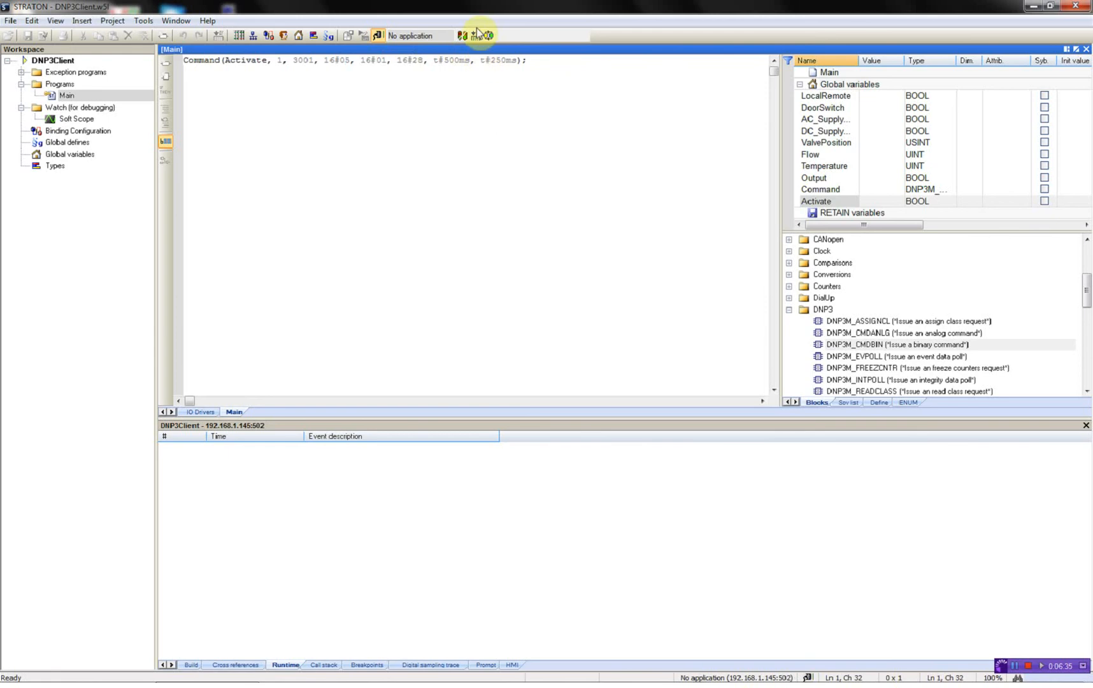
pyautogui.click(477, 35)
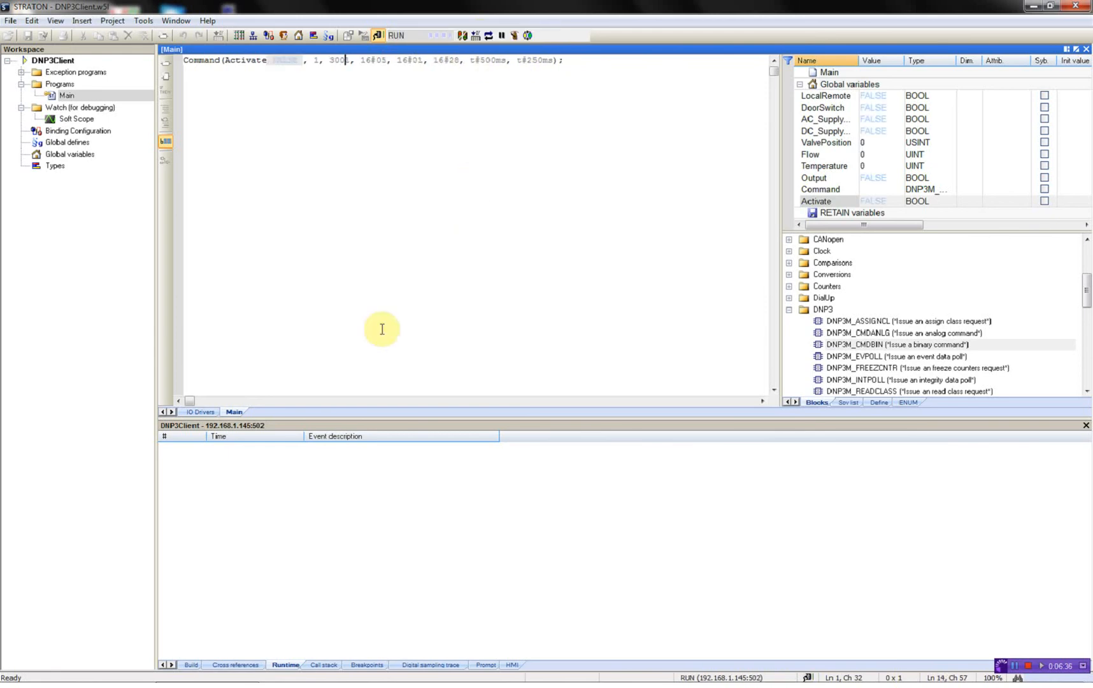
pyautogui.click(201, 412)
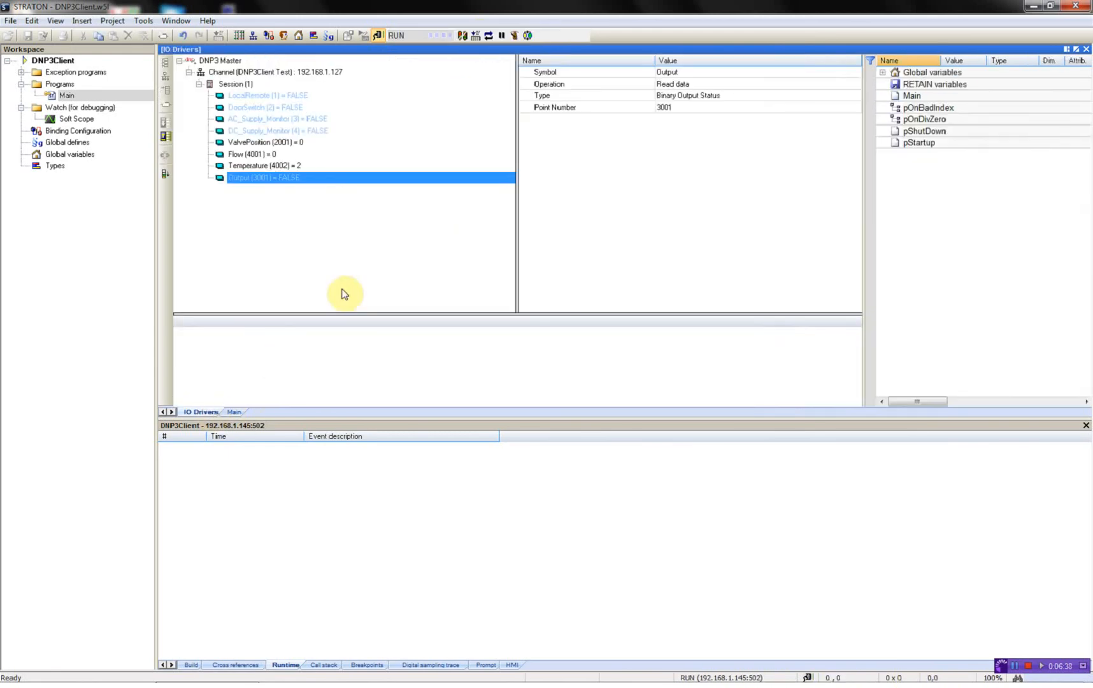
pyautogui.moveTo(297, 104)
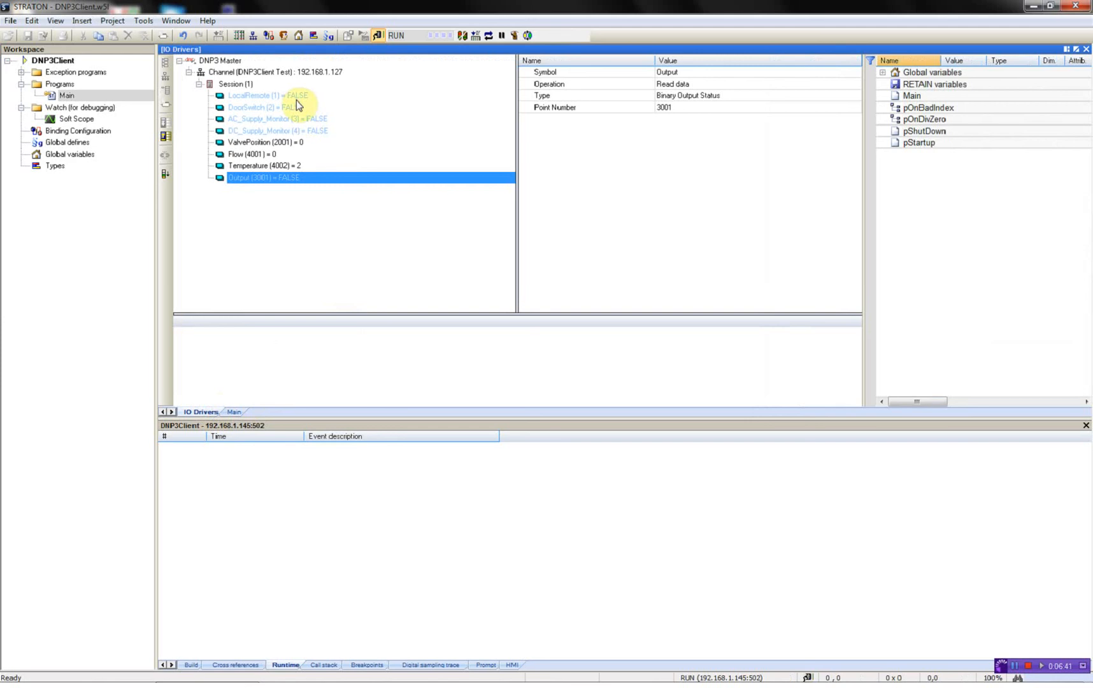
pyautogui.moveTo(293, 192)
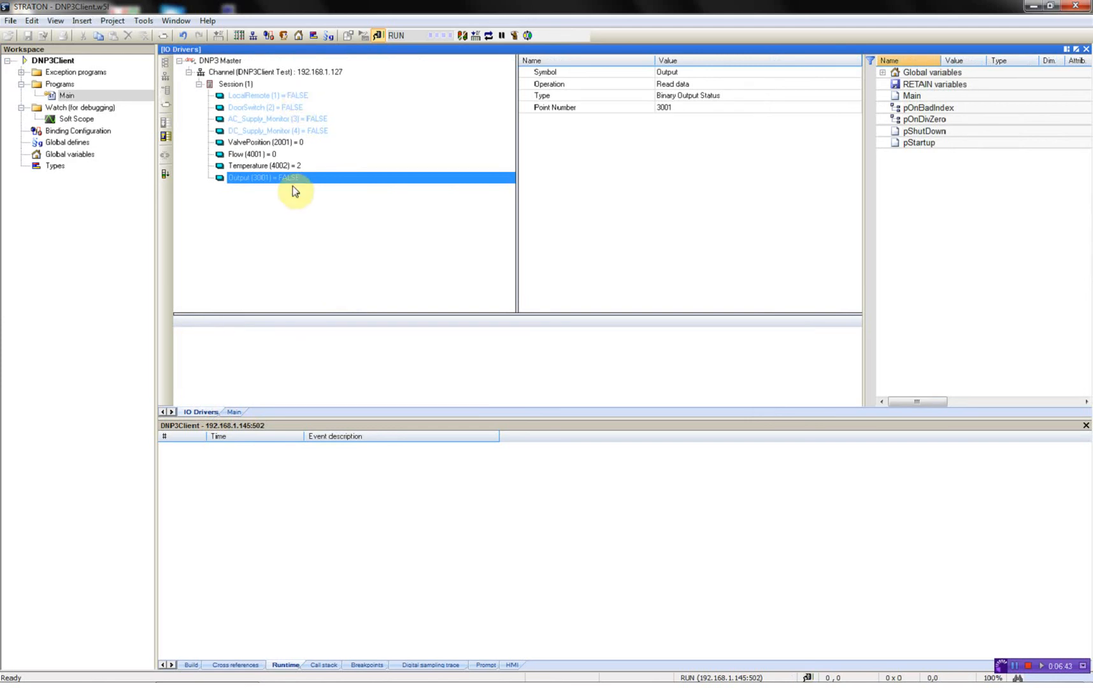
pyautogui.moveTo(310, 182)
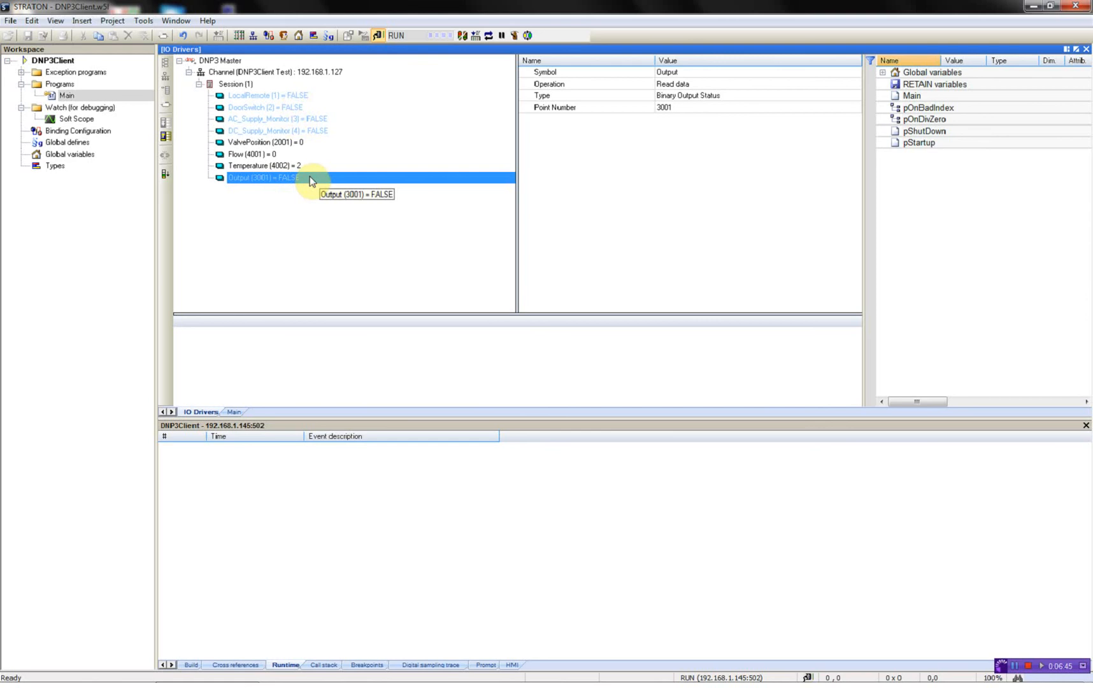